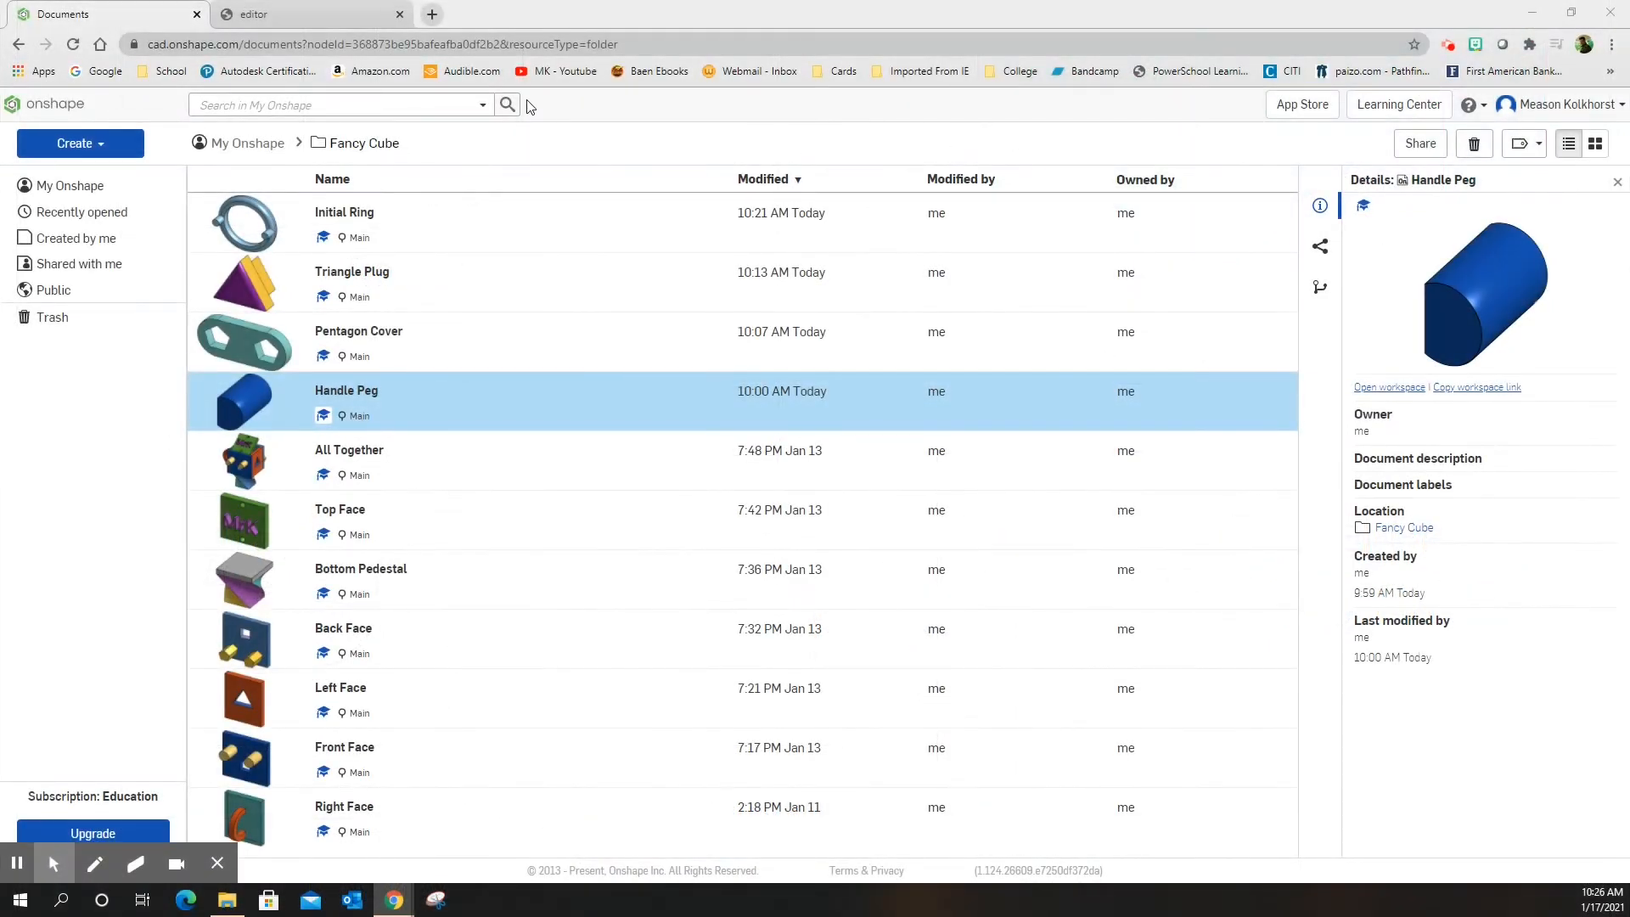
Create a new document and name it 'Swivel Peg'.
{"action": "left_click", "coordinate": [80, 142]}
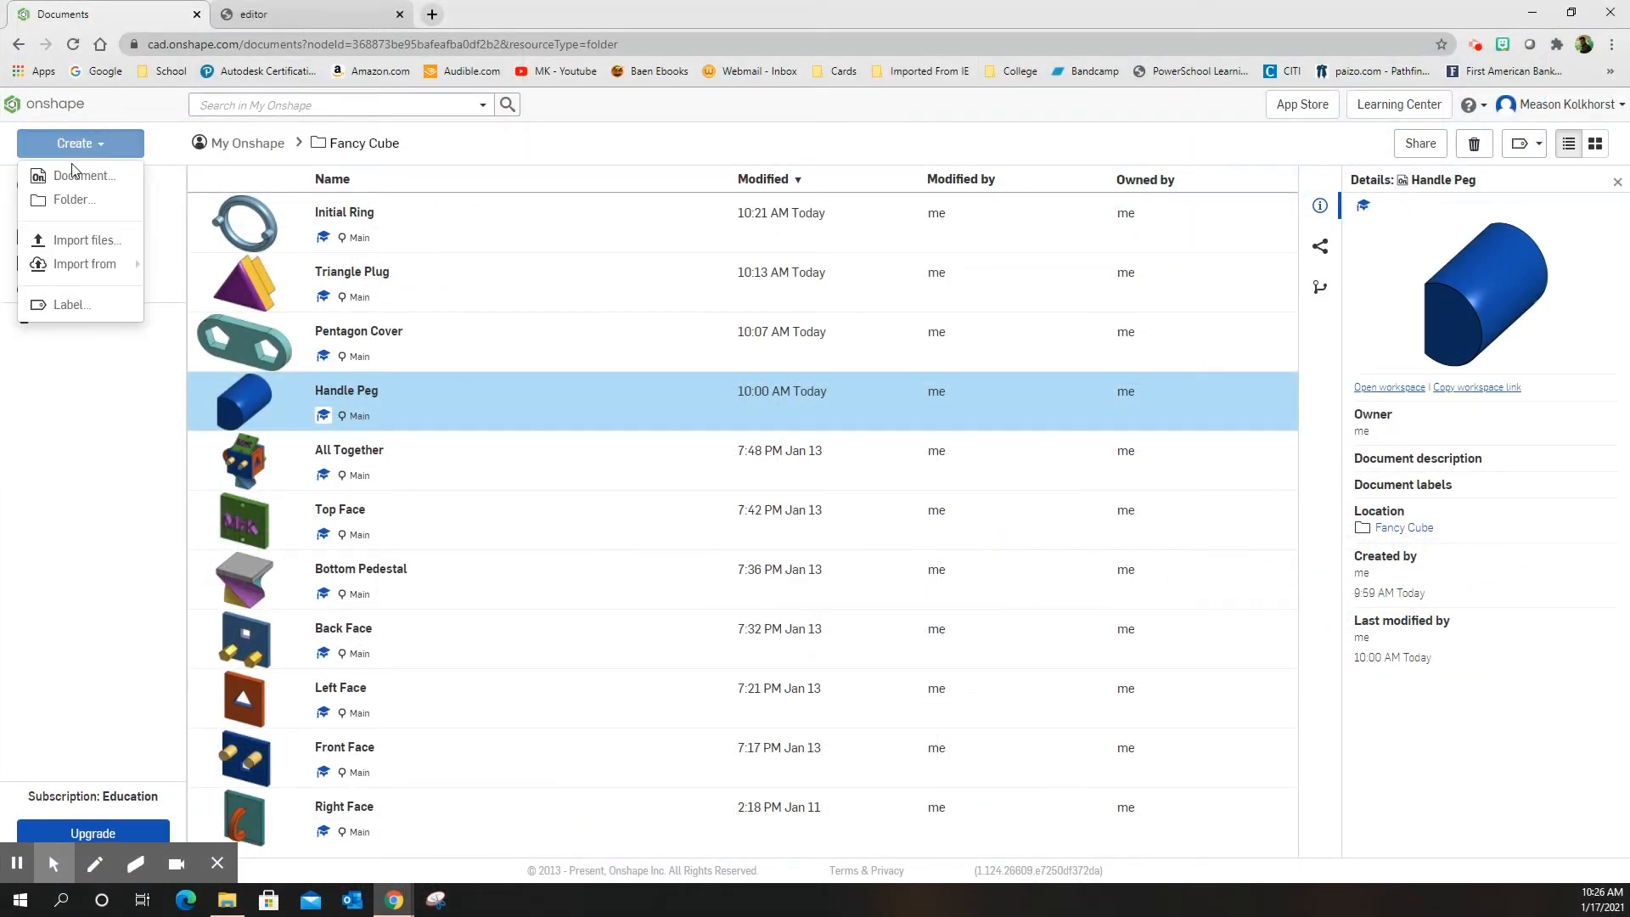
{"action": "left_click", "coordinate": [88, 175]}
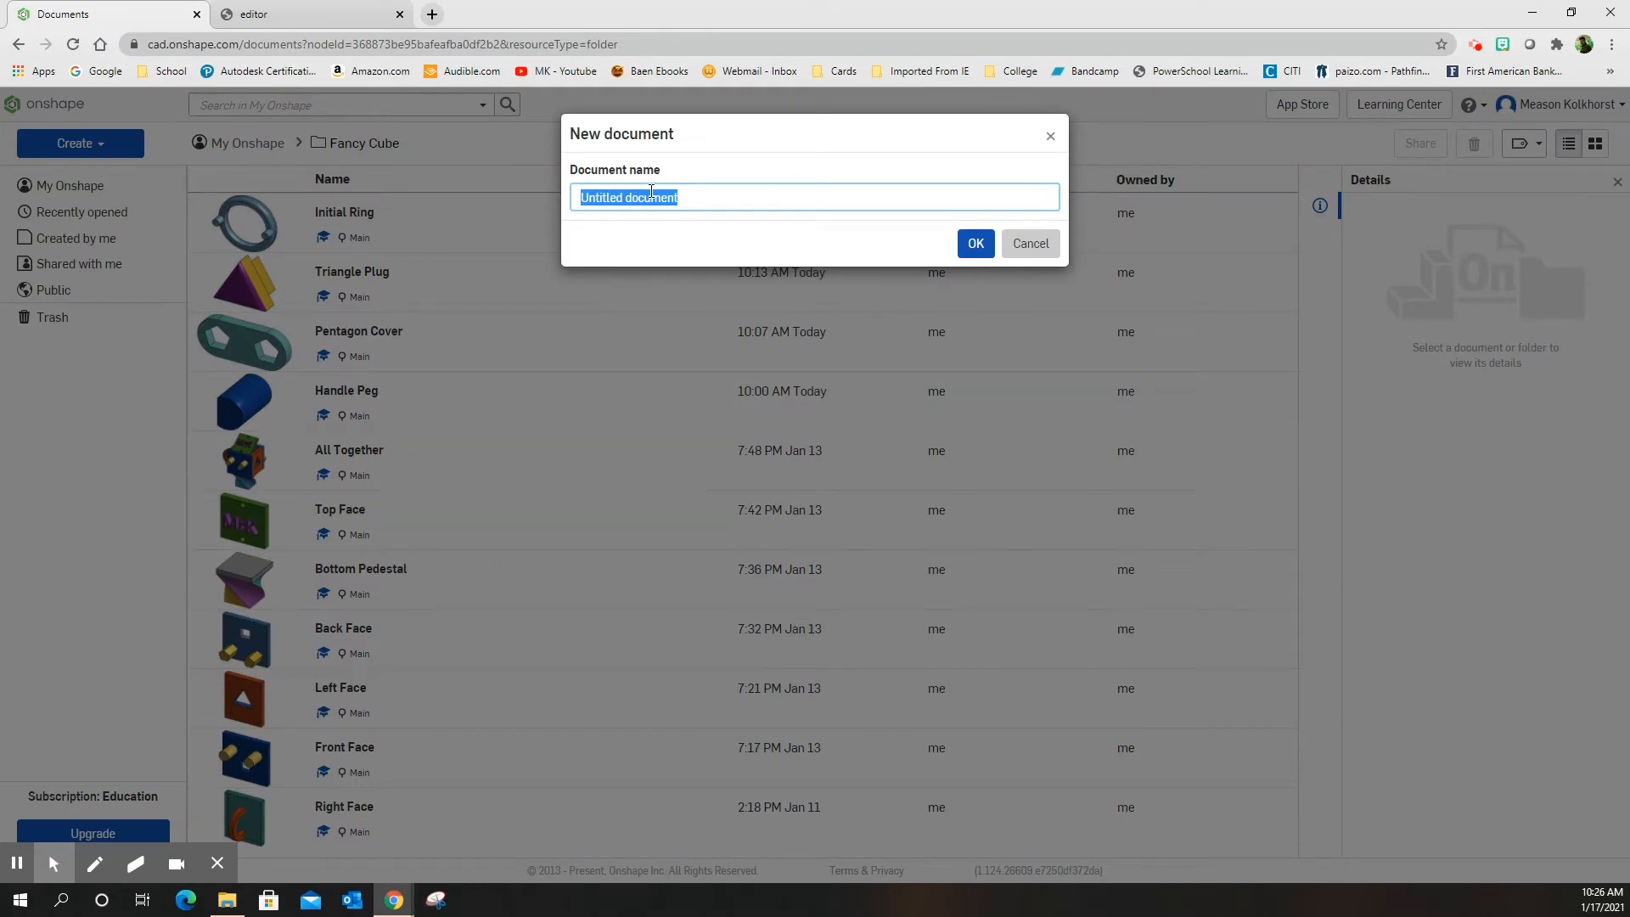
{"action": "type", "text": "Sw"}
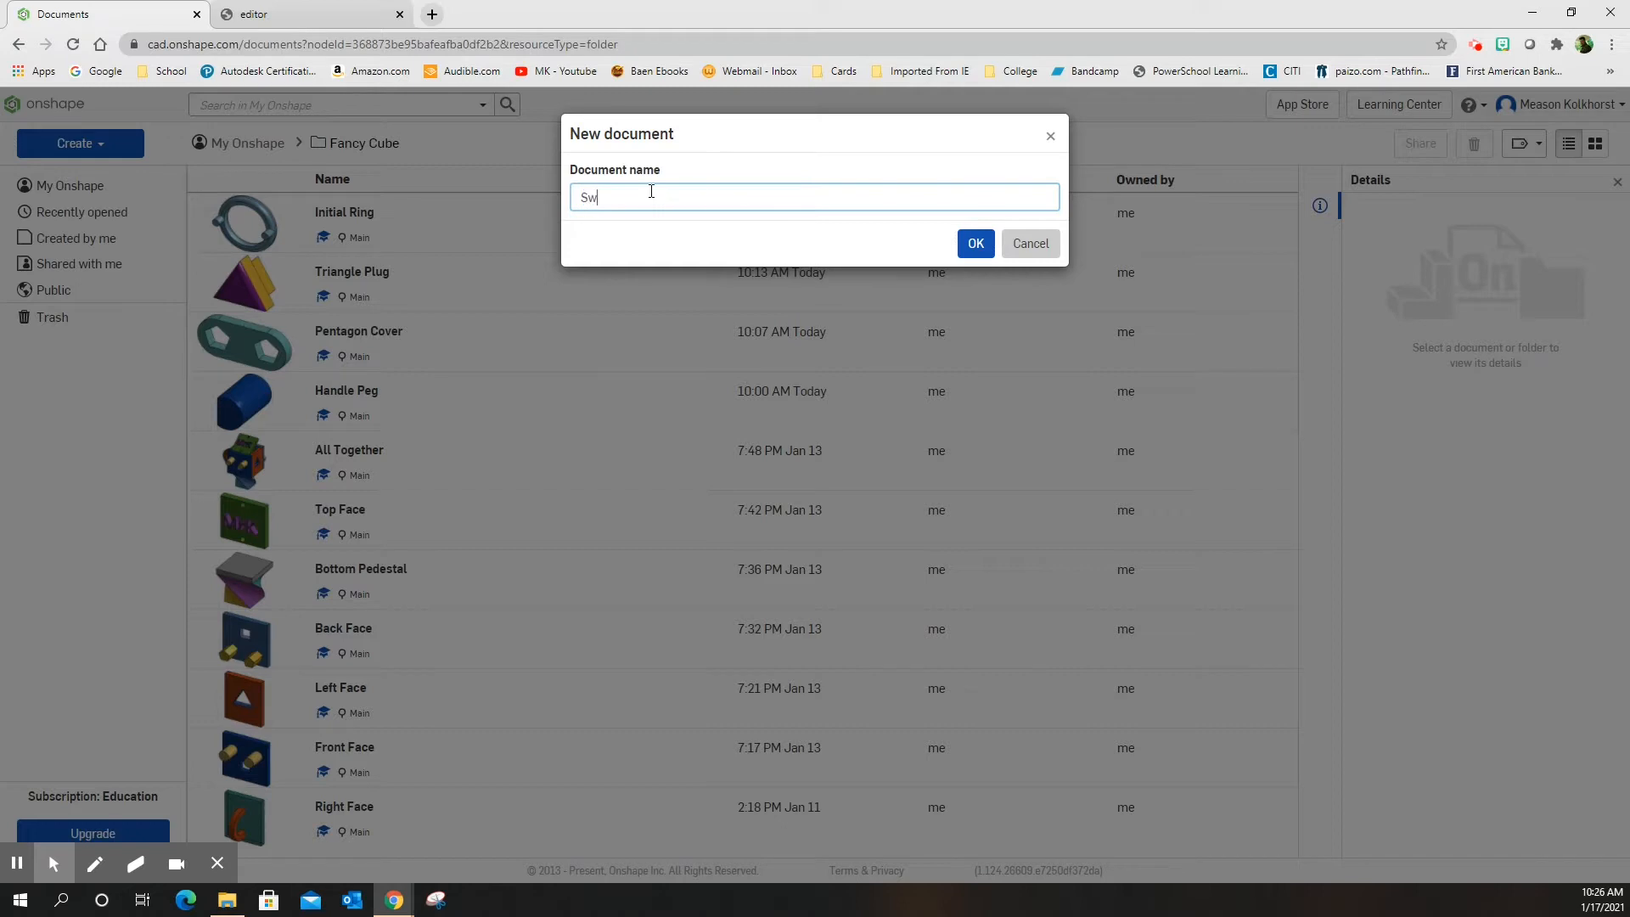
{"action": "type", "text": "ivel"}
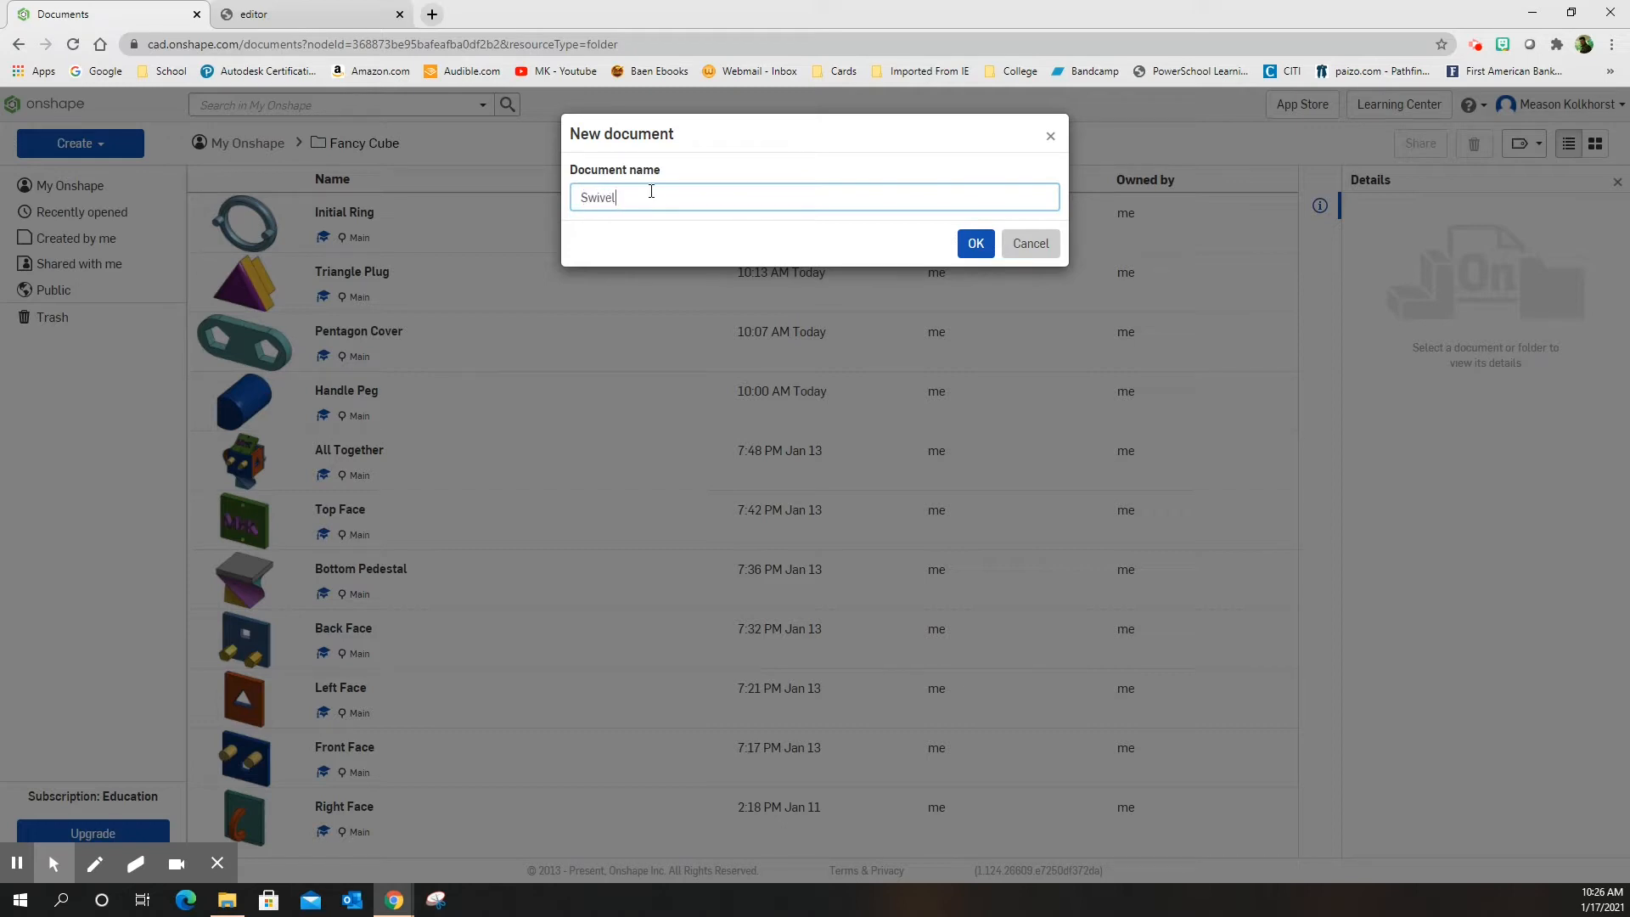
{"action": "type", "text": "Peg"}
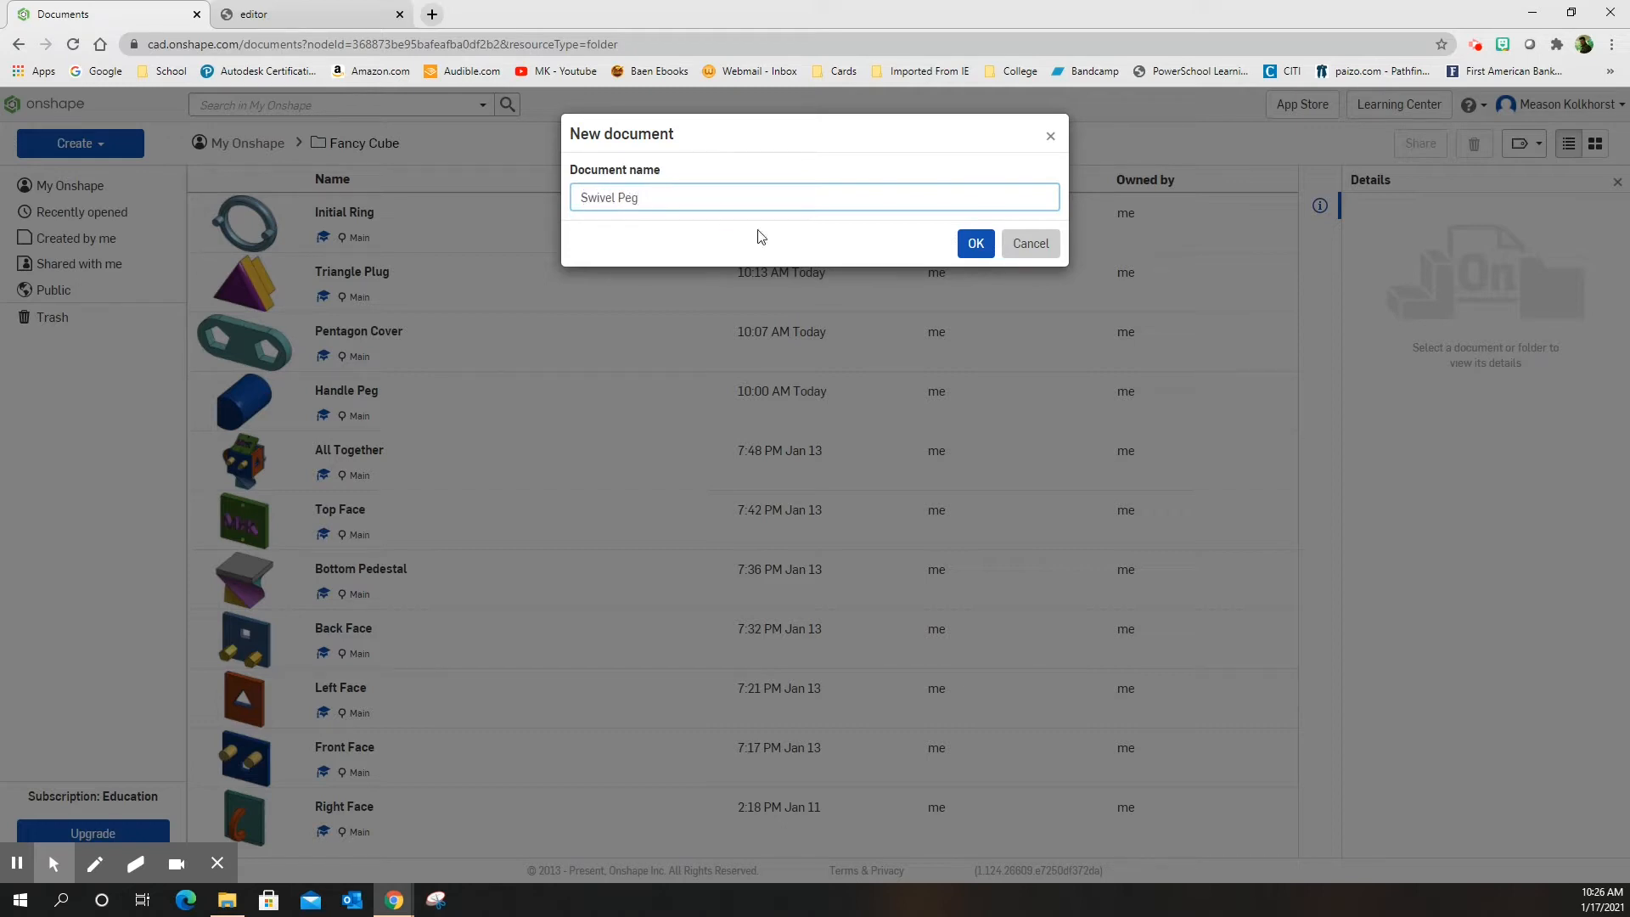
{"action": "left_click", "coordinate": [974, 242]}
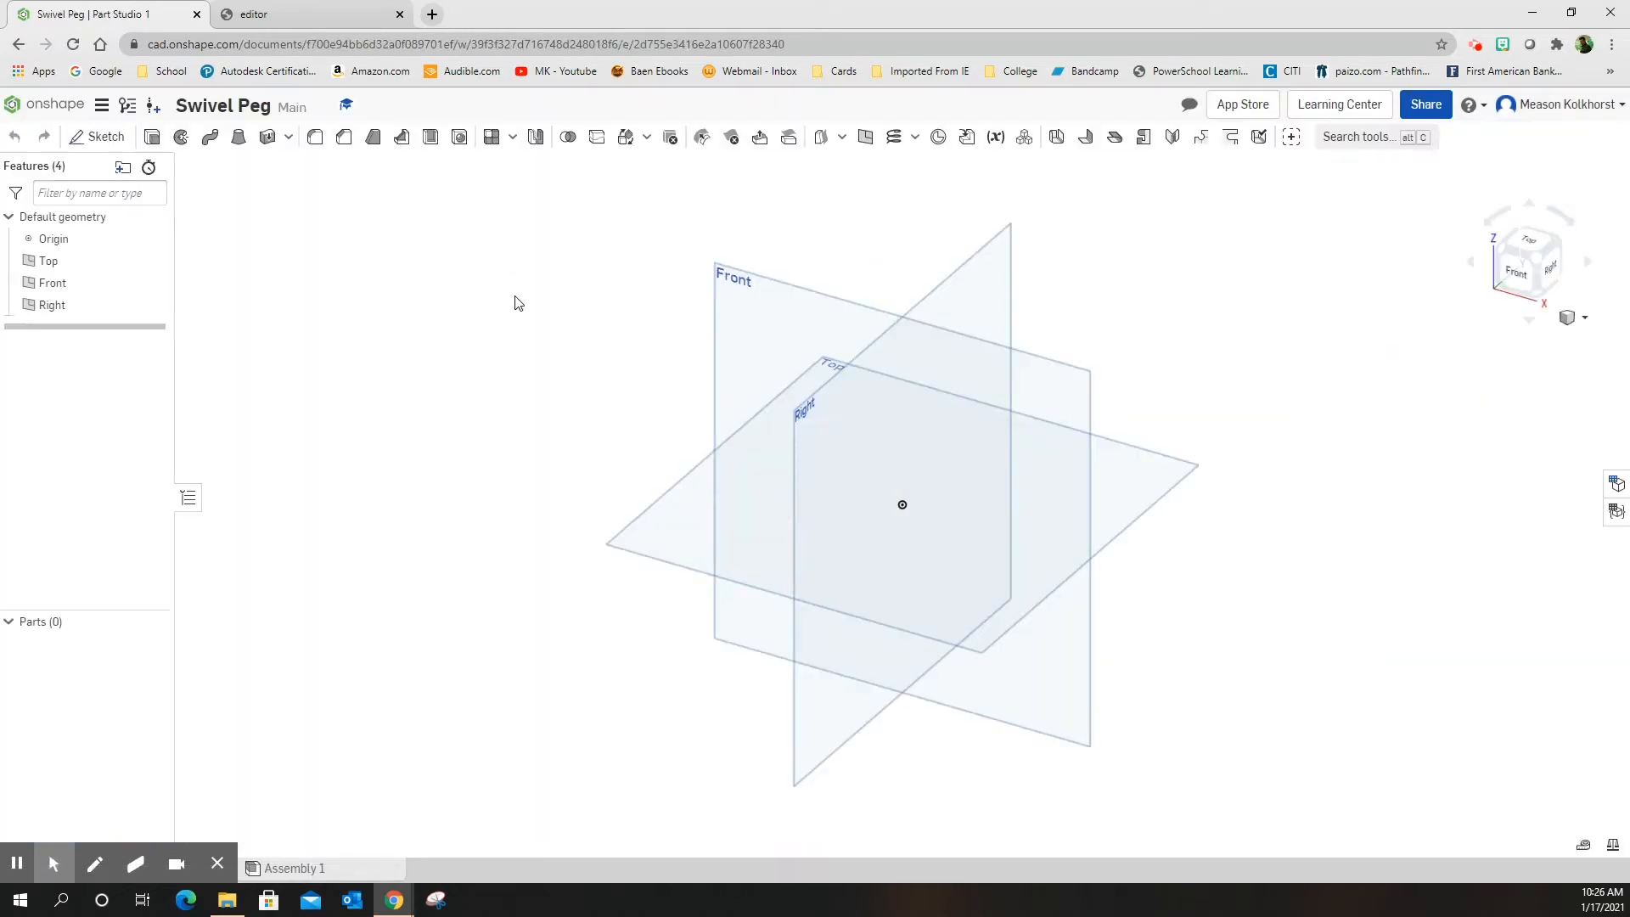
Start Sketch 1 with the Front plane as its sketch plane.
{"action": "left_click", "coordinate": [105, 135]}
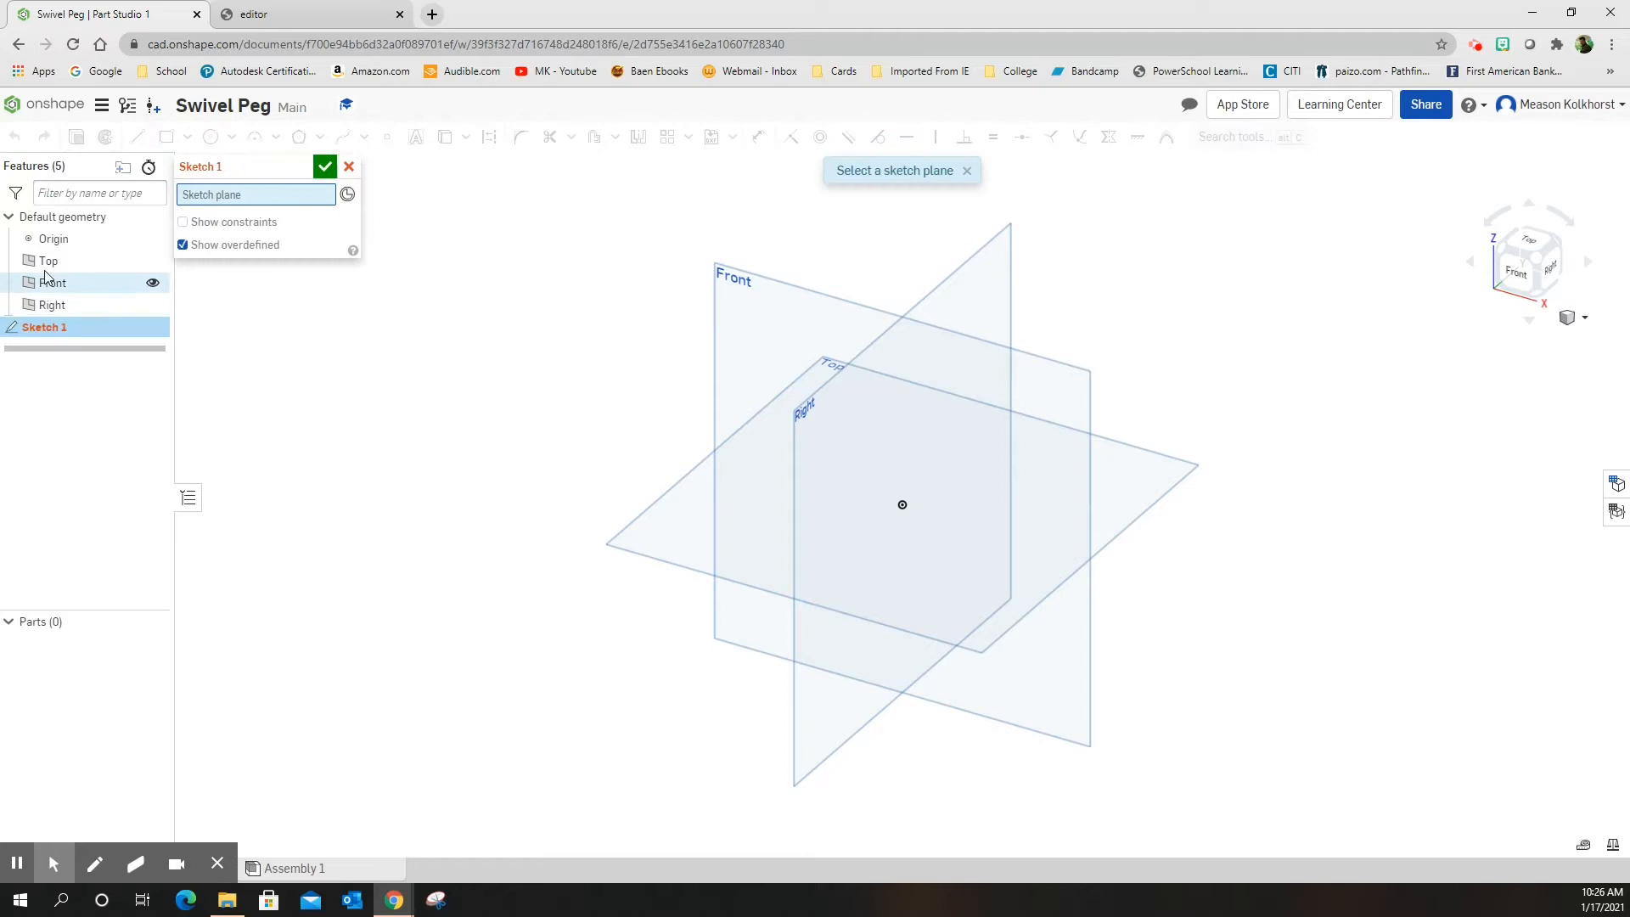
{"action": "left_click", "coordinate": [47, 283]}
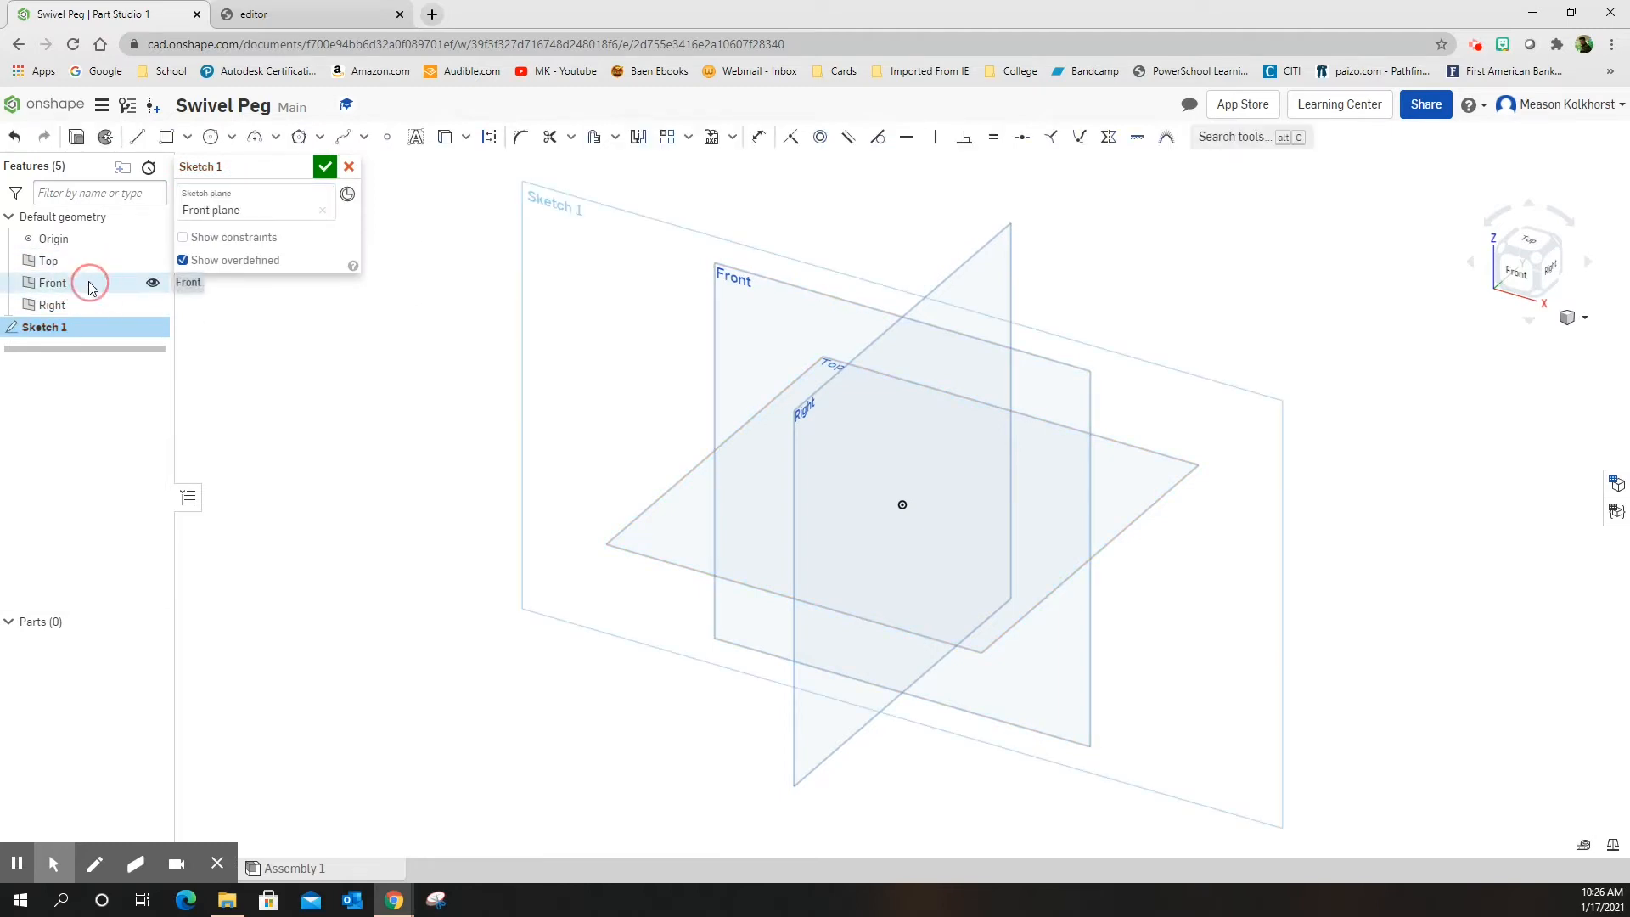
{"action": "left_click", "coordinate": [1523, 265]}
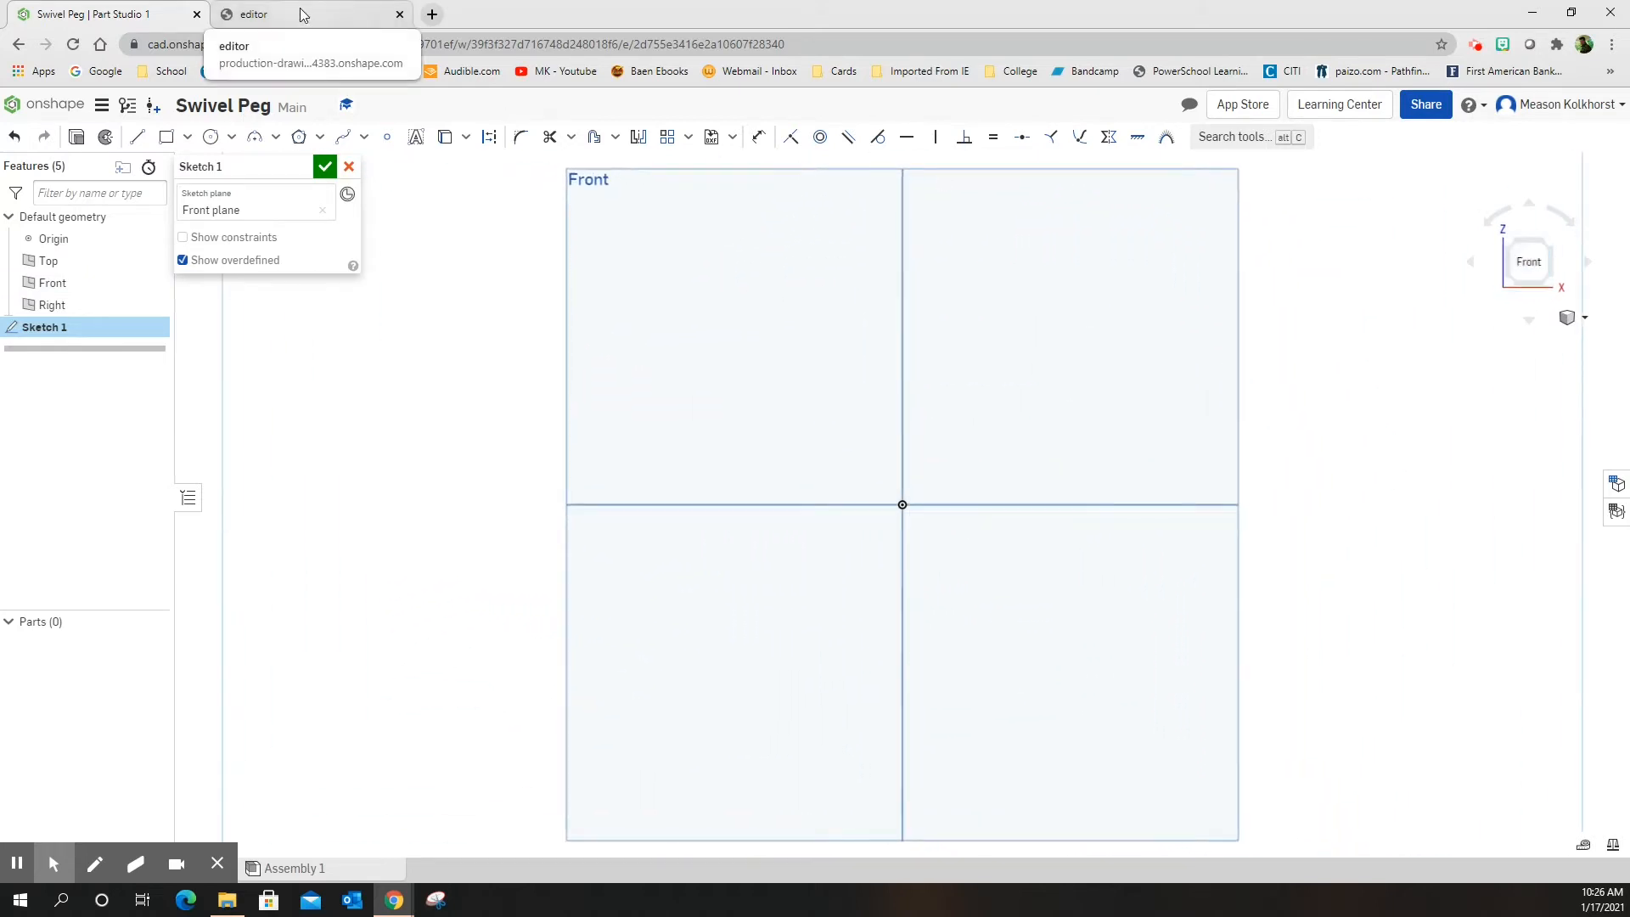
Study the swivel peg reference drawing, then return to Part Studio 1.
{"action": "left_click", "coordinate": [253, 13]}
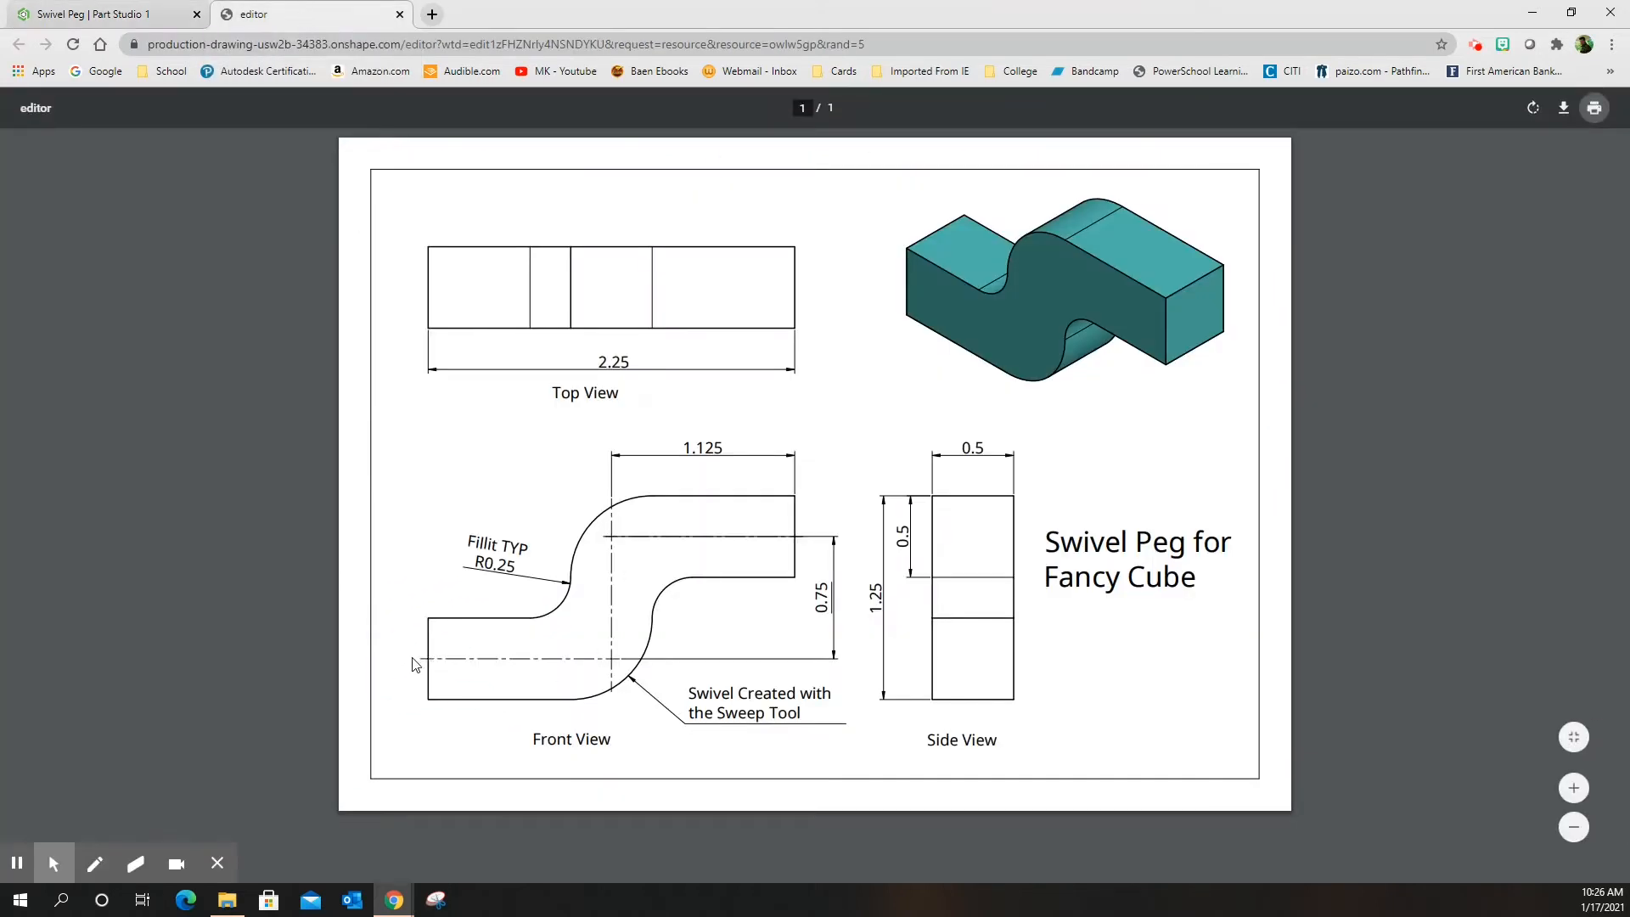
{"action": "mouse_move", "coordinate": [733, 533]}
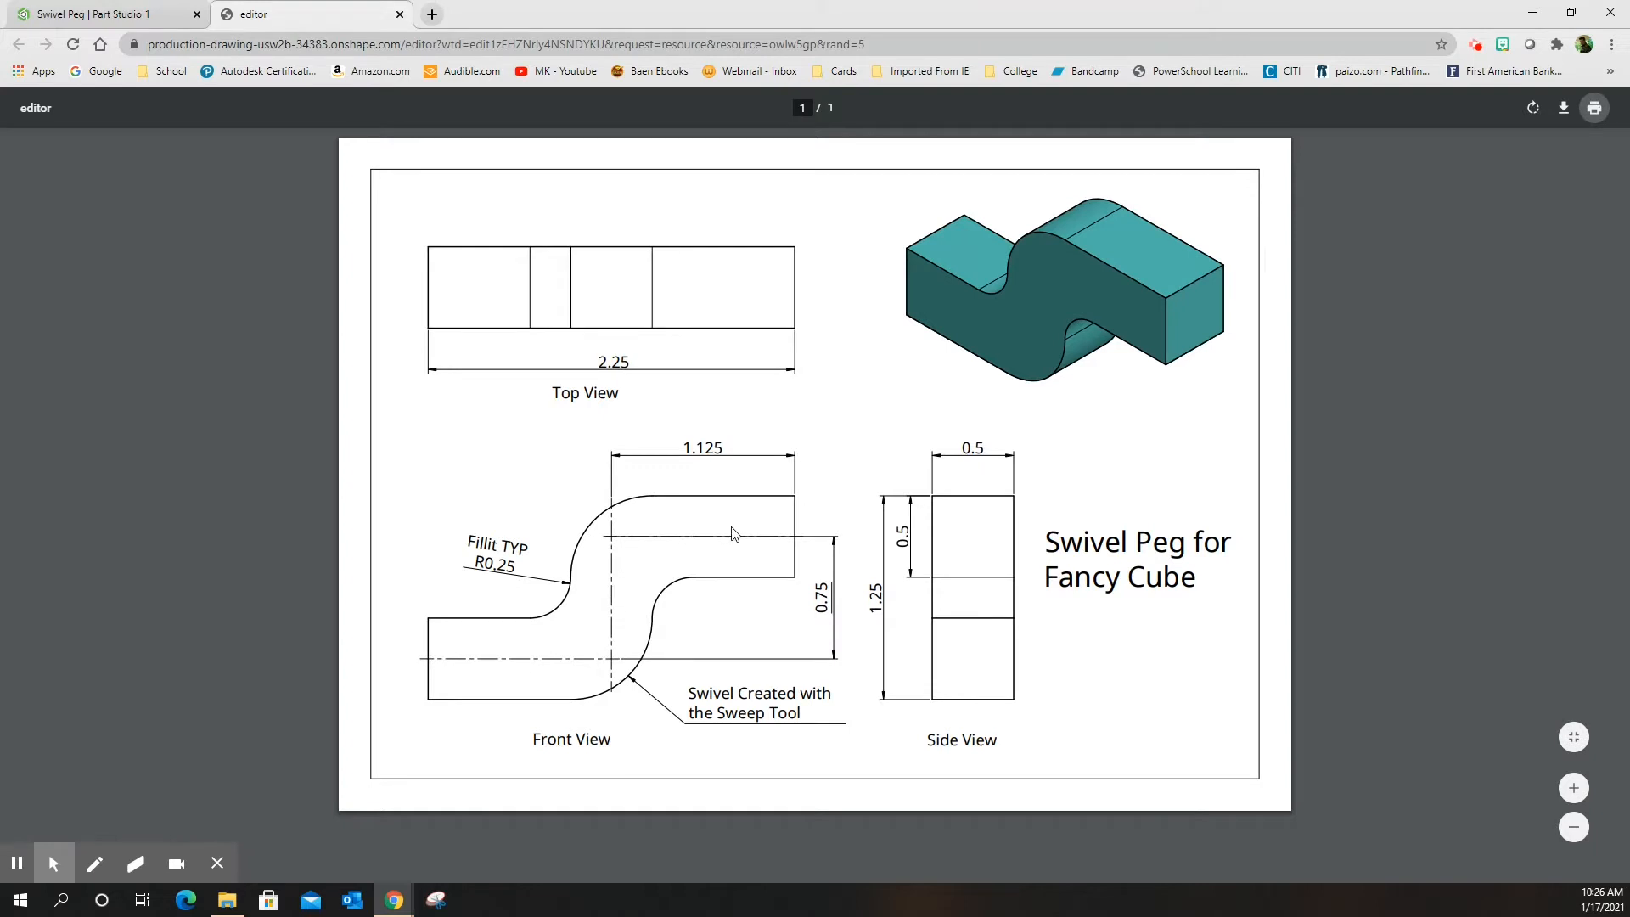
{"action": "mouse_move", "coordinate": [432, 677]}
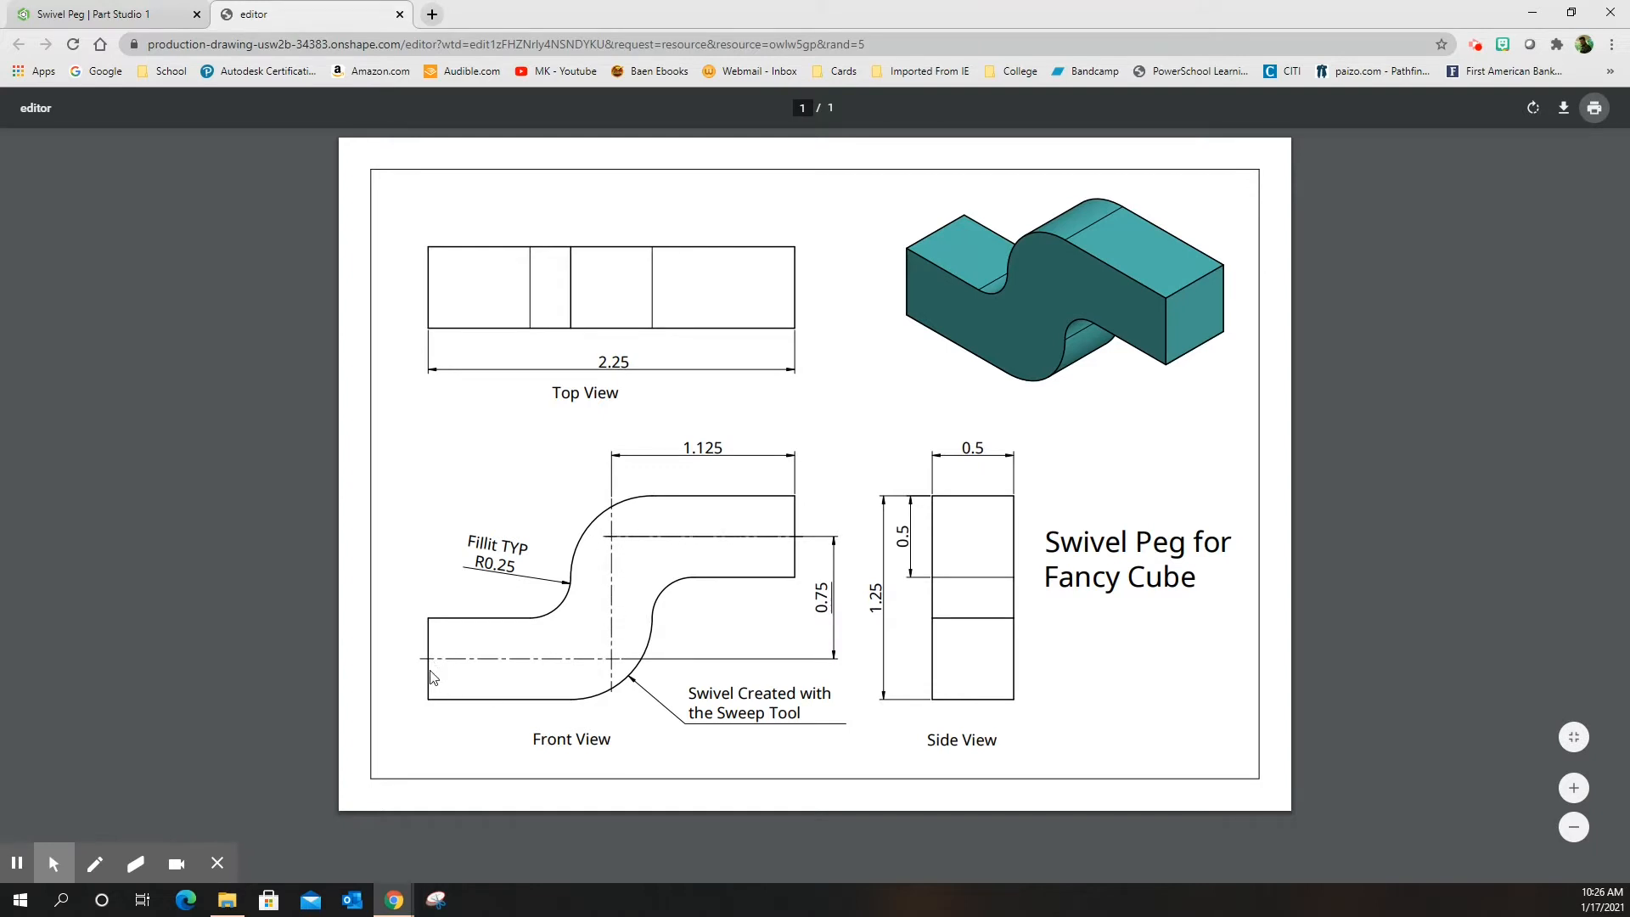
{"action": "mouse_move", "coordinate": [817, 508]}
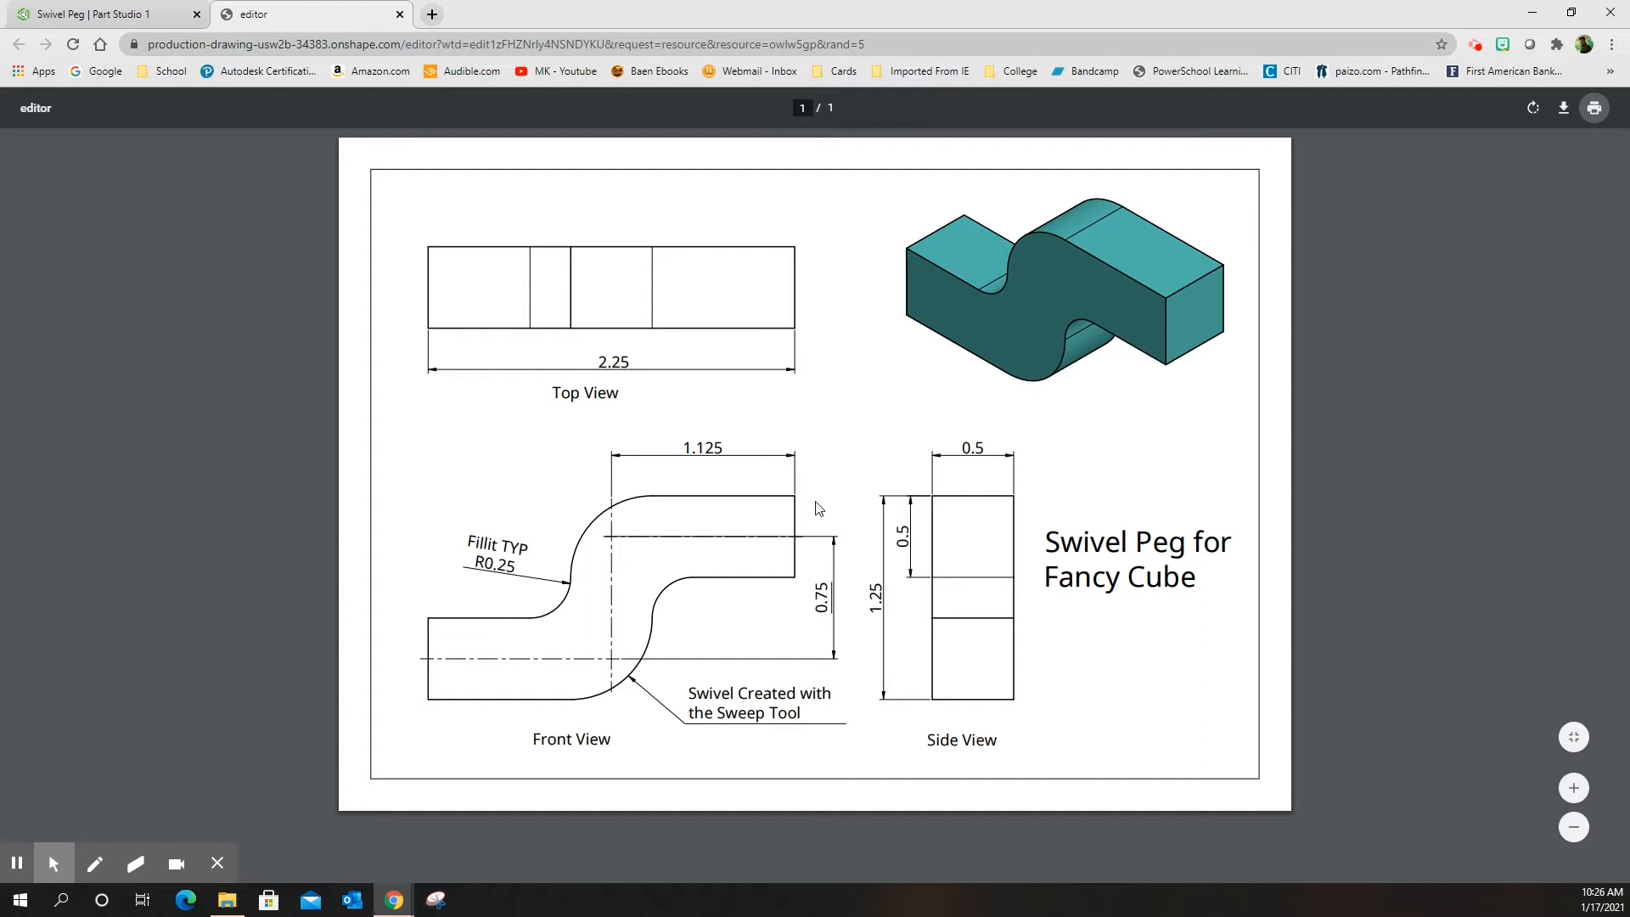
{"action": "mouse_move", "coordinate": [699, 635]}
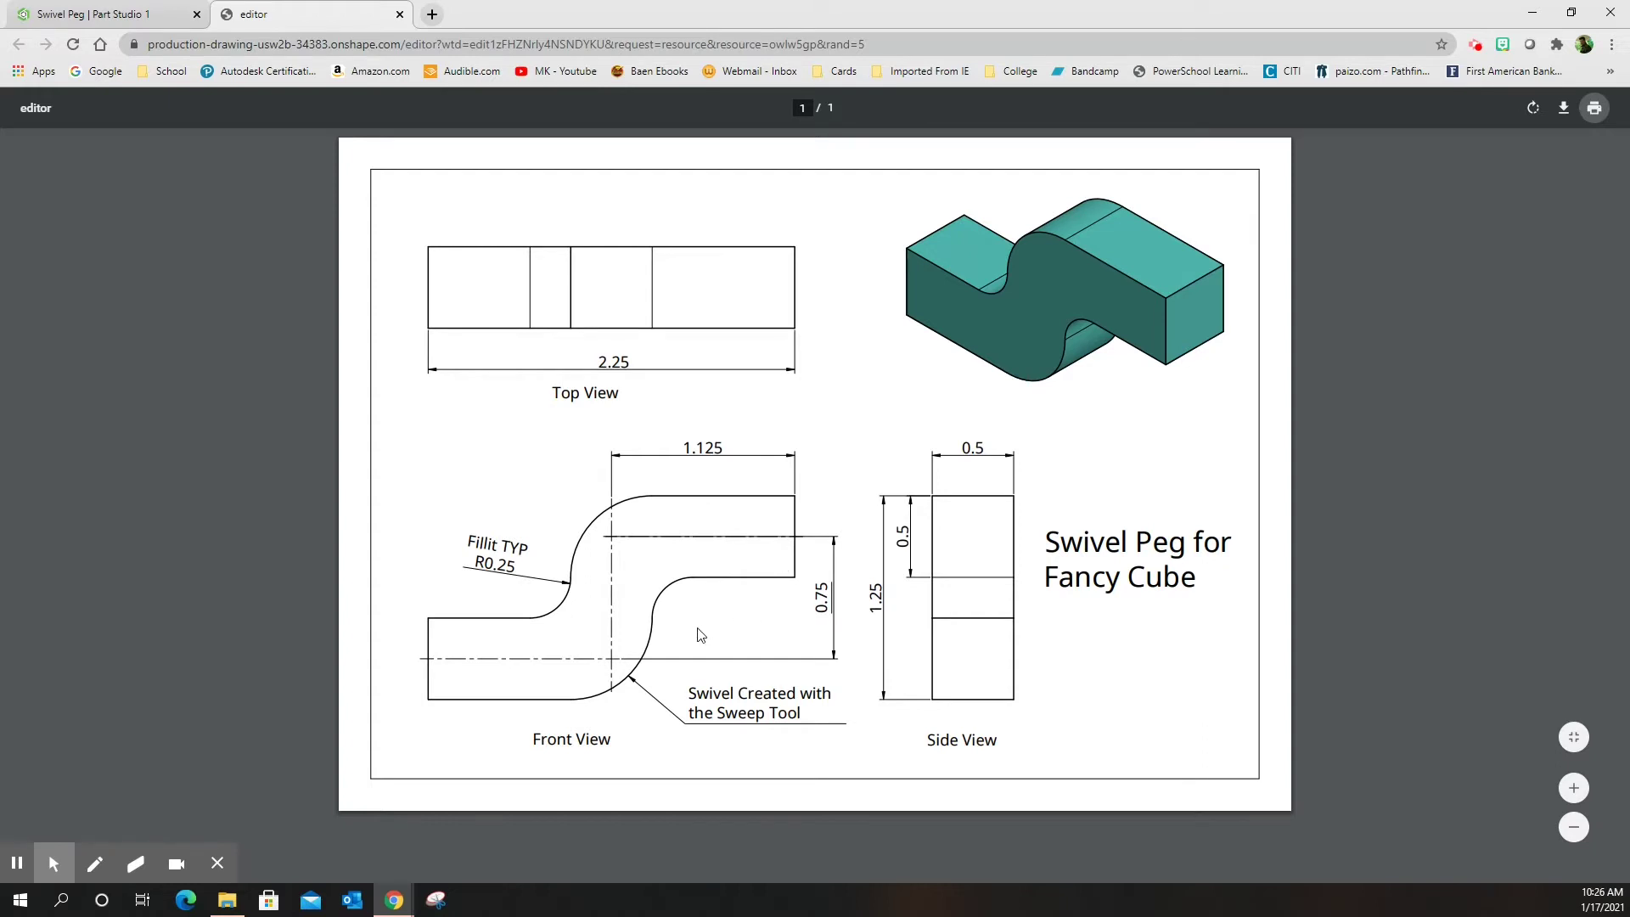
{"action": "mouse_move", "coordinate": [571, 598]}
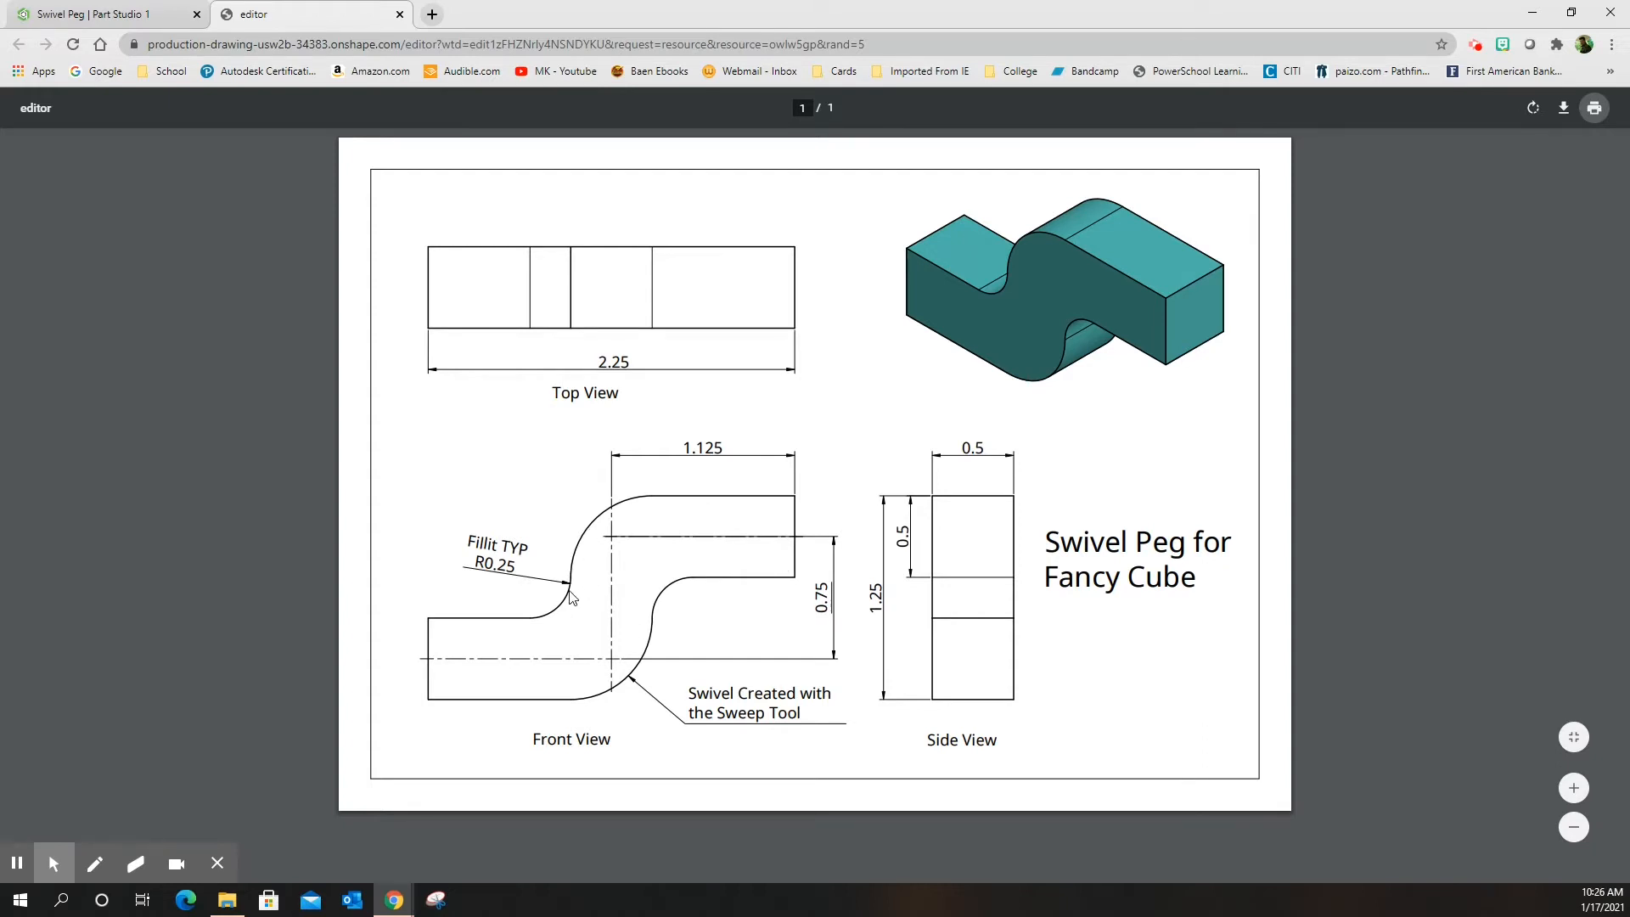
{"action": "mouse_move", "coordinate": [525, 626]}
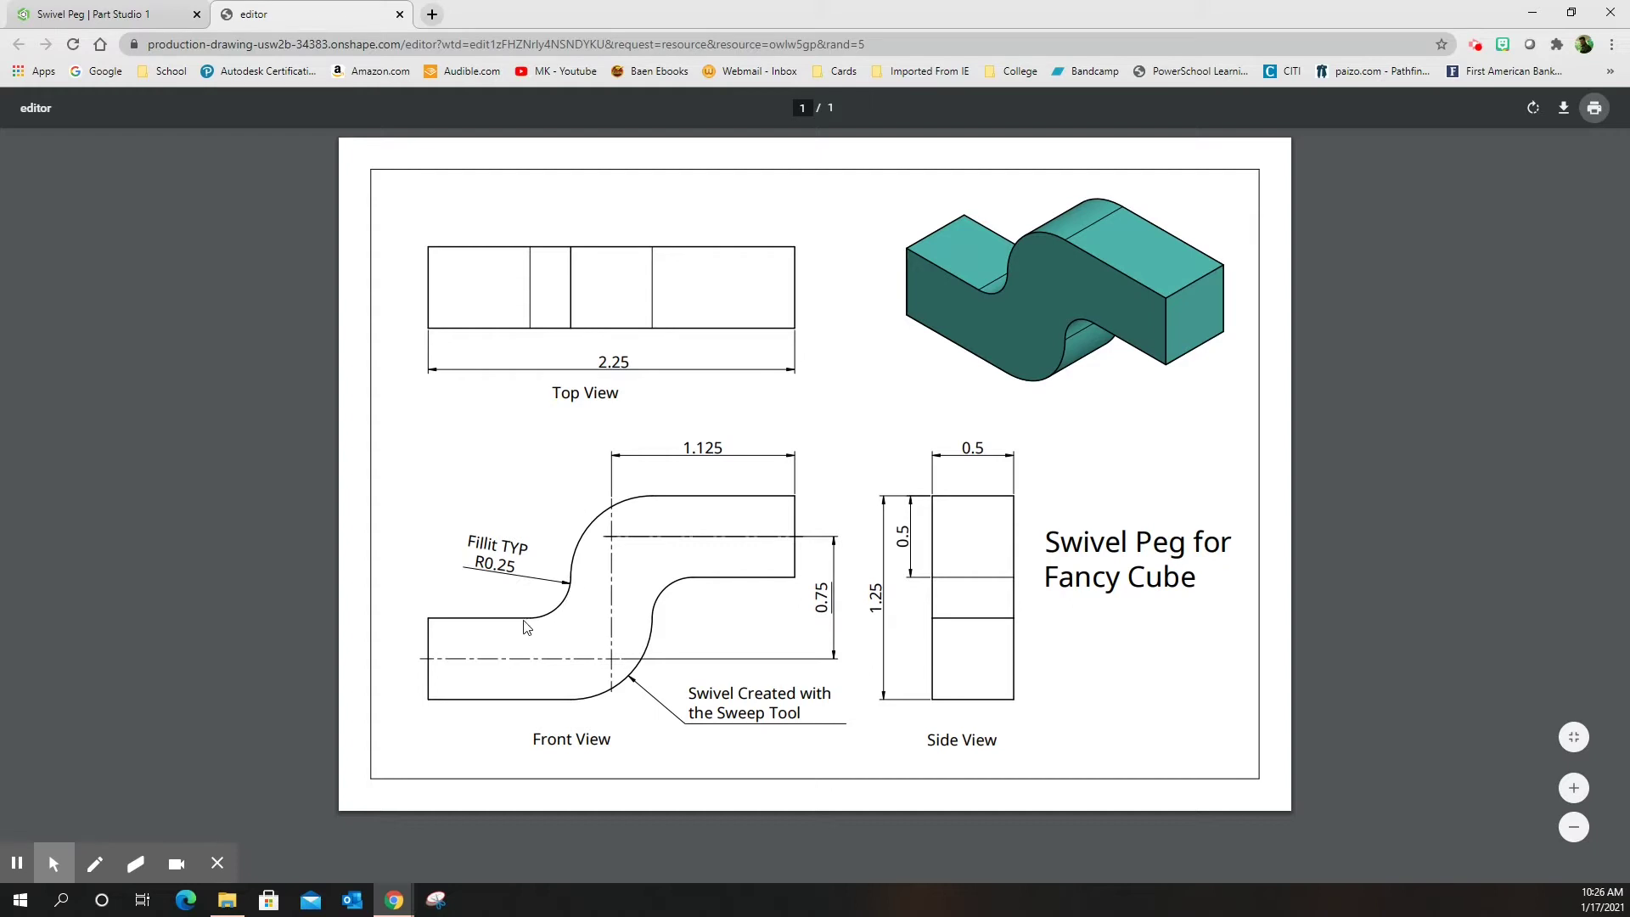
{"action": "mouse_move", "coordinate": [589, 682]}
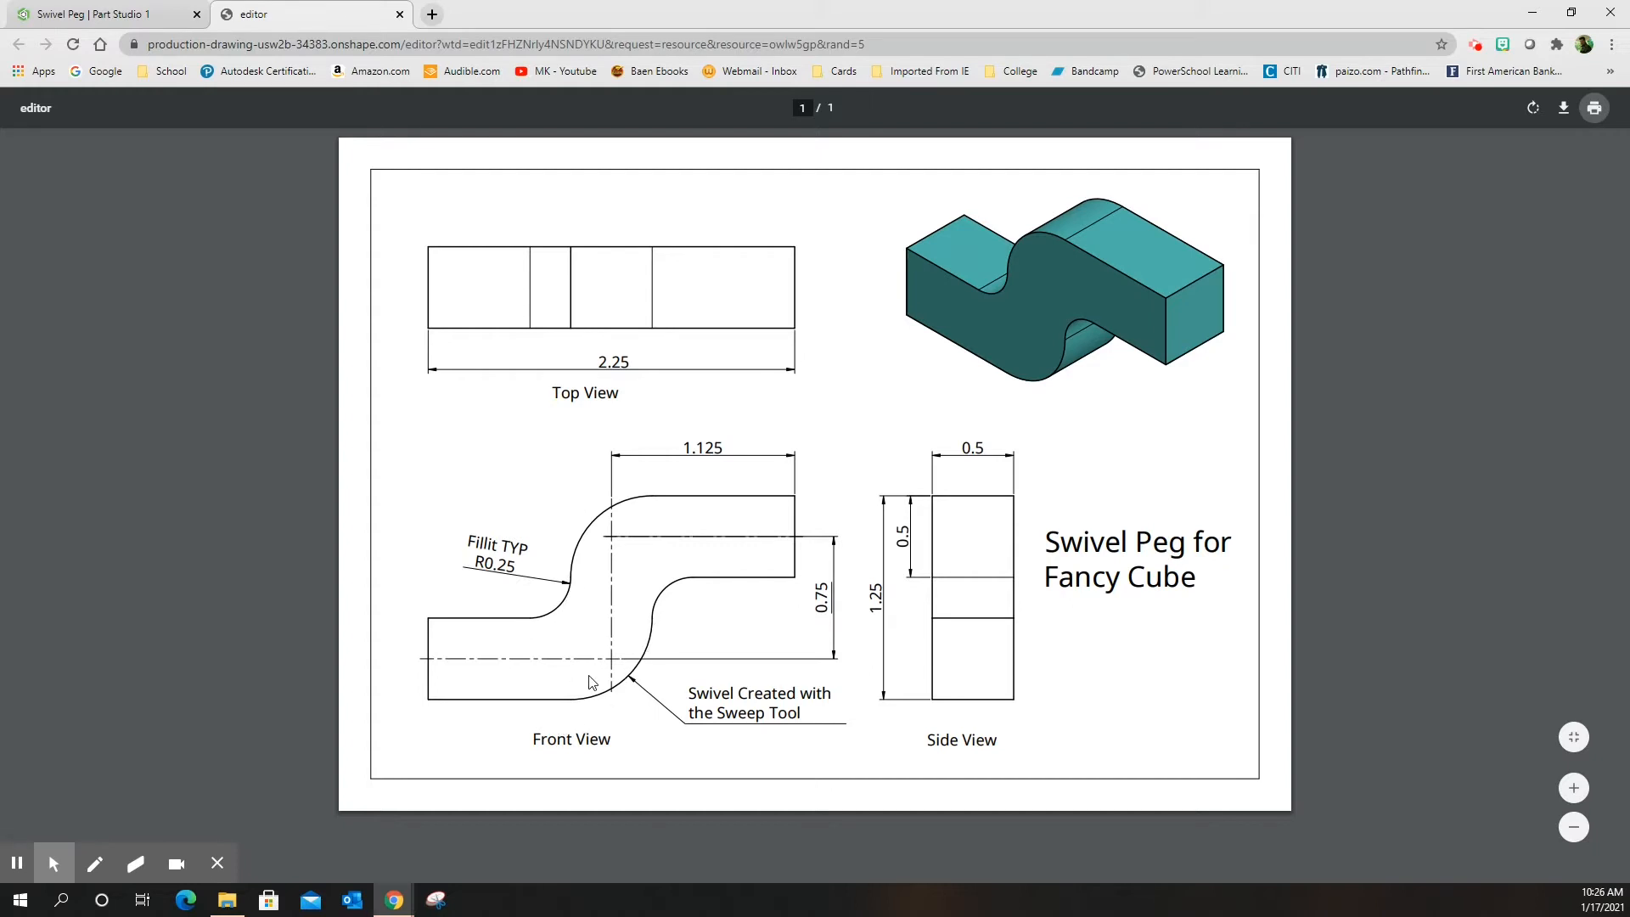
{"action": "mouse_move", "coordinate": [615, 612]}
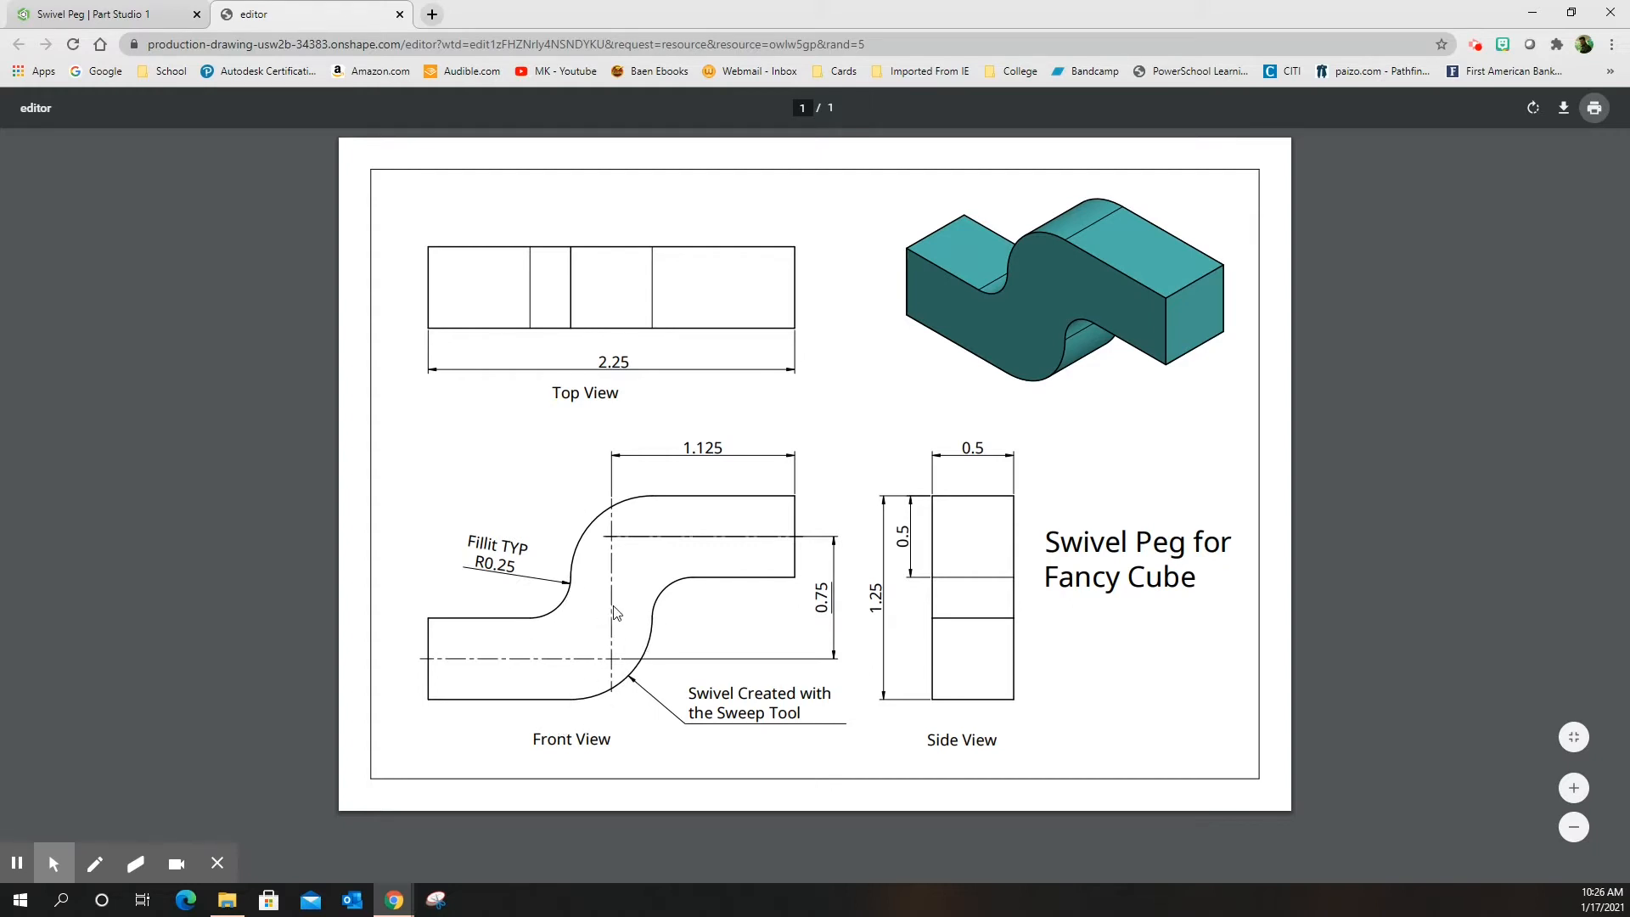
{"action": "mouse_move", "coordinate": [551, 556]}
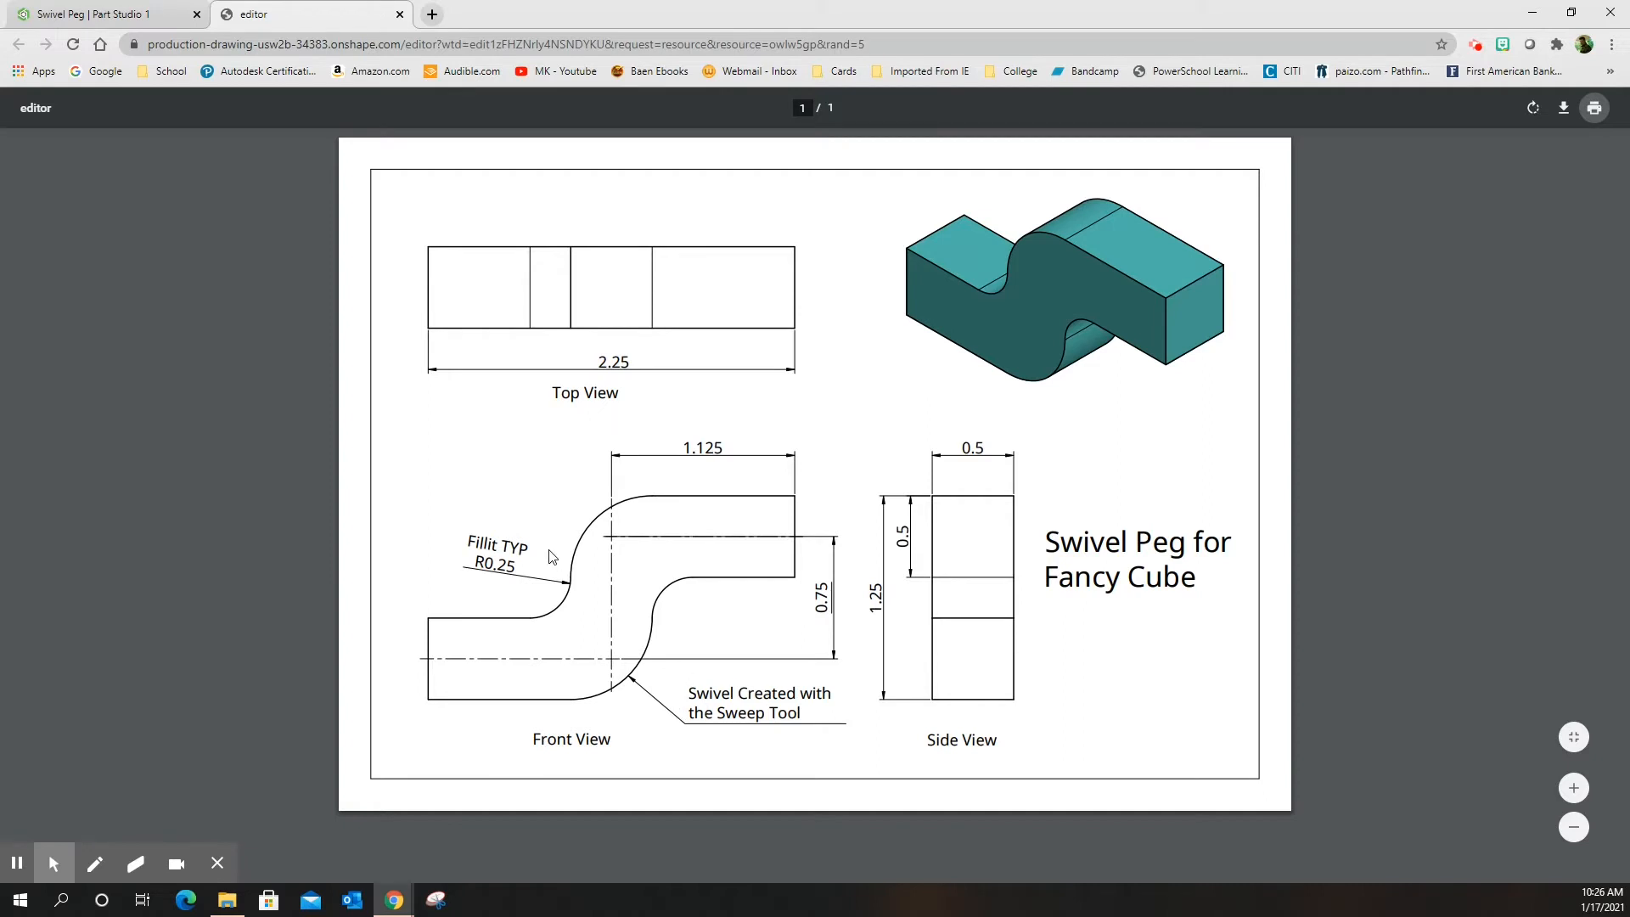
{"action": "mouse_move", "coordinate": [608, 611]}
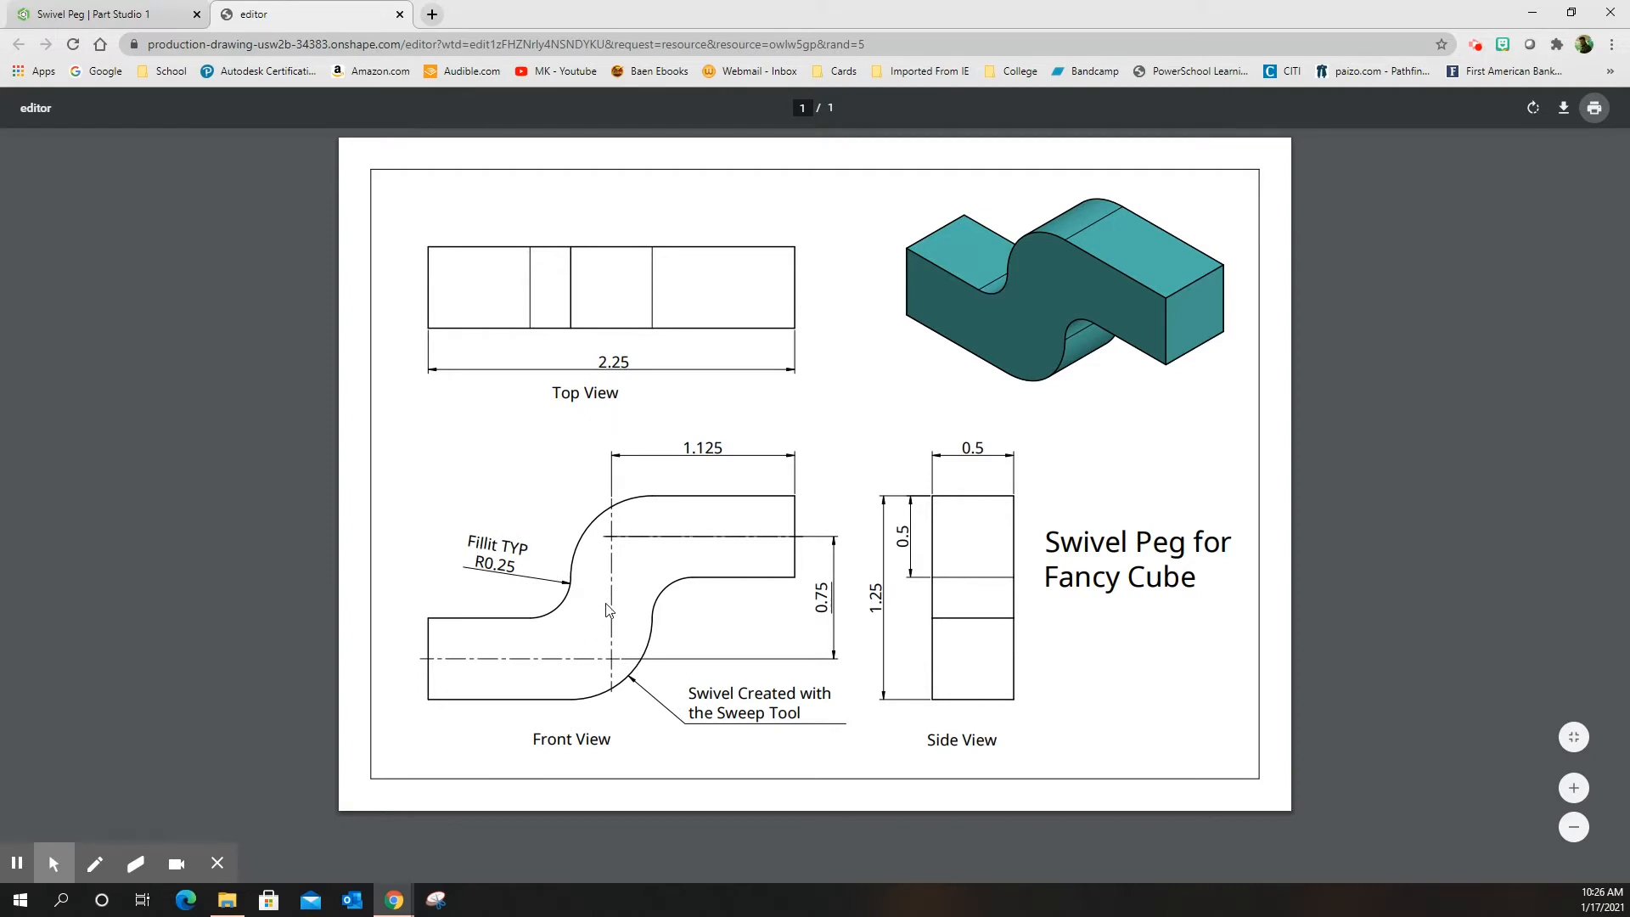
{"action": "mouse_move", "coordinate": [552, 664]}
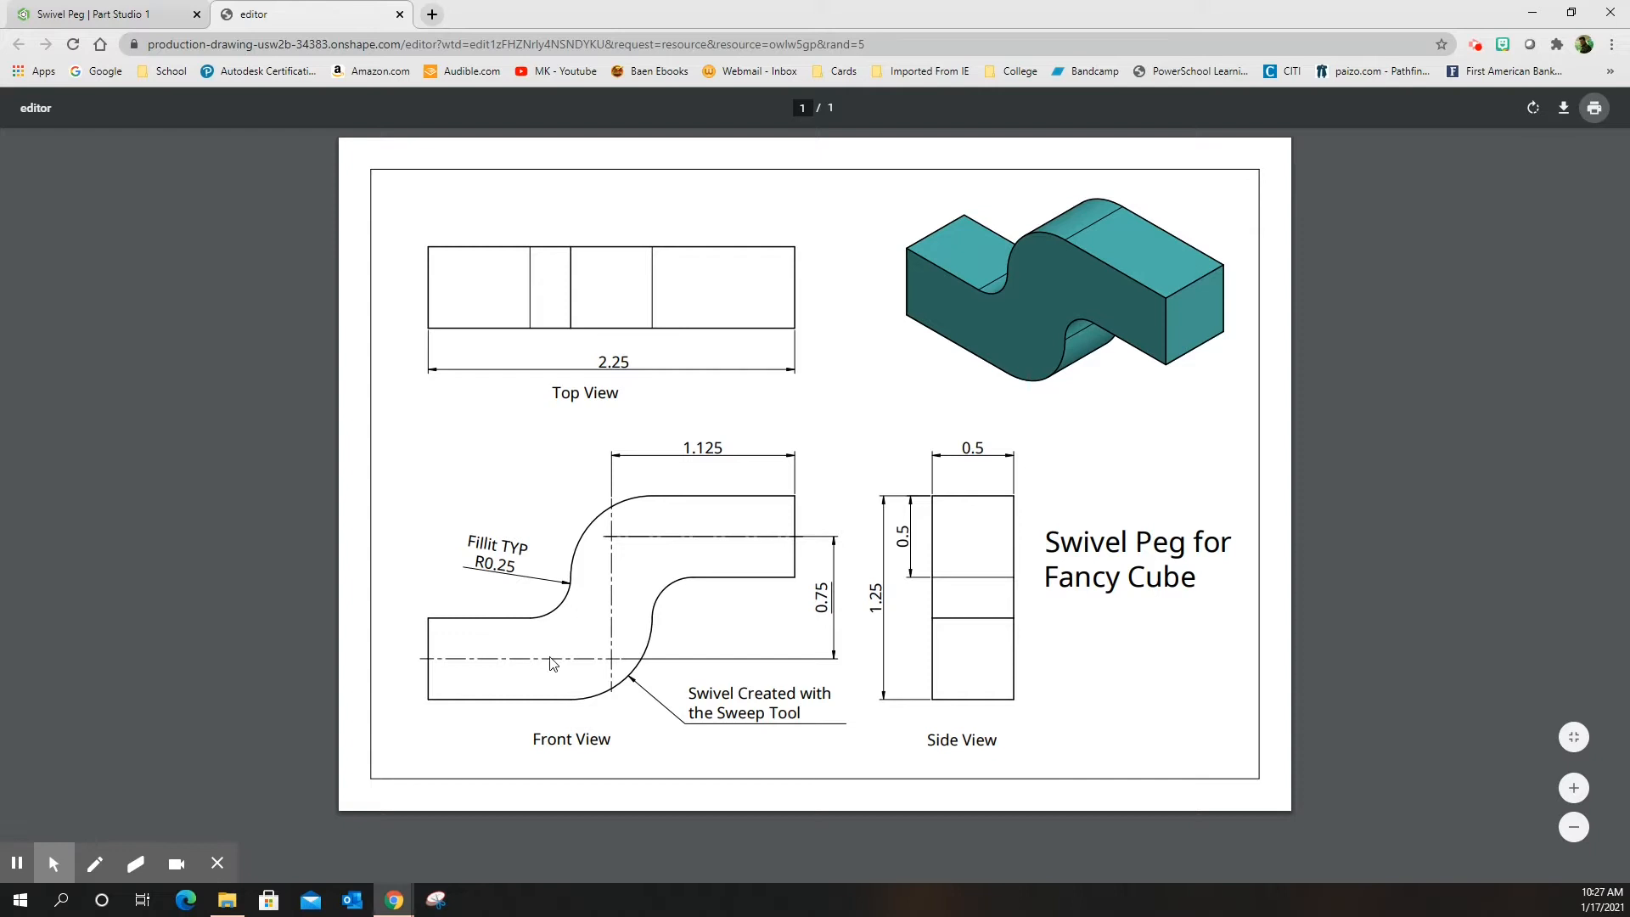
{"action": "mouse_move", "coordinate": [569, 663]}
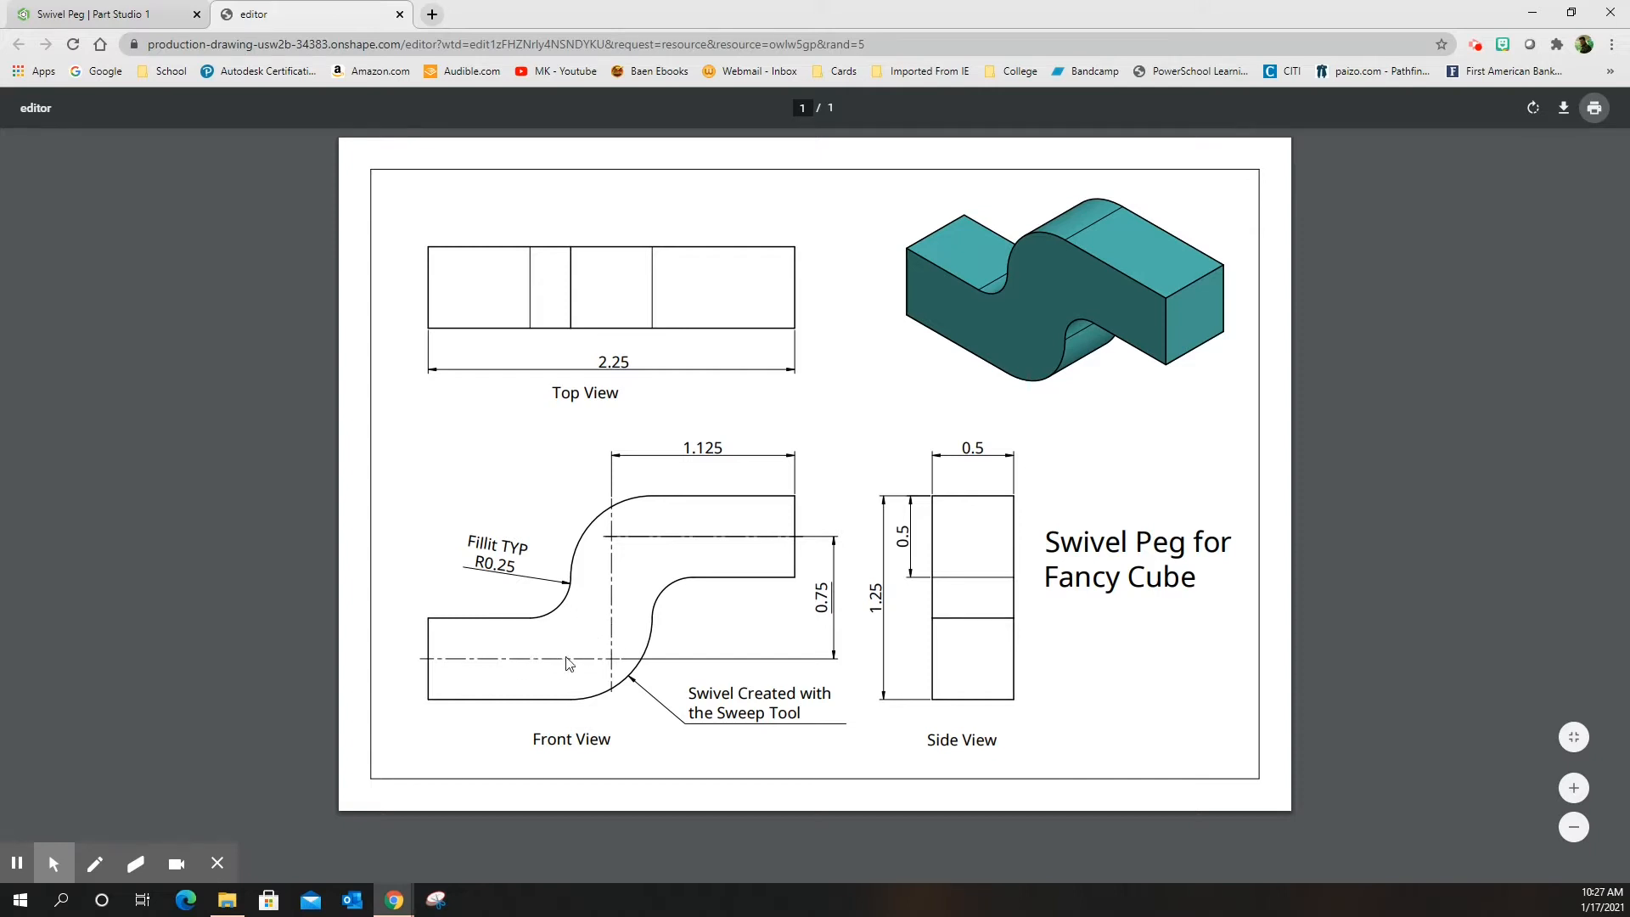
{"action": "mouse_move", "coordinate": [648, 557]}
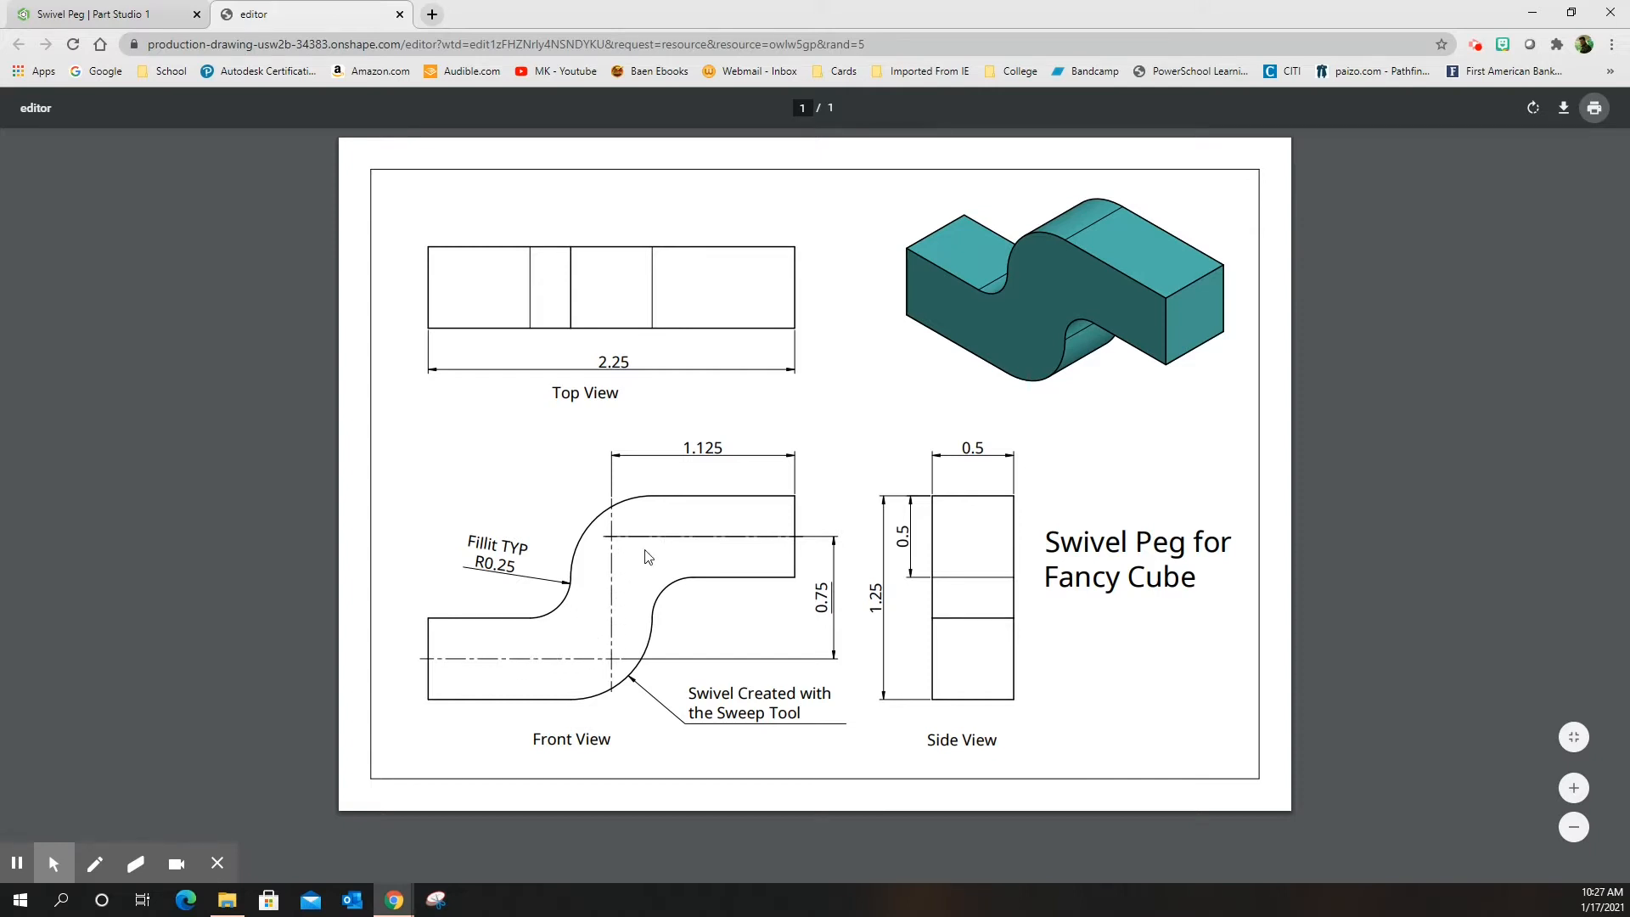
{"action": "mouse_move", "coordinate": [634, 559]}
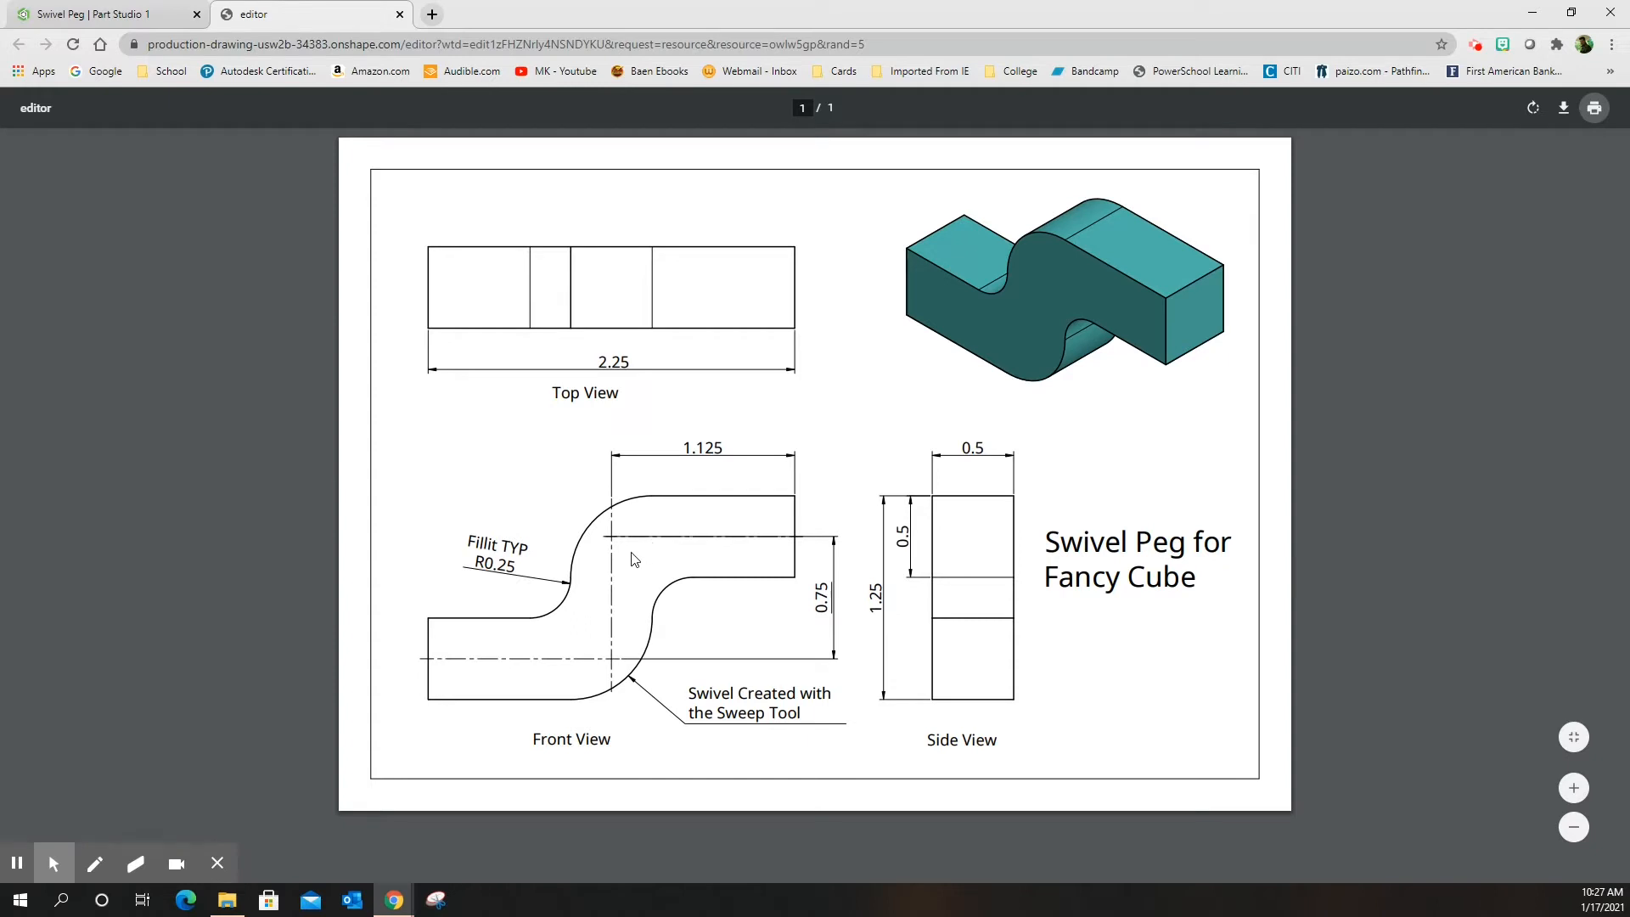
{"action": "mouse_move", "coordinate": [661, 542]}
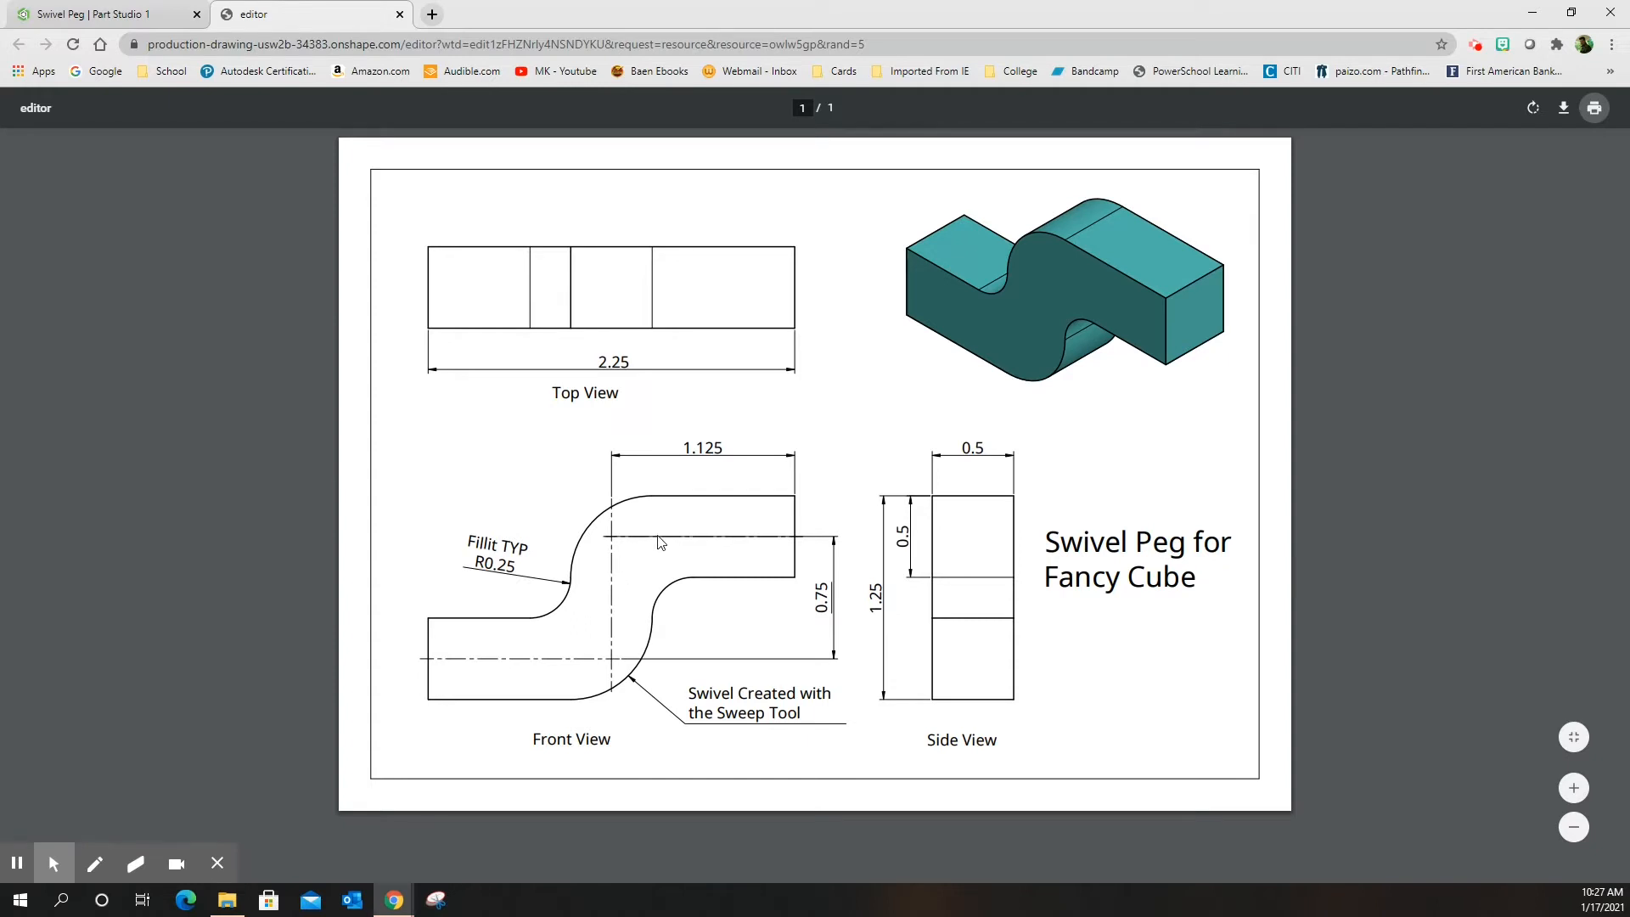
{"action": "mouse_move", "coordinate": [606, 640]}
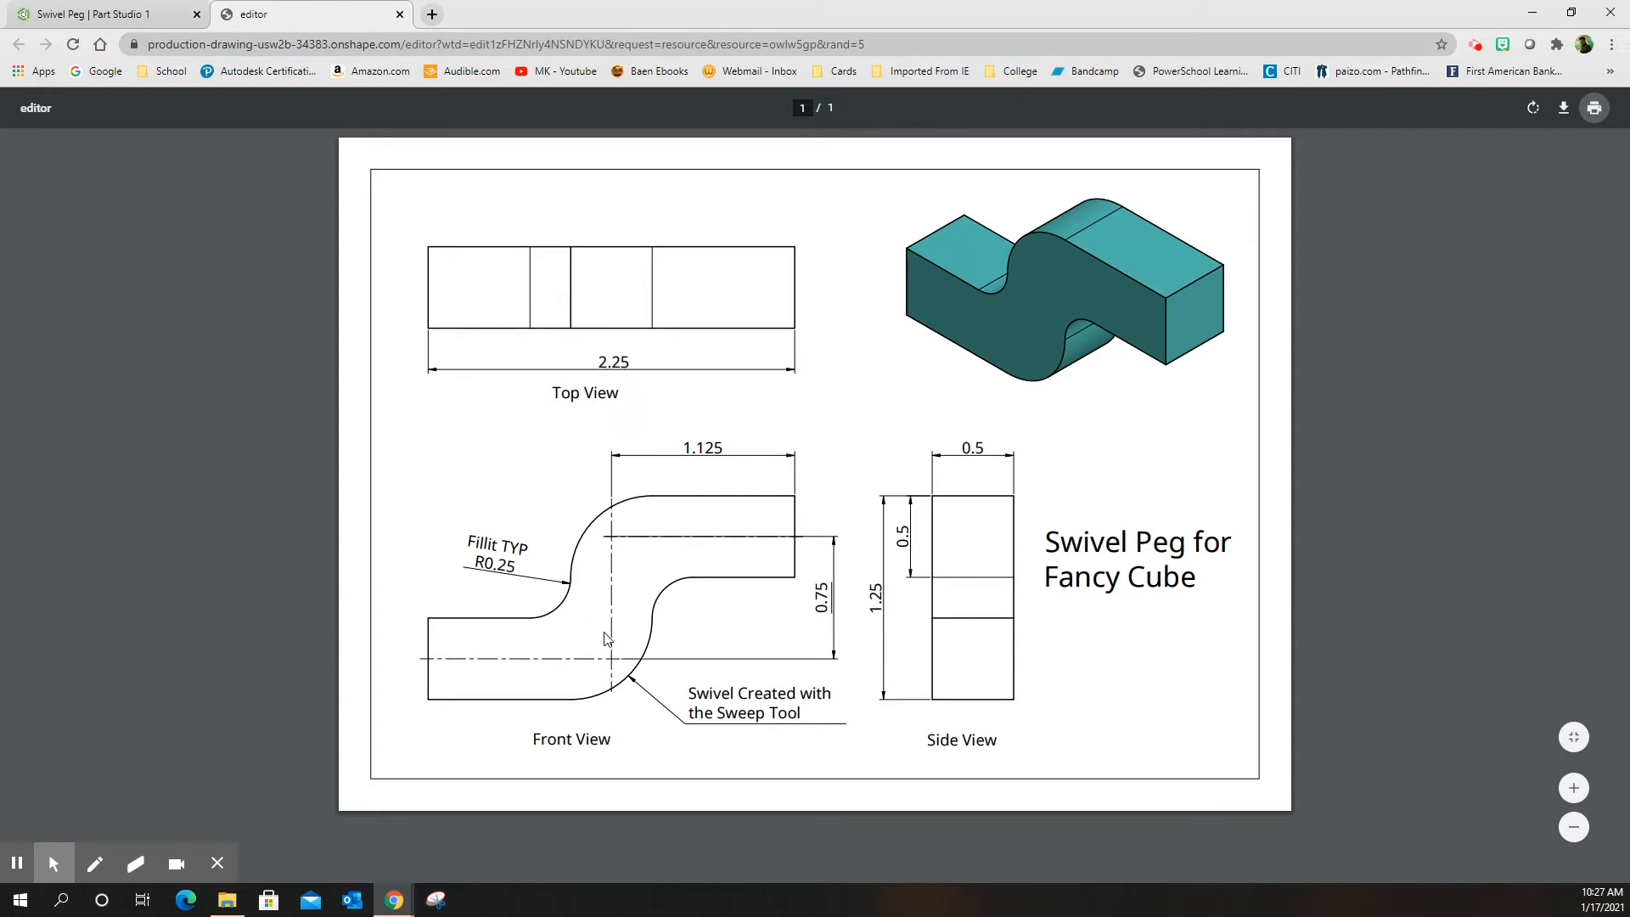
{"action": "mouse_move", "coordinate": [525, 661]}
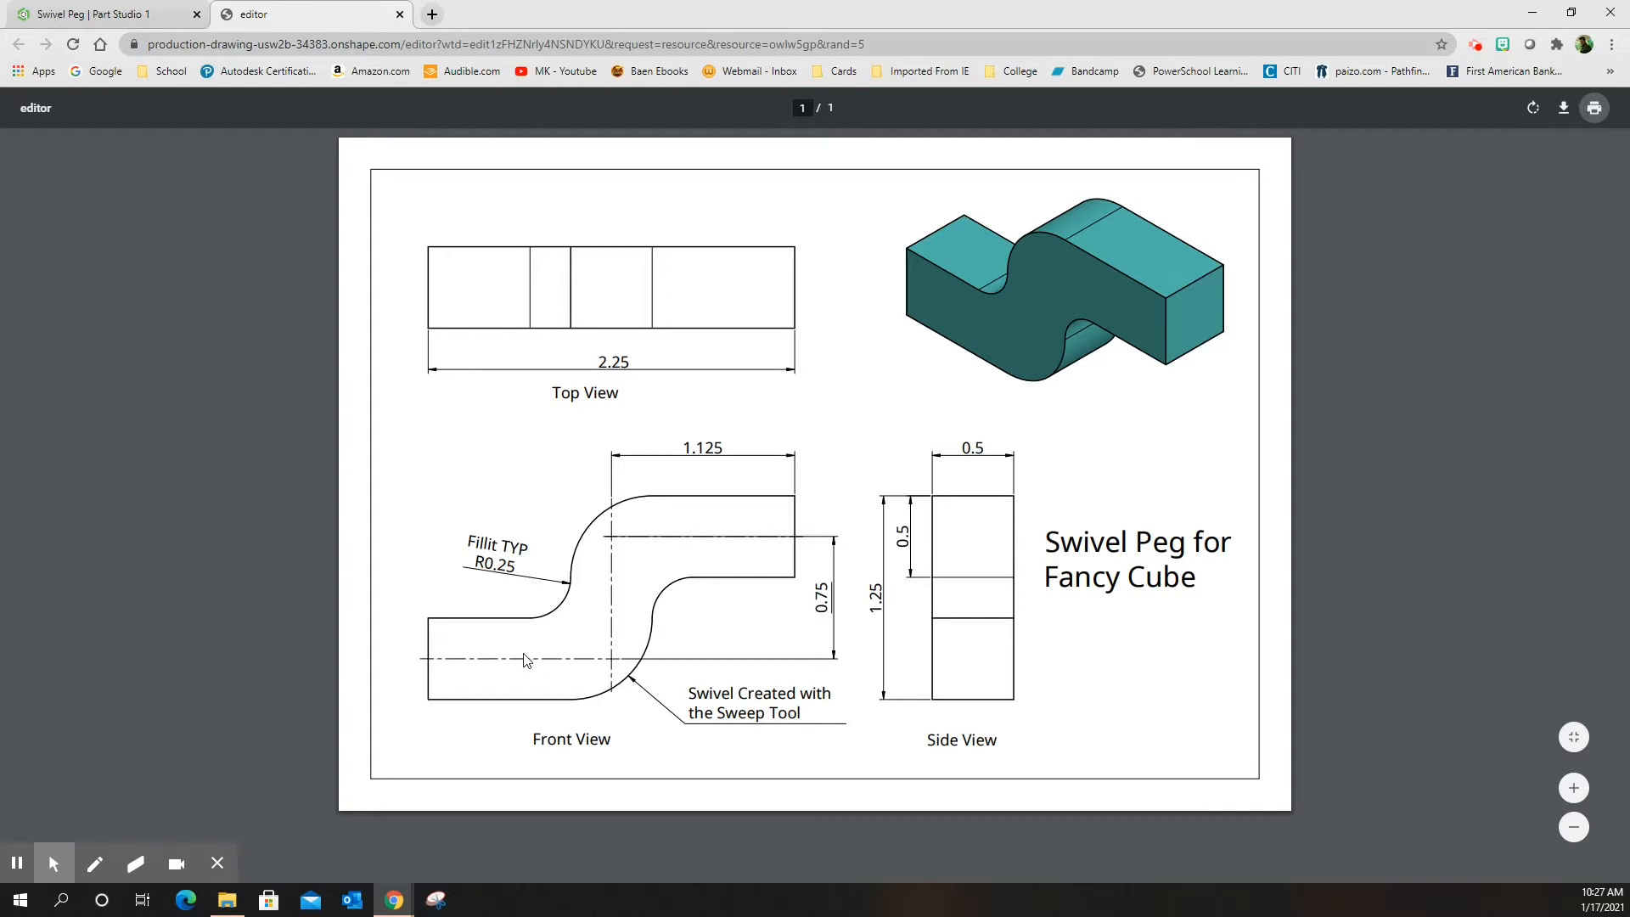
{"action": "mouse_move", "coordinate": [216, 18]}
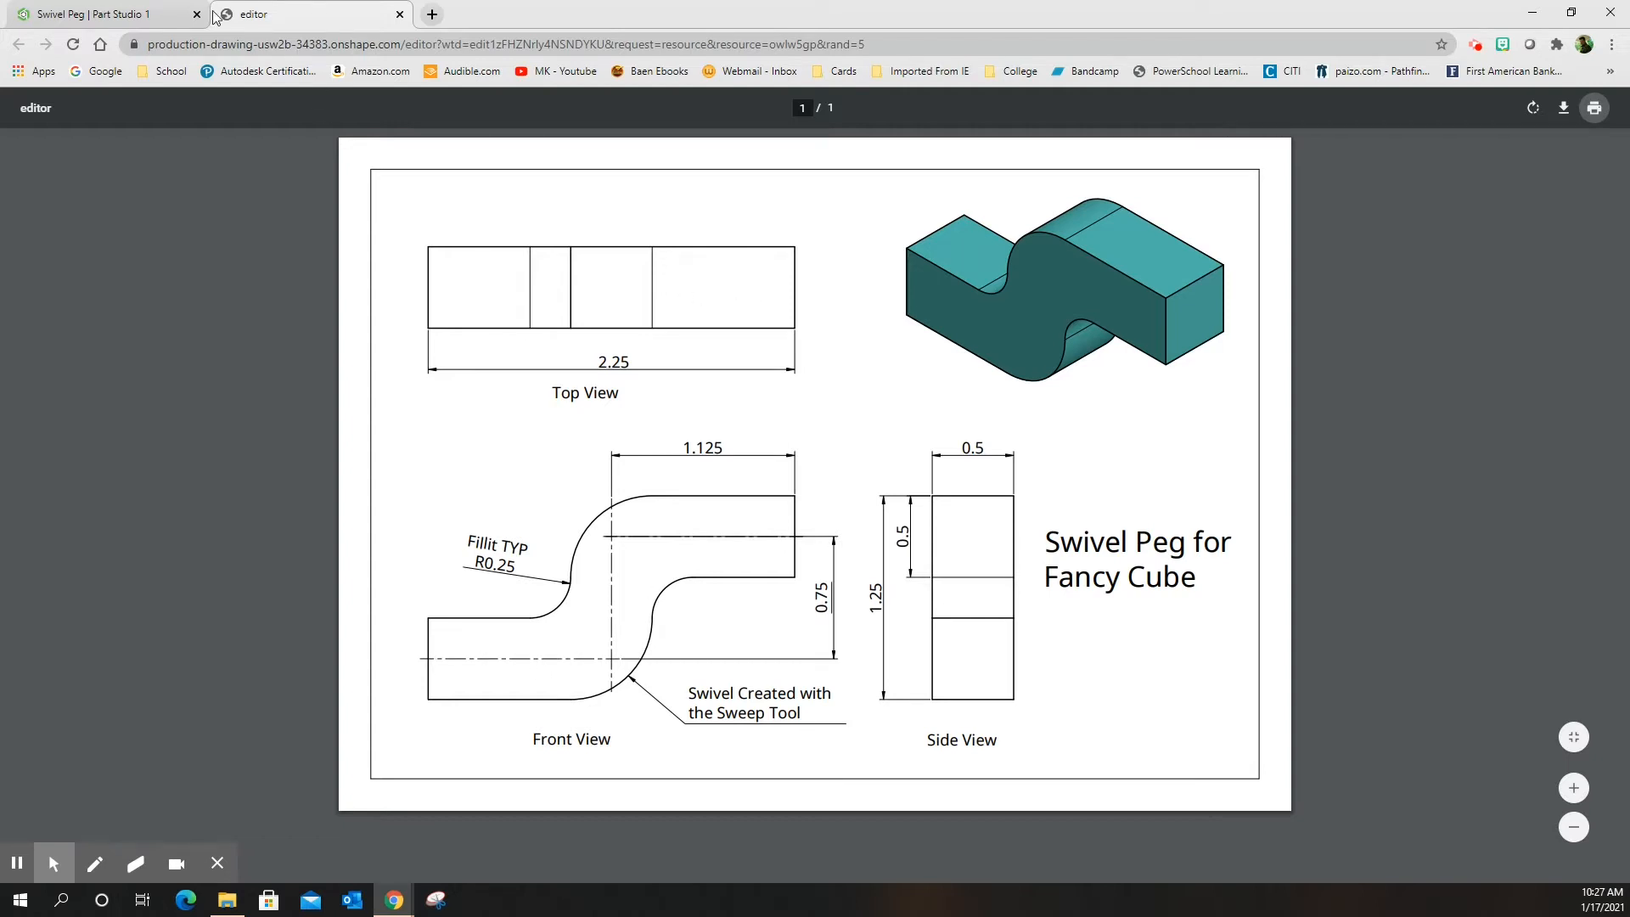
{"action": "left_click", "coordinate": [103, 14]}
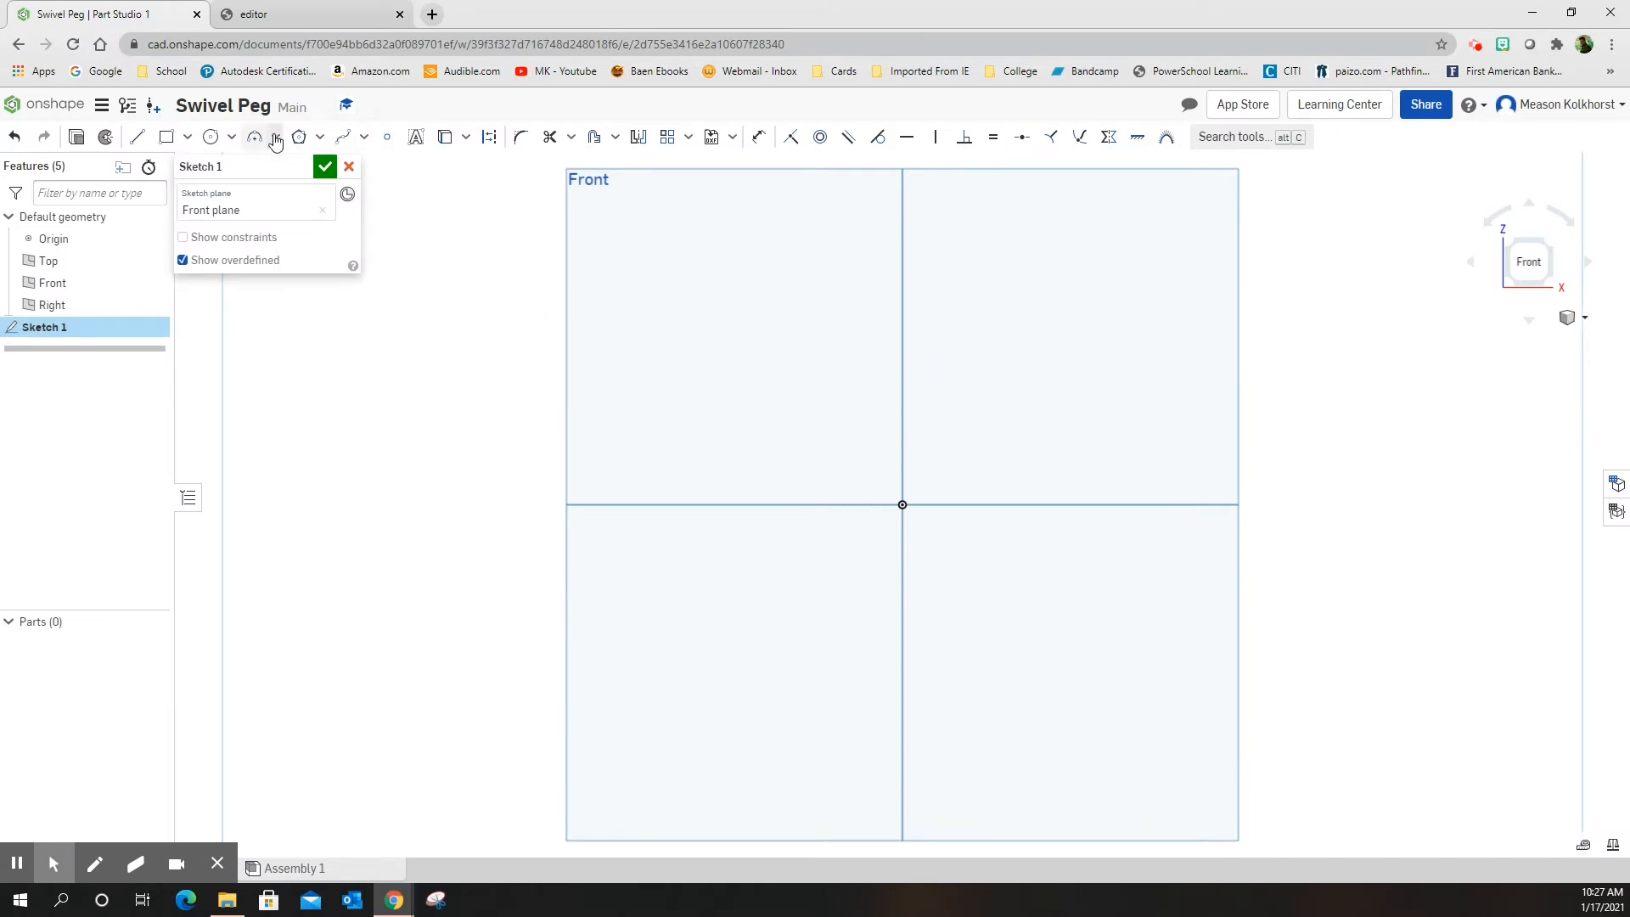
{"action": "mouse_move", "coordinate": [903, 507]}
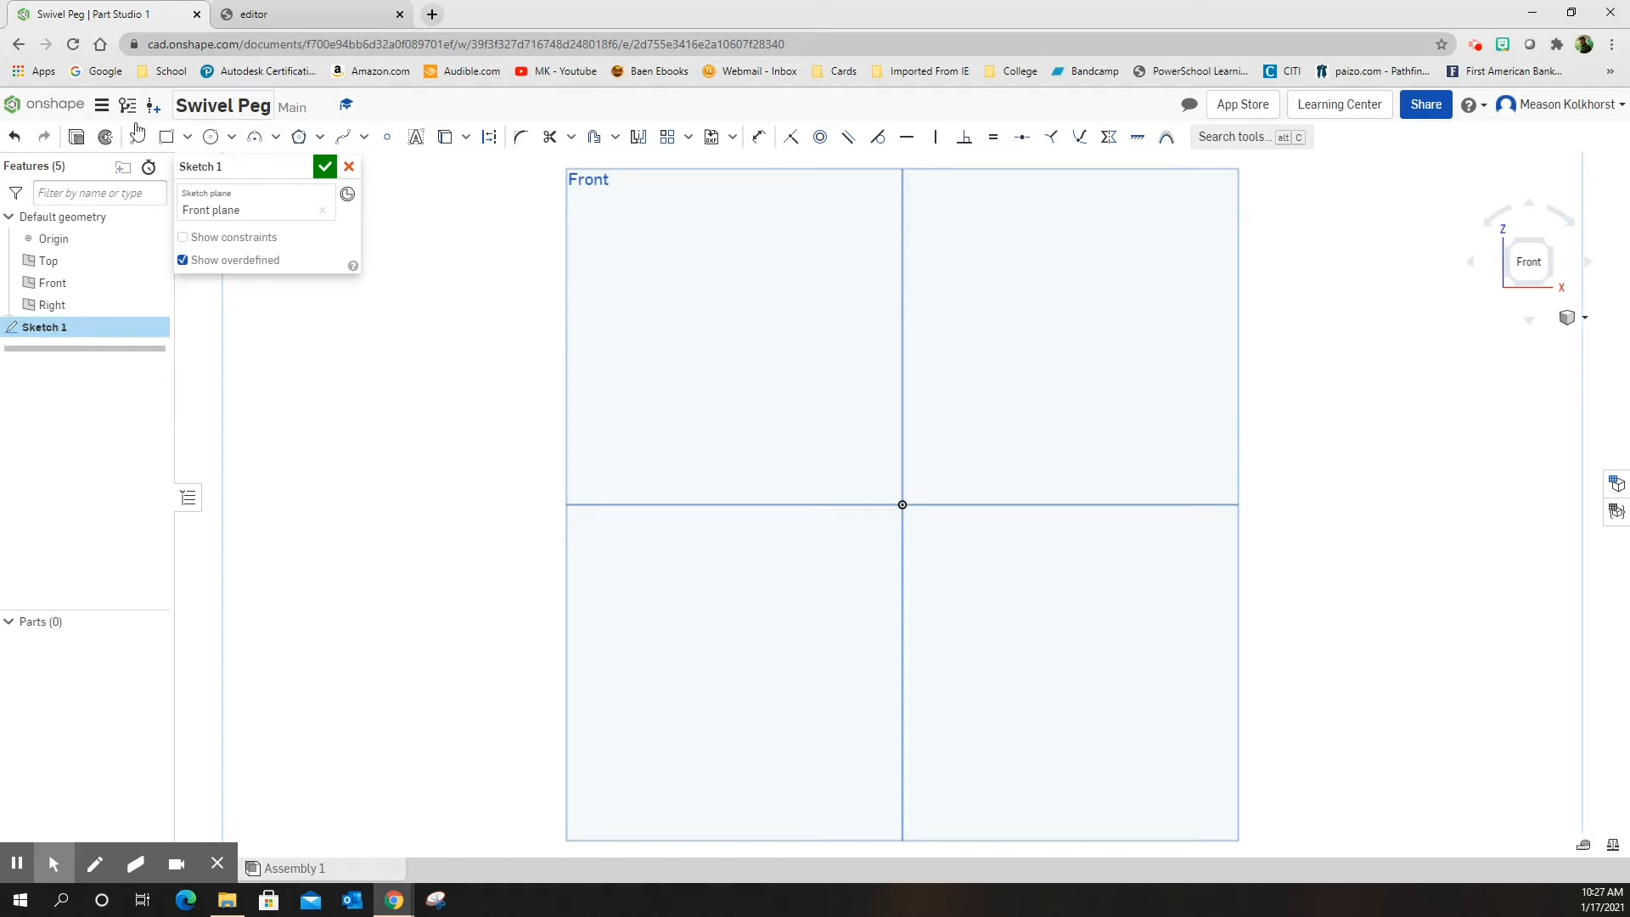
Pick the Line tool to begin drawing the step path from the origin.
{"action": "left_click", "coordinate": [139, 136]}
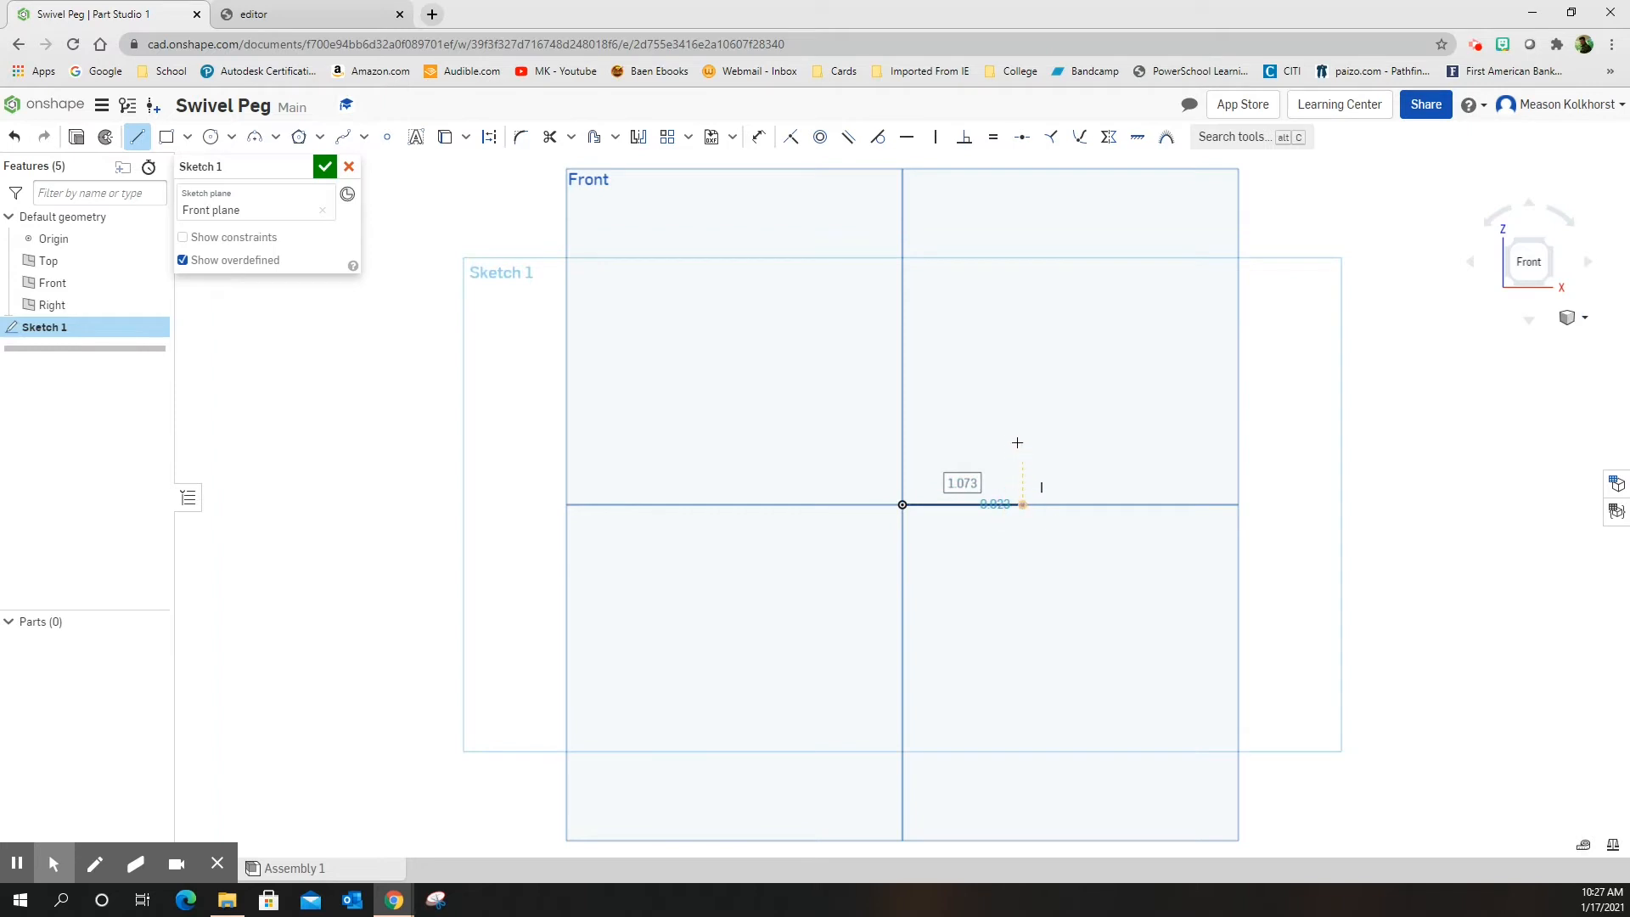
{"action": "mouse_move", "coordinate": [1021, 425]}
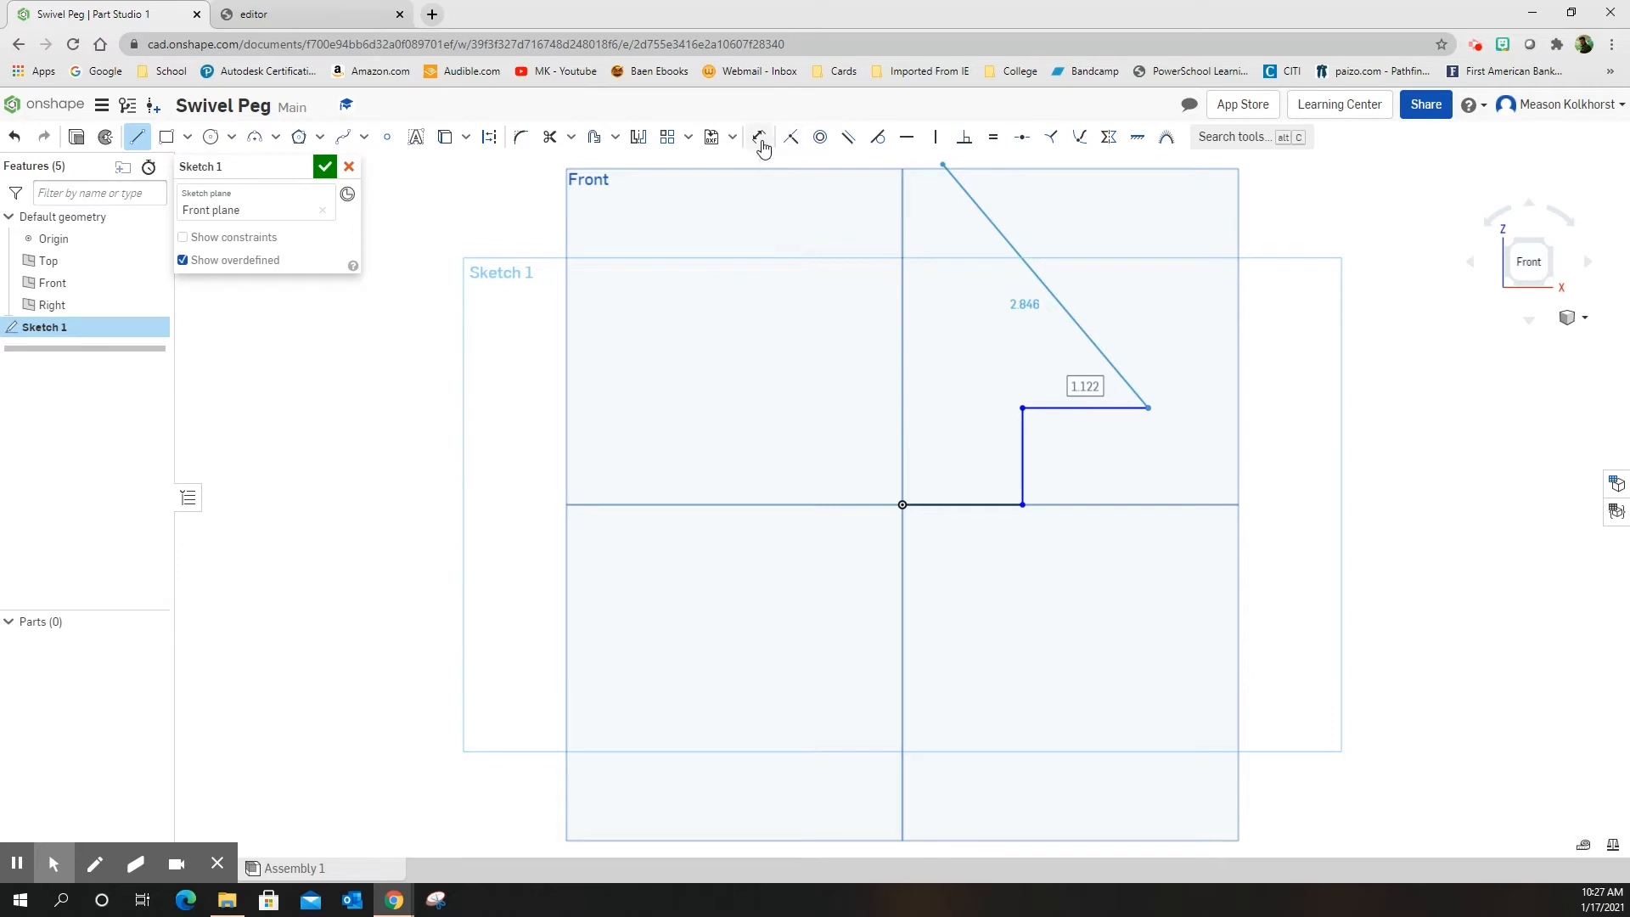
Dimension the top line to 1.125 and the vertical rise to 0.75.
{"action": "left_click", "coordinate": [759, 136]}
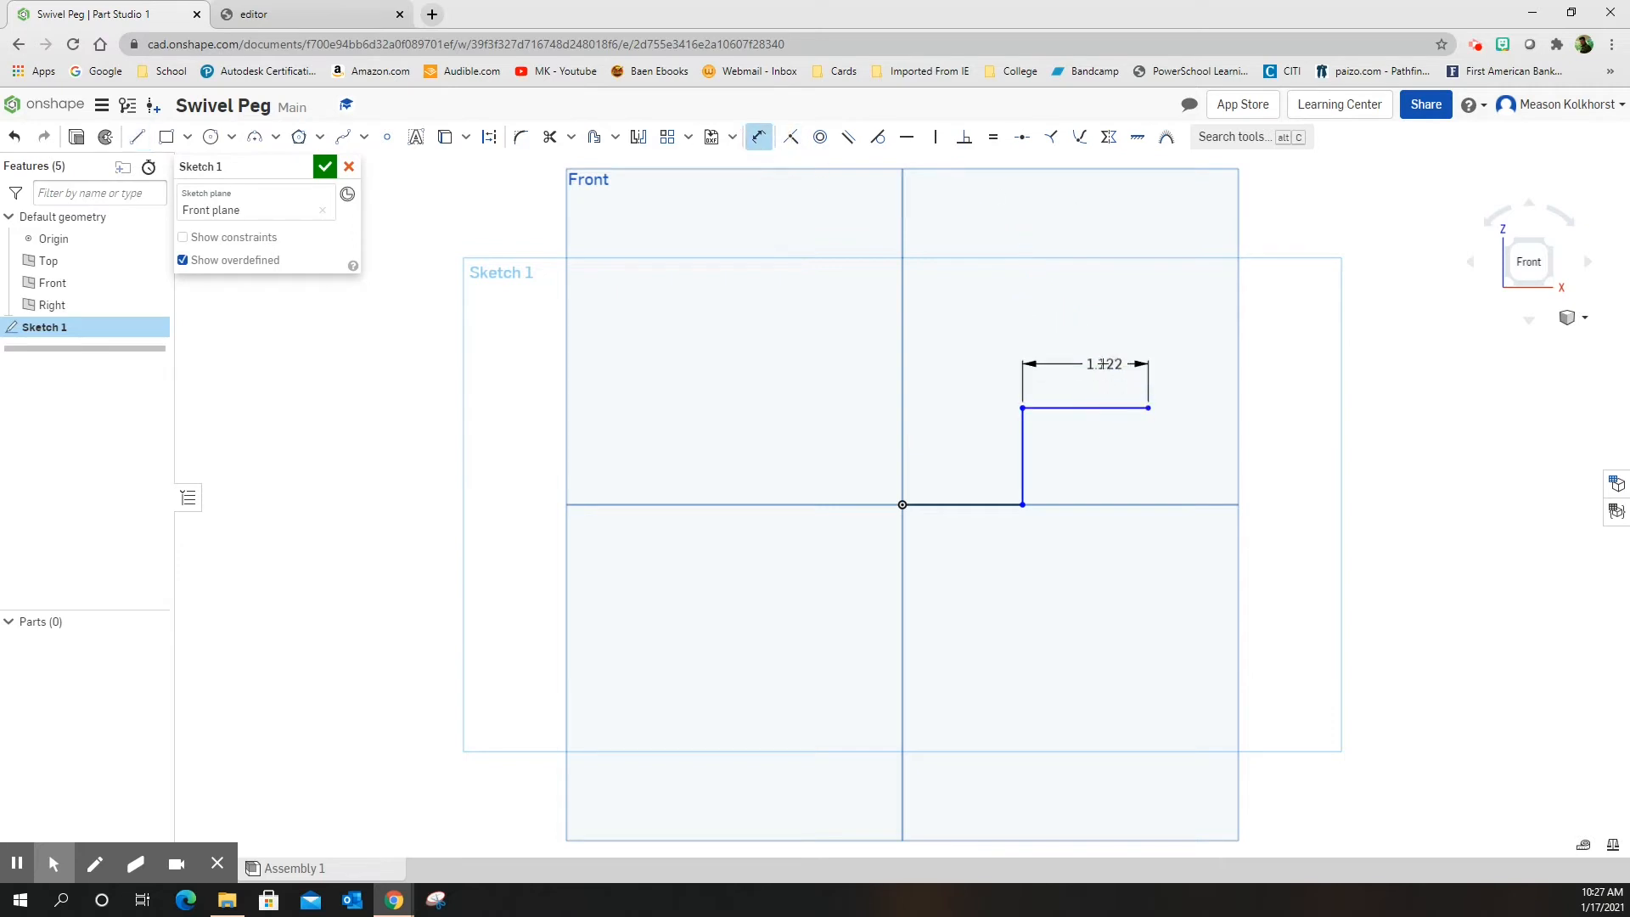
{"action": "double_click", "coordinate": [1102, 365]}
{"action": "type", "text": "1.125"}
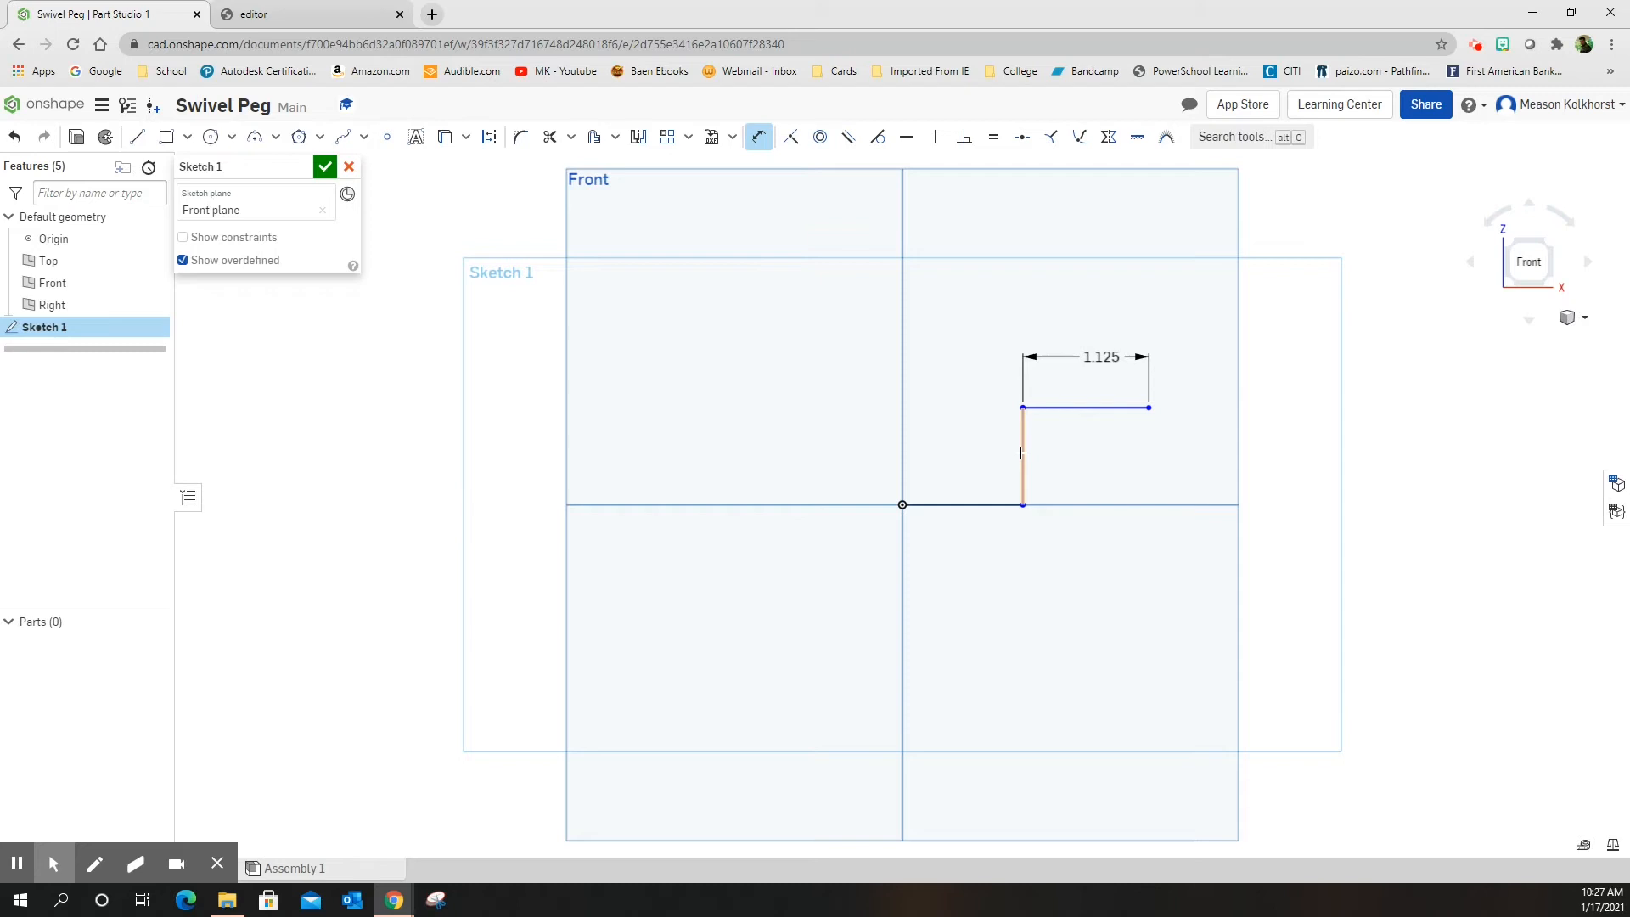
{"action": "left_click", "coordinate": [1020, 455]}
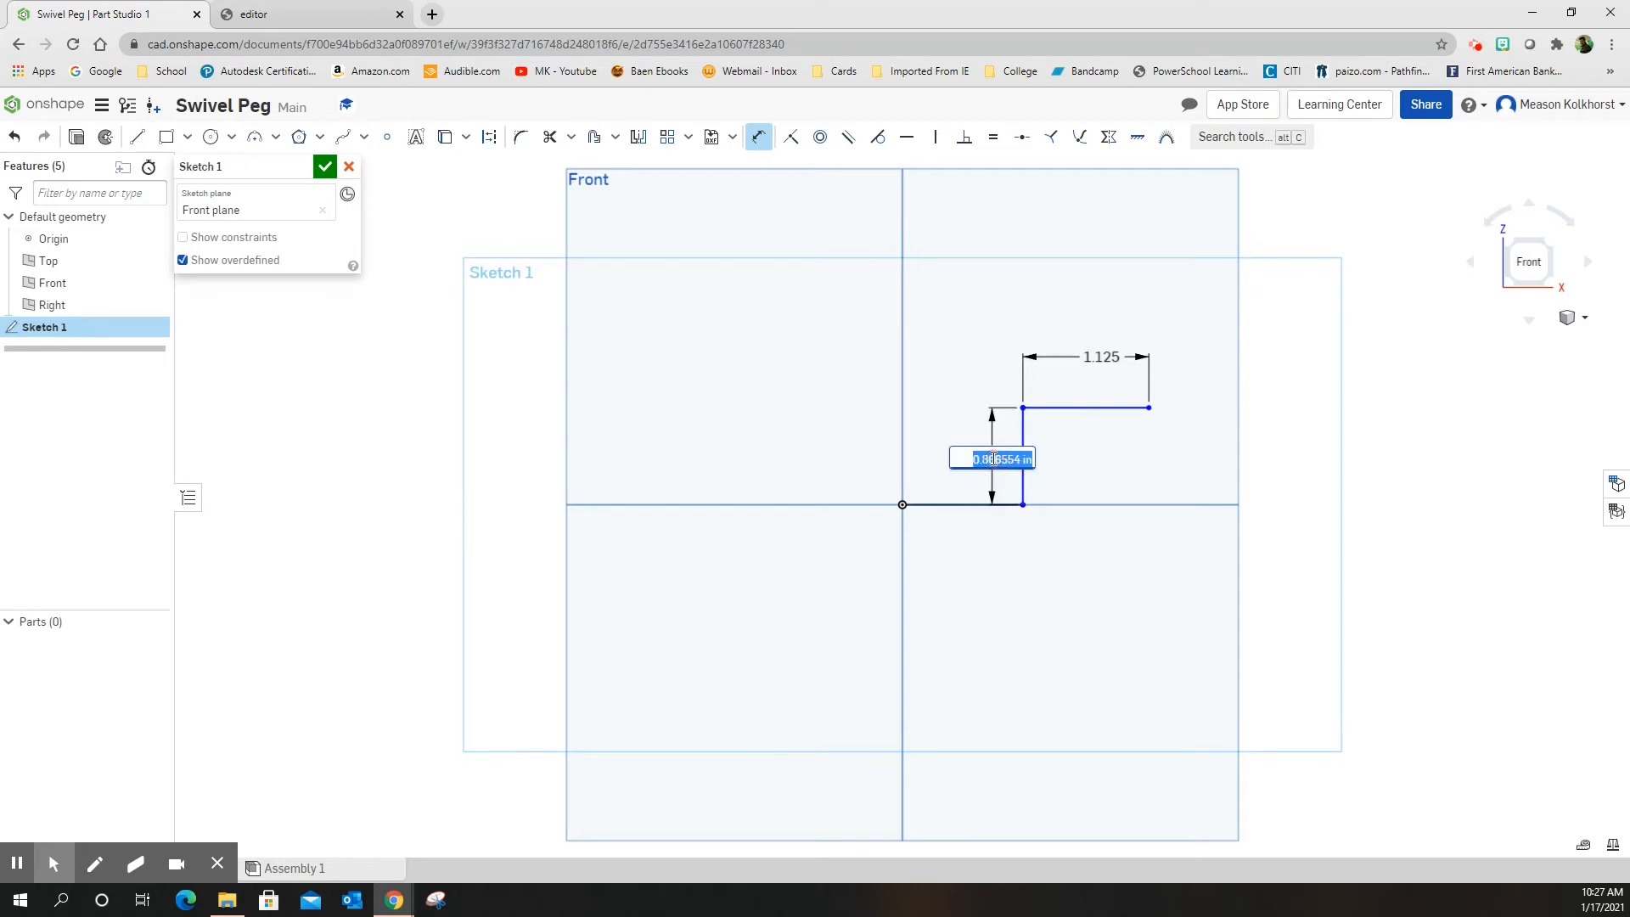
{"action": "type", "text": "75"}
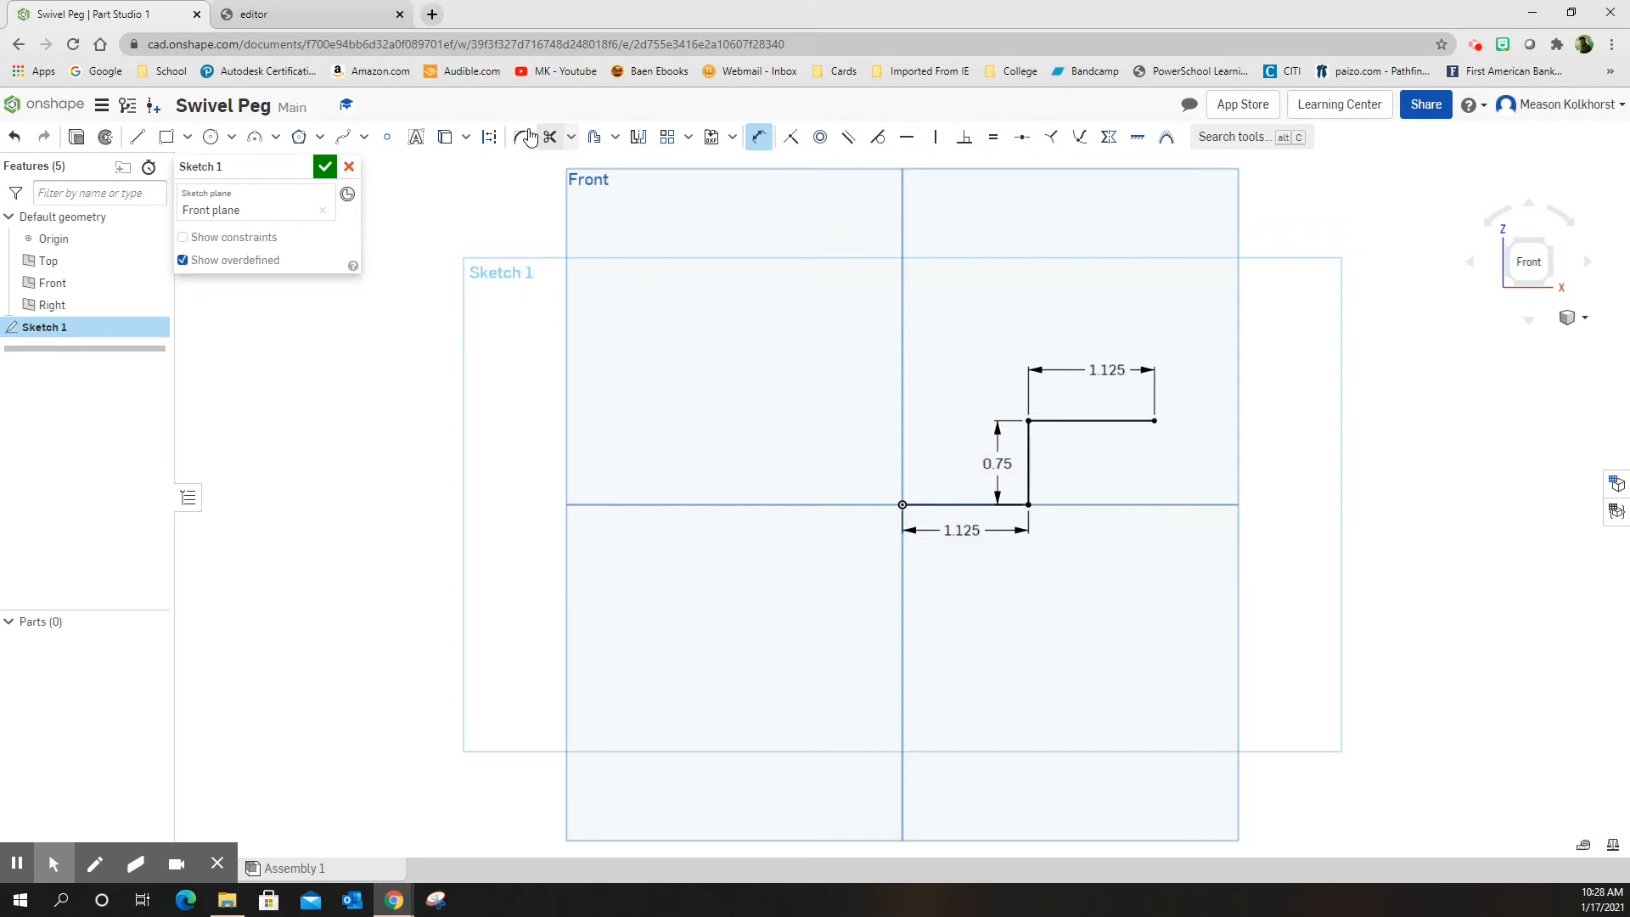
Fillet the path's bends with 0.25 radius arcs and accept Sketch 1.
{"action": "left_click", "coordinate": [521, 136]}
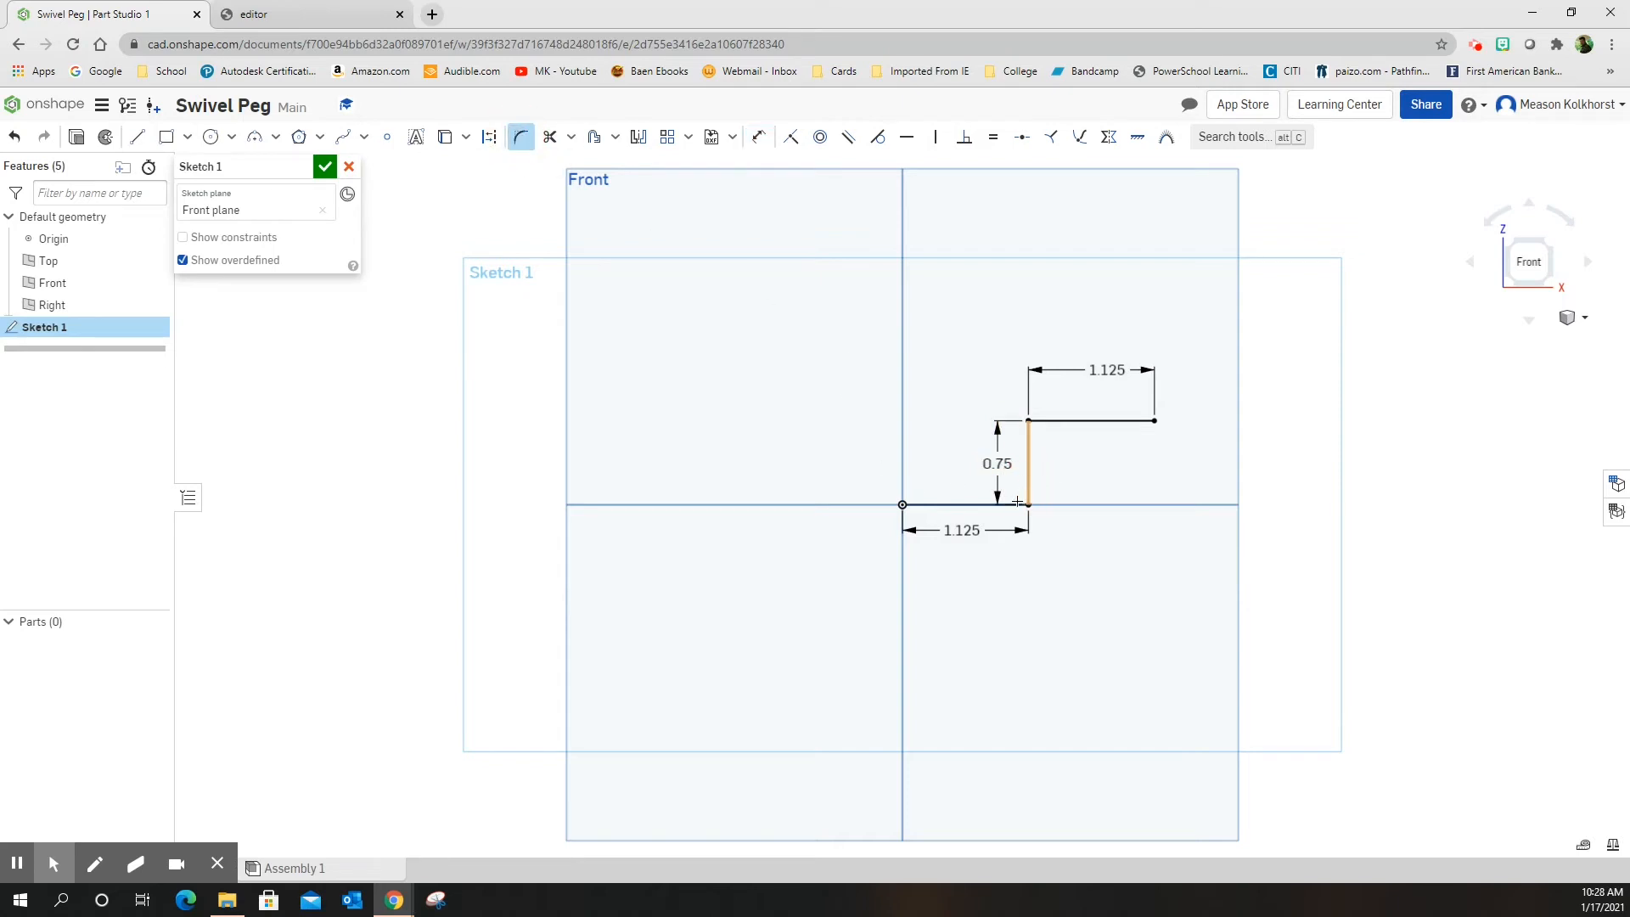
{"action": "left_click", "coordinate": [957, 505]}
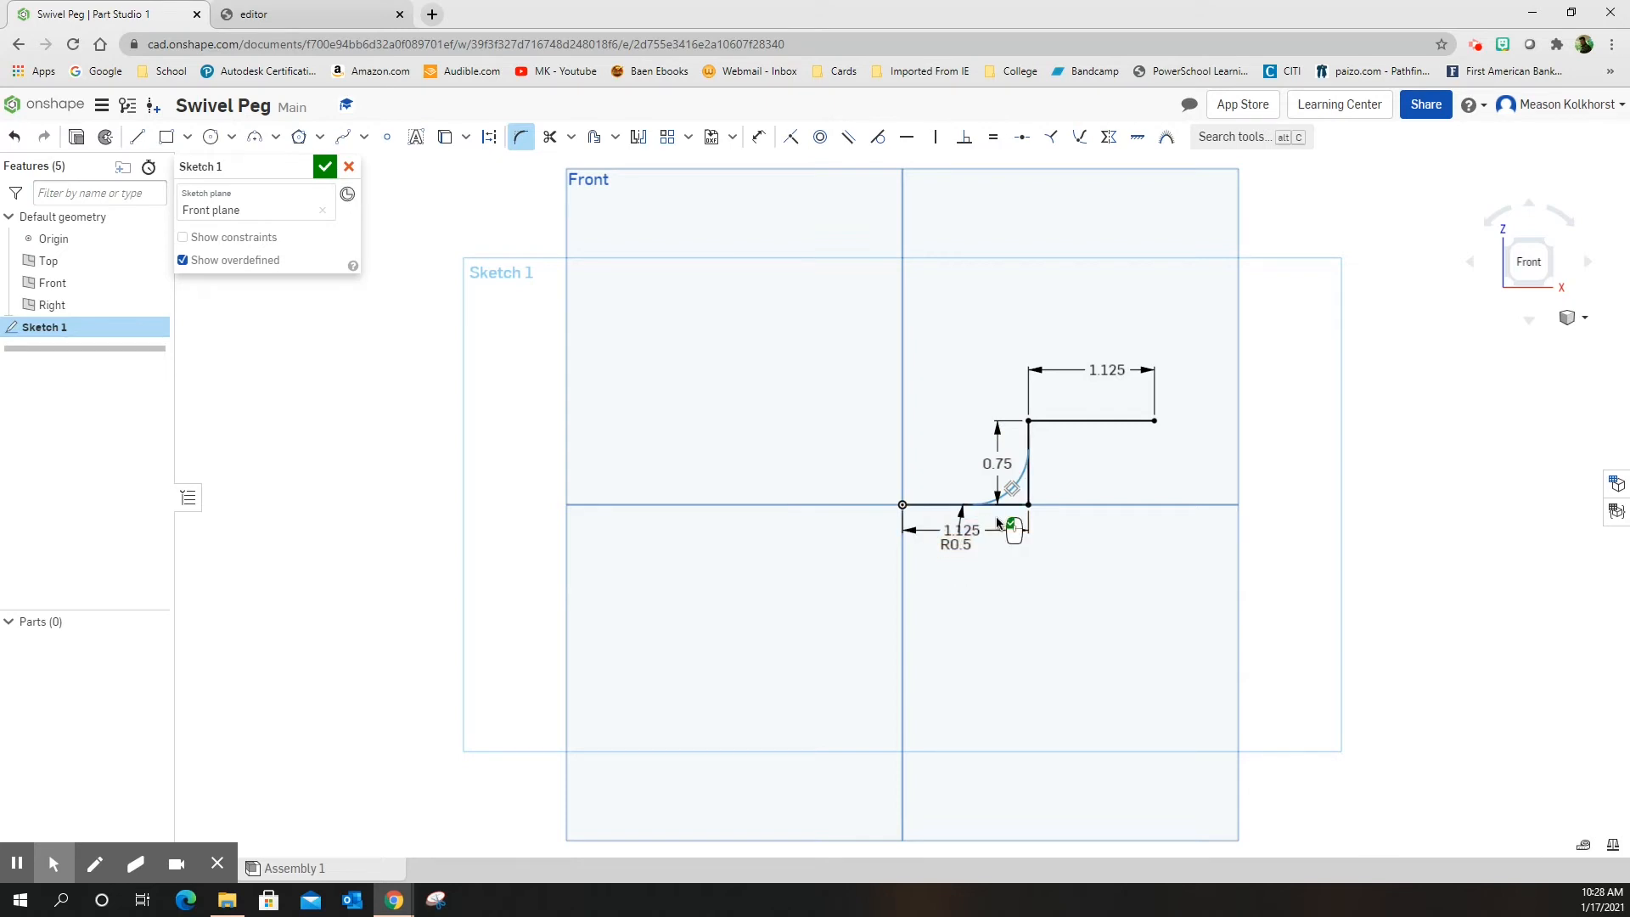
{"action": "left_click", "coordinate": [954, 546]}
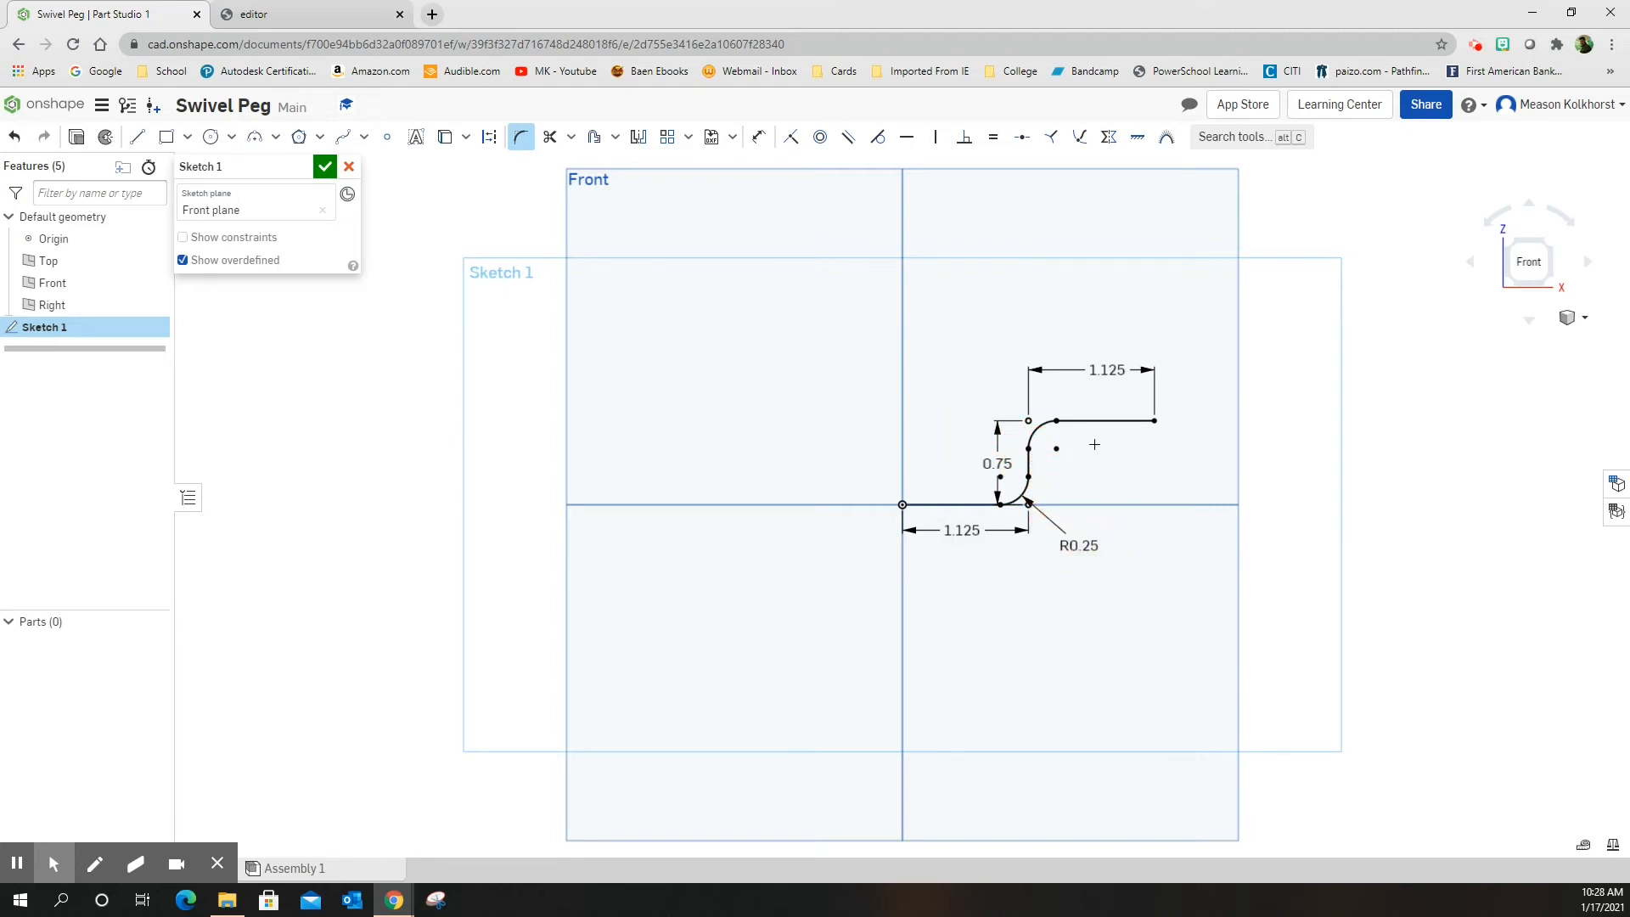
{"action": "left_click", "coordinate": [1078, 546]}
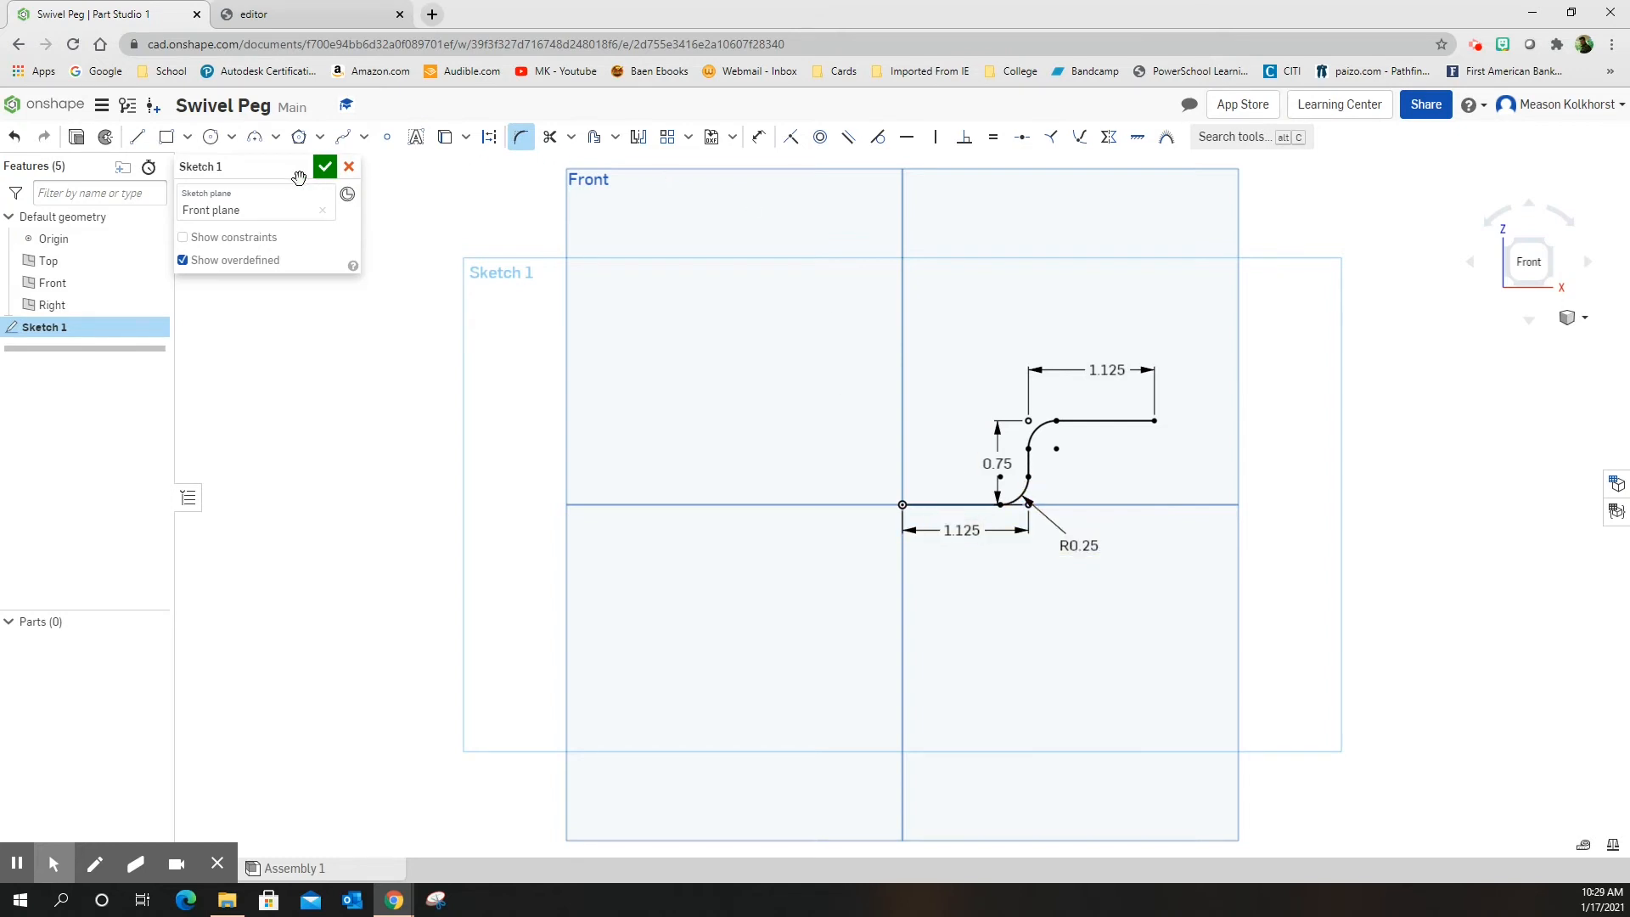
{"action": "left_click", "coordinate": [326, 166]}
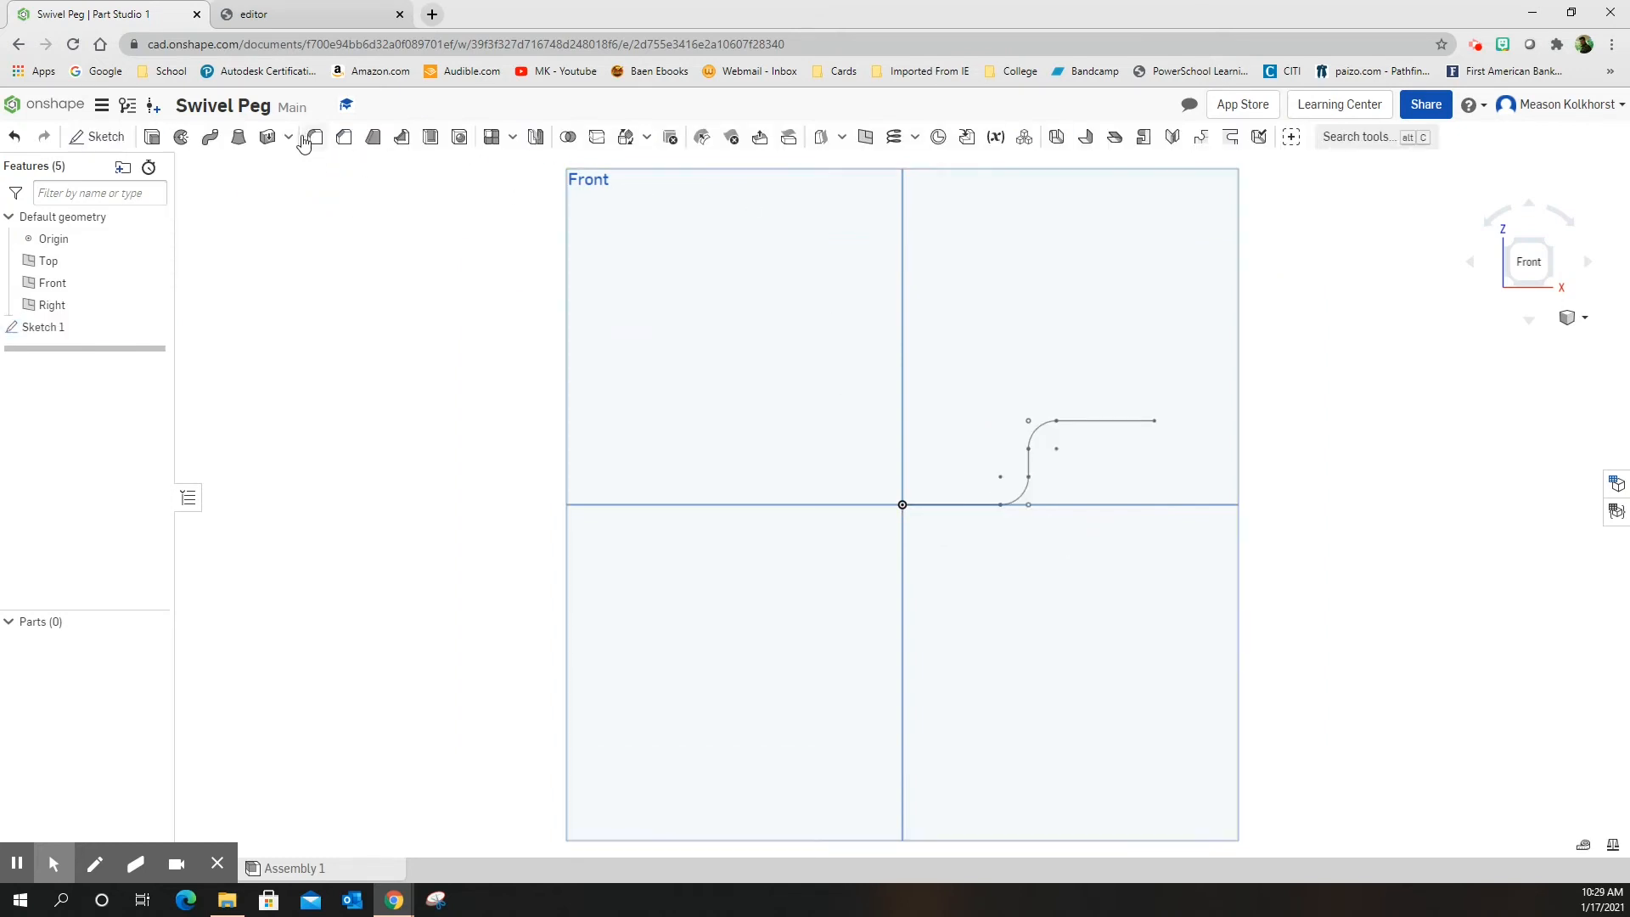
{"action": "mouse_move", "coordinate": [211, 136]}
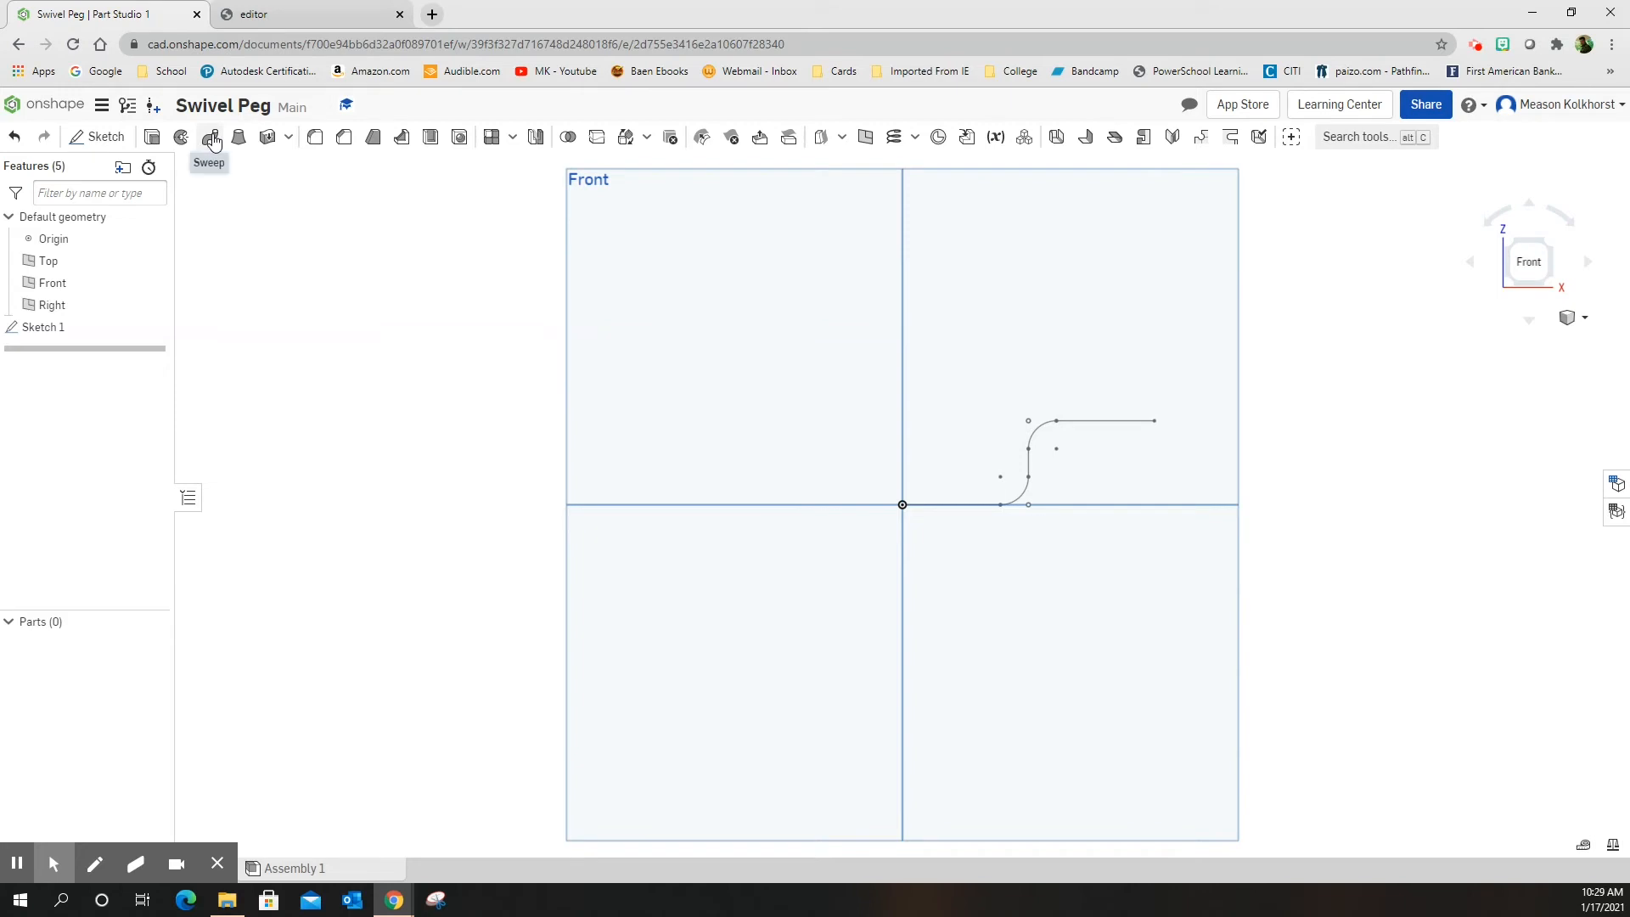
{"action": "mouse_move", "coordinate": [212, 136]}
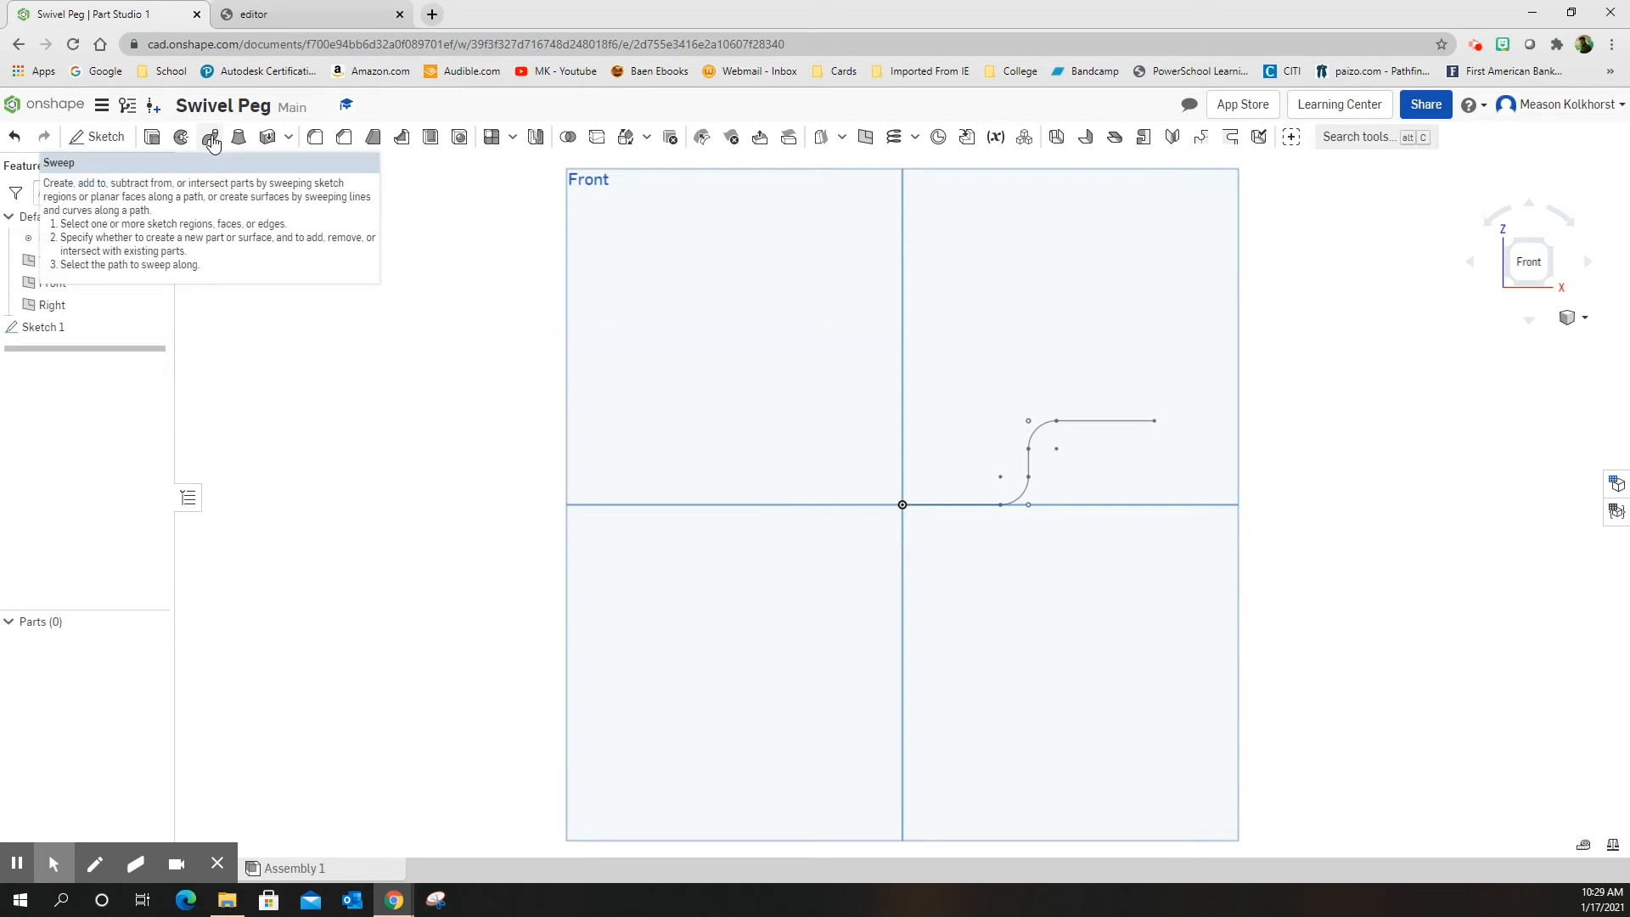
{"action": "left_click", "coordinate": [209, 136]}
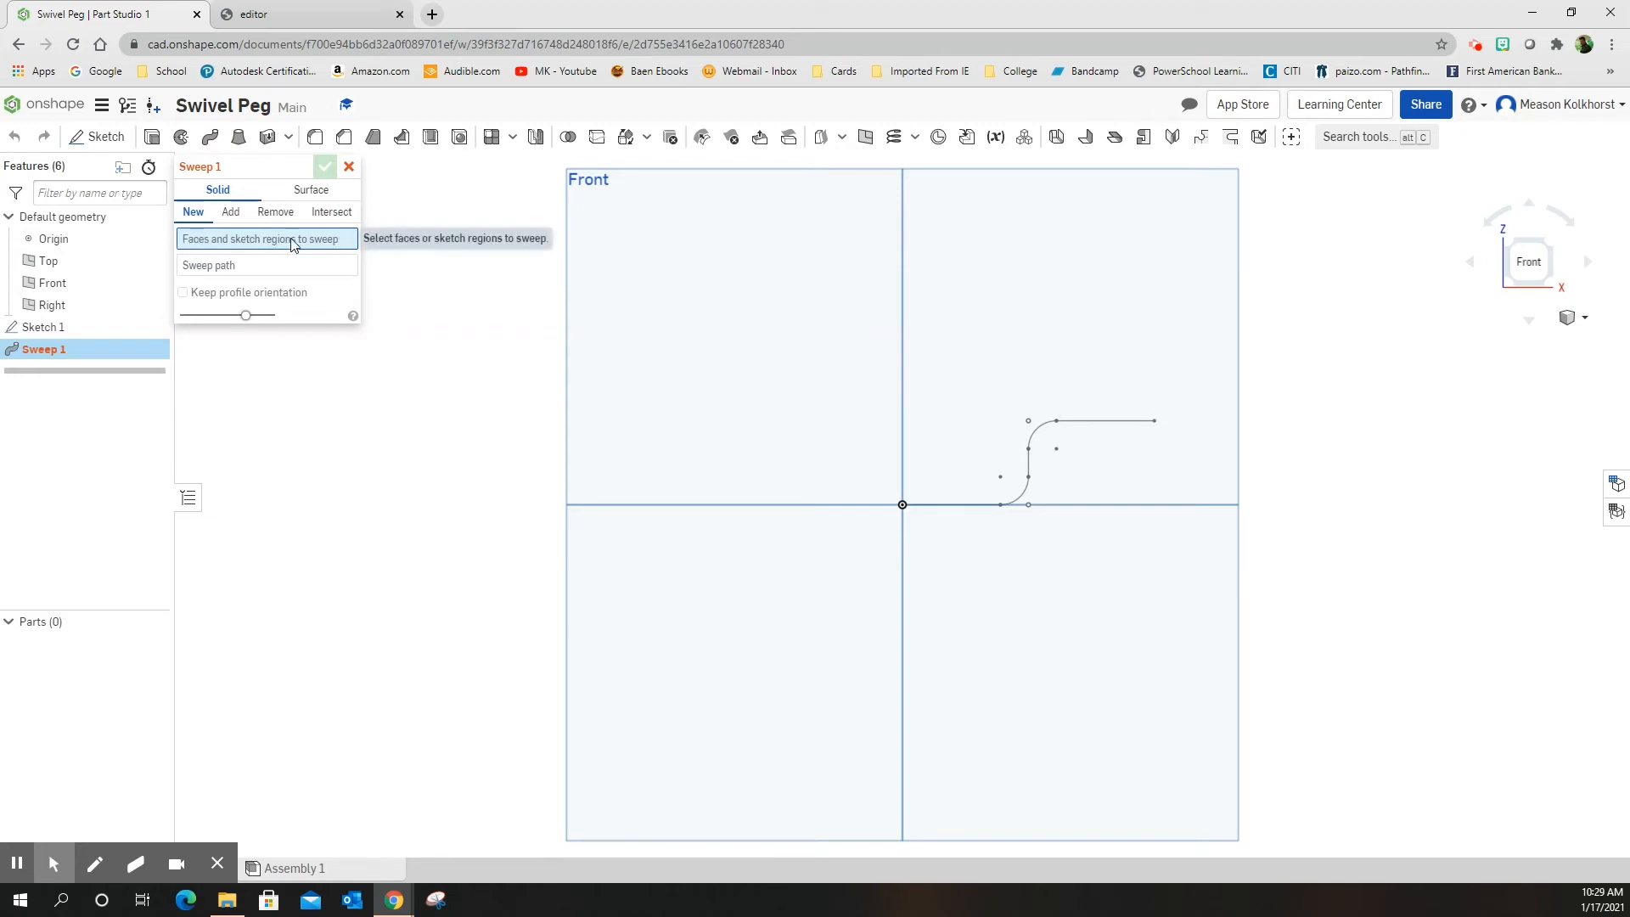
{"action": "mouse_move", "coordinate": [258, 271]}
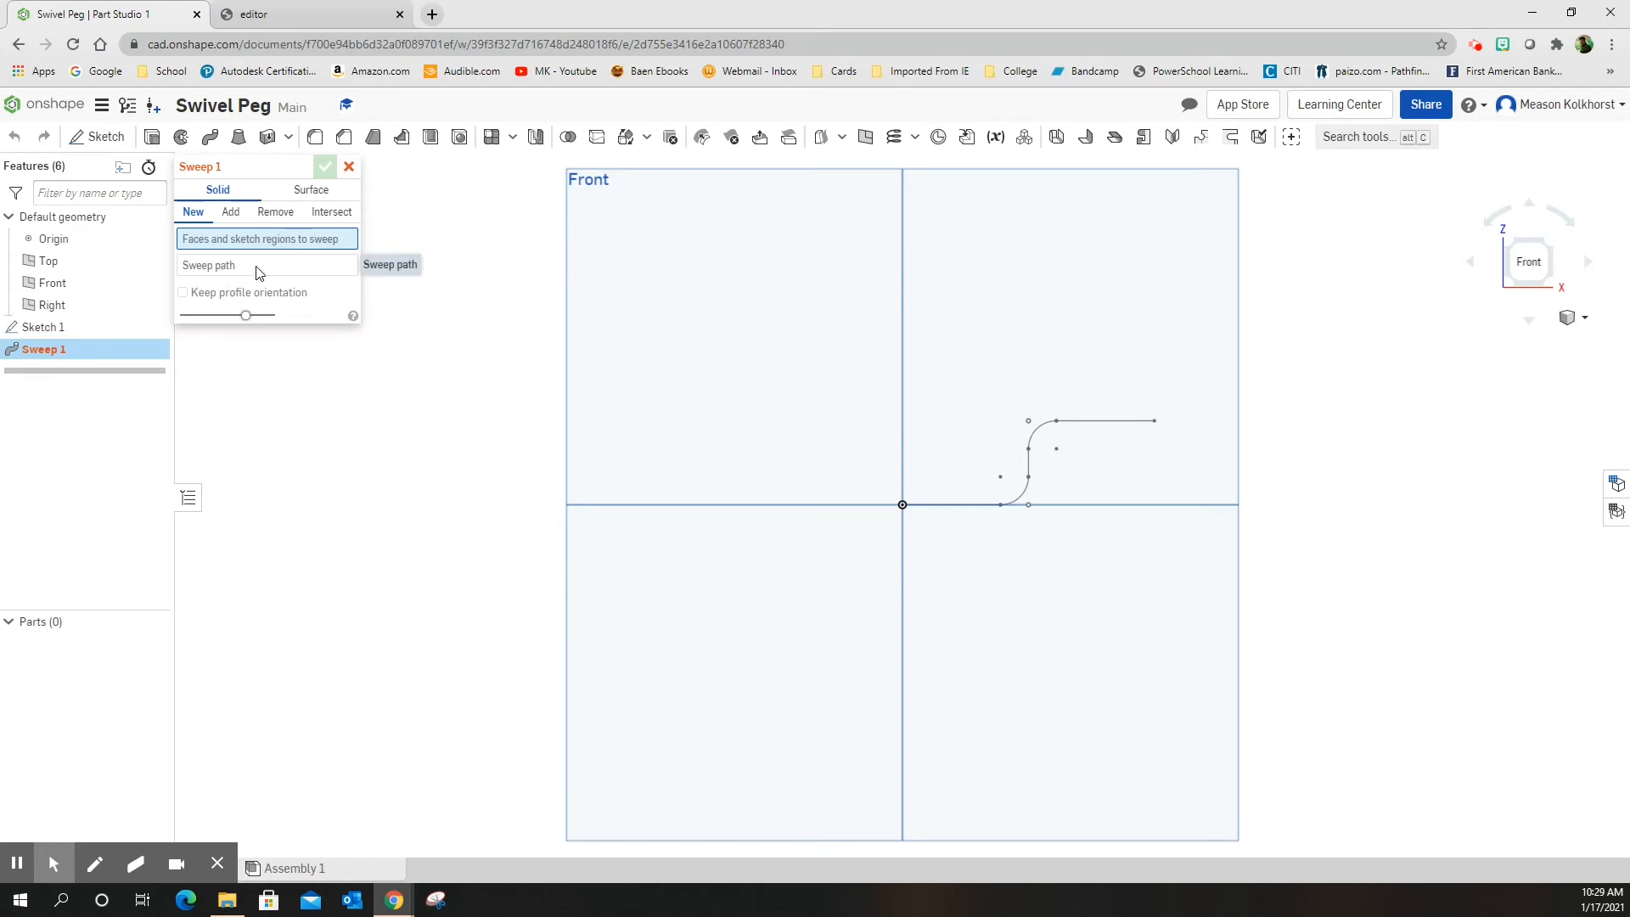
{"action": "left_click", "coordinate": [349, 167]}
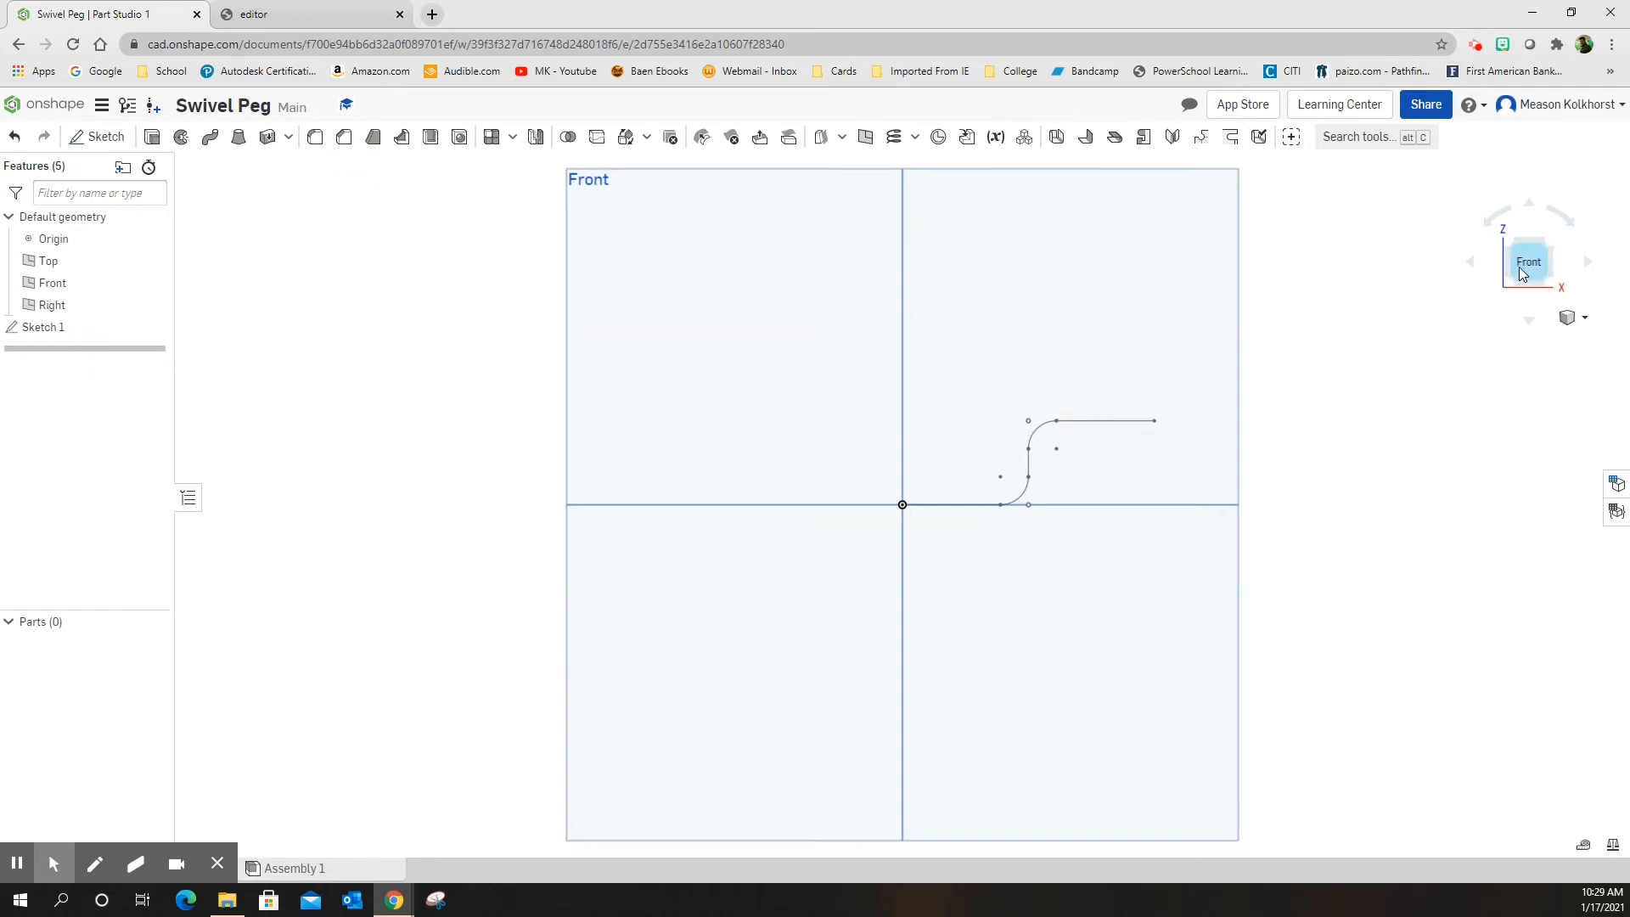
Sketch a centred 0.5 × 0.5 square on the Right plane and accept Sketch 2.
{"action": "left_click", "coordinate": [1528, 261]}
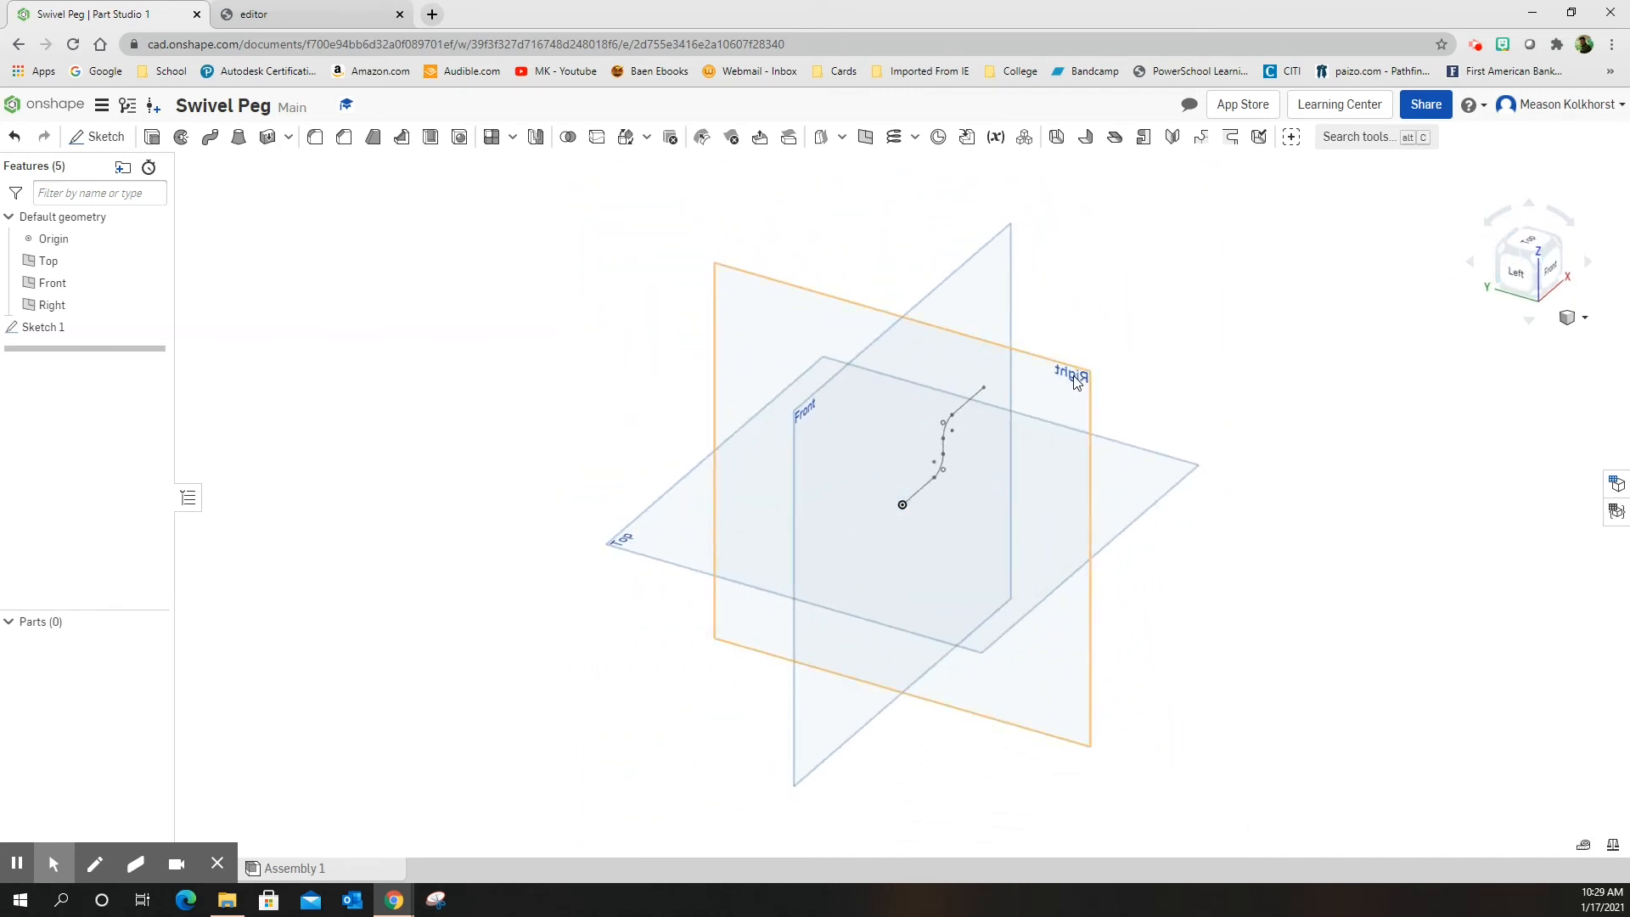
{"action": "left_click", "coordinate": [97, 136]}
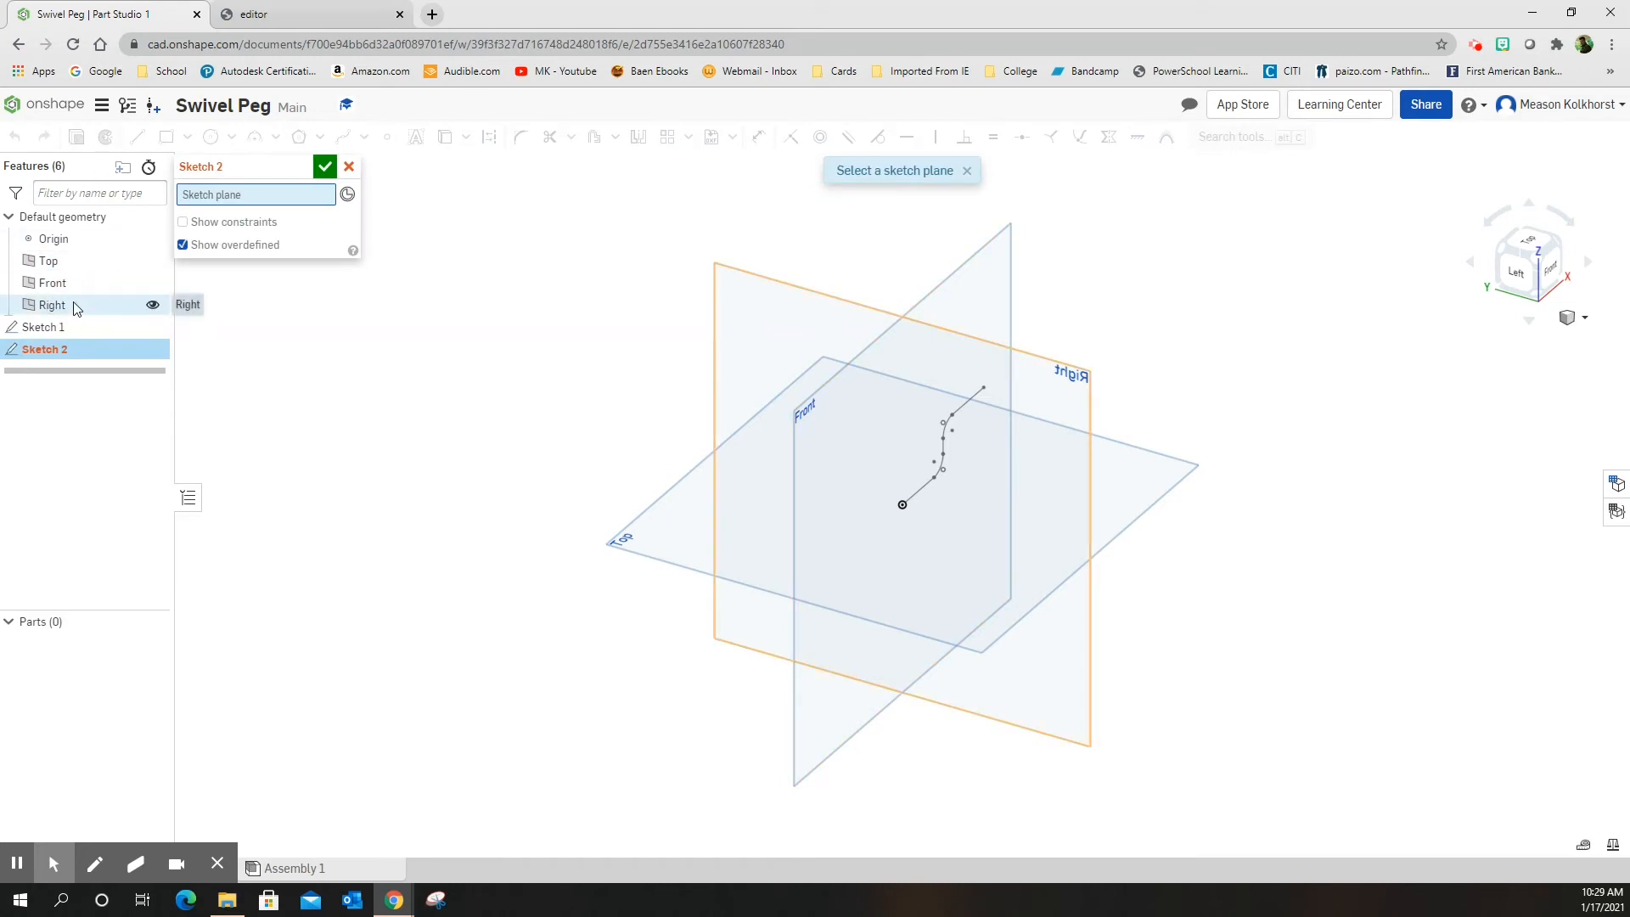
{"action": "left_click", "coordinate": [51, 305]}
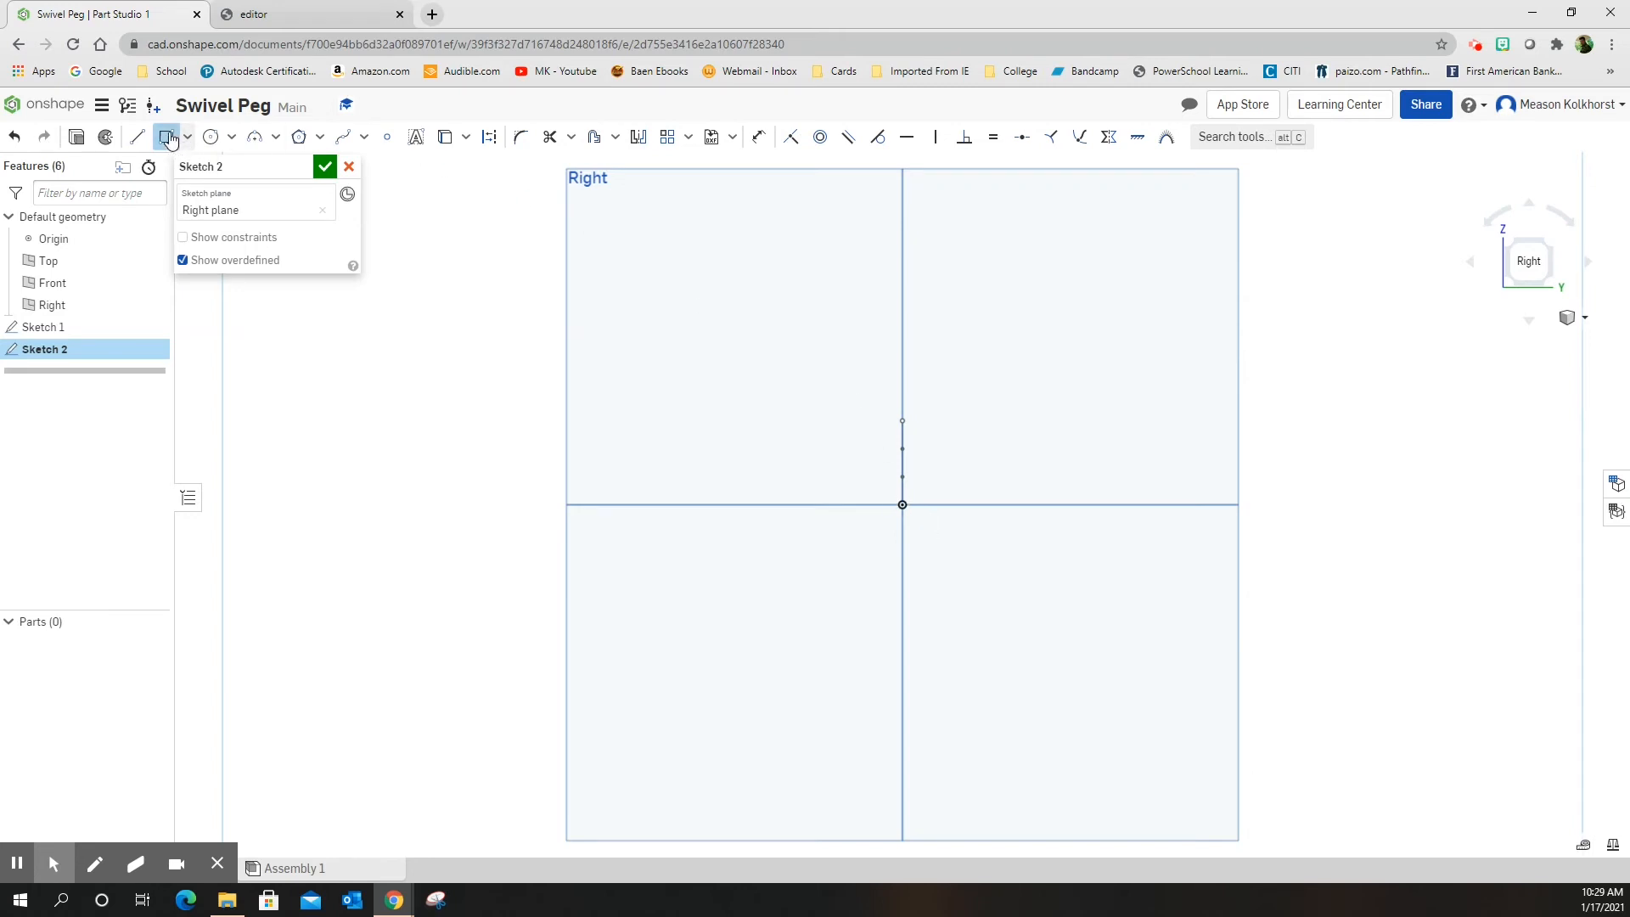
{"action": "left_click", "coordinate": [187, 136]}
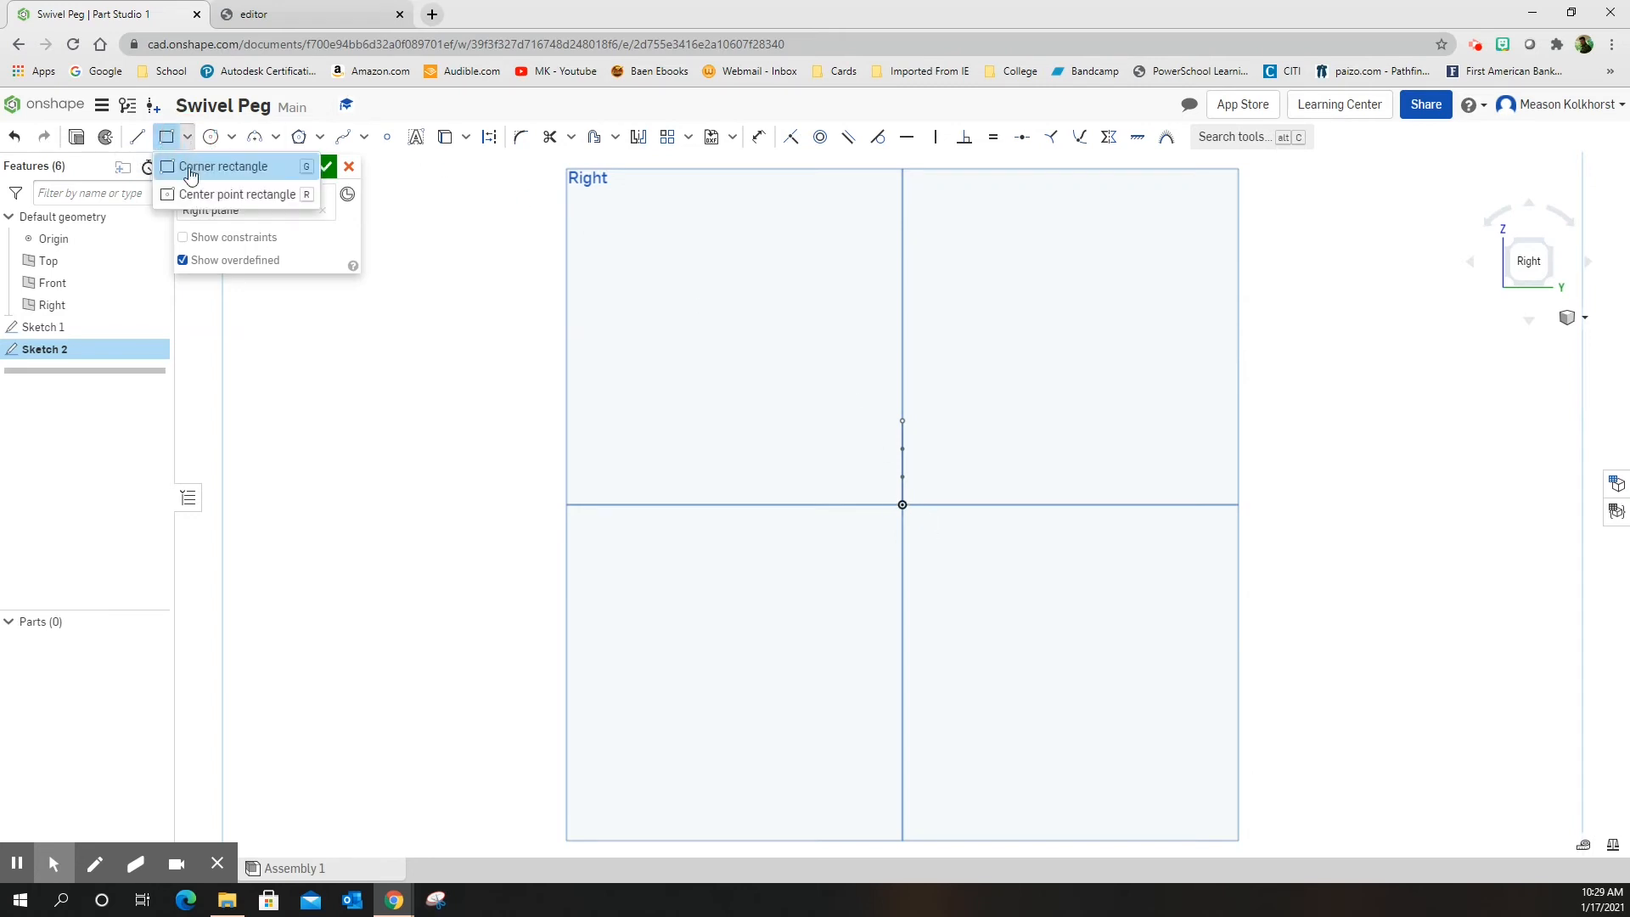
{"action": "mouse_move", "coordinate": [194, 198]}
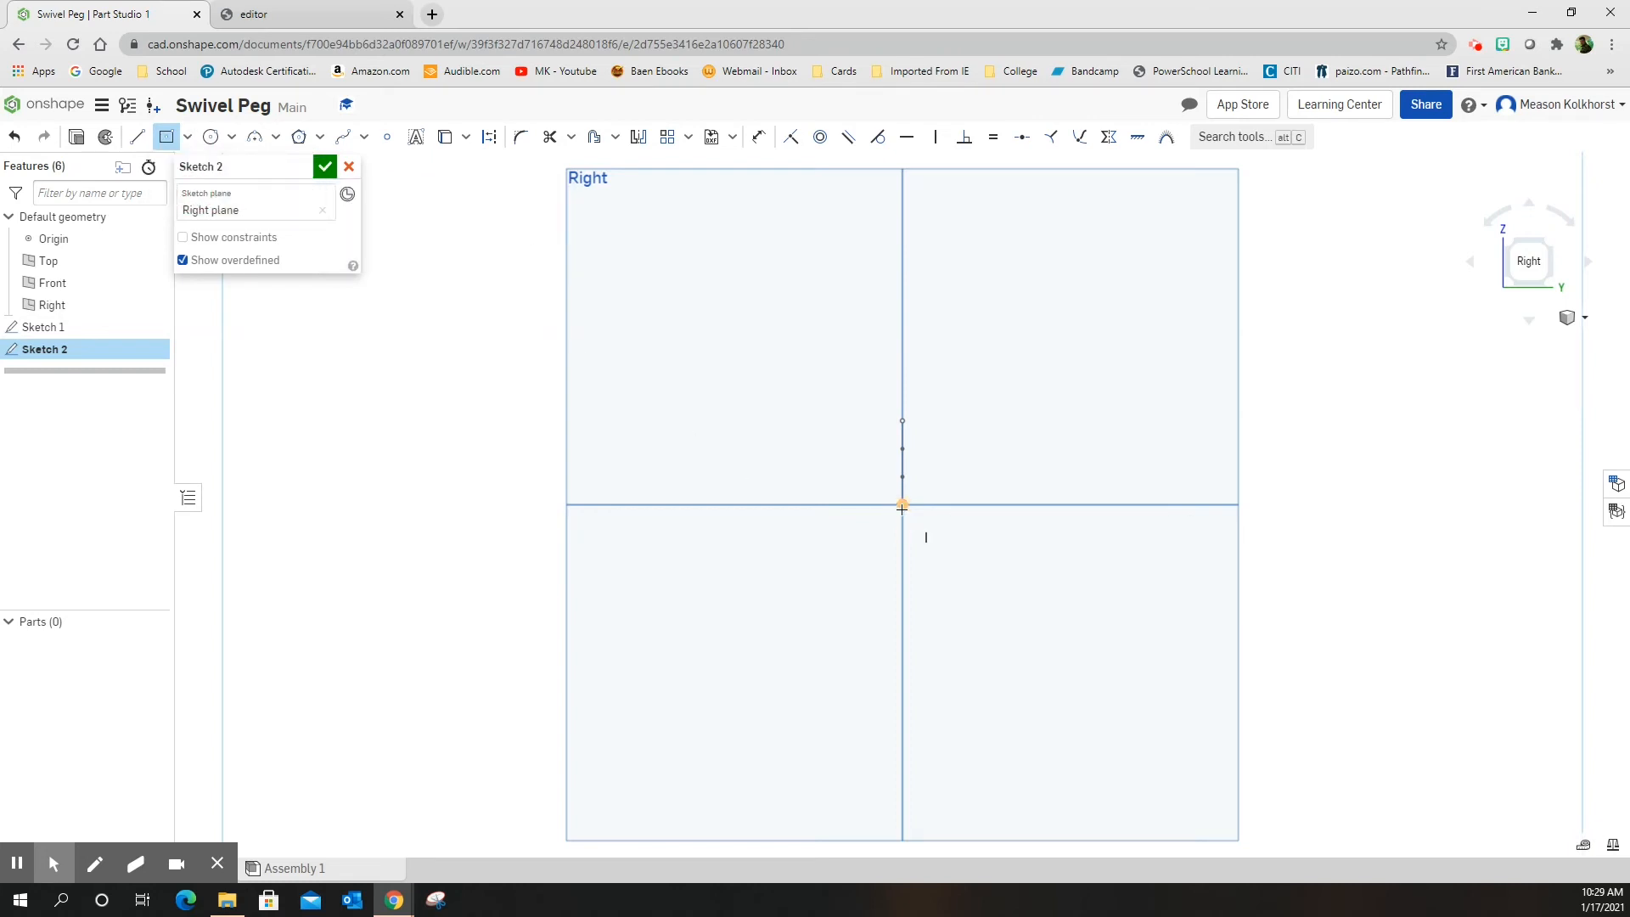
{"action": "mouse_move", "coordinate": [902, 505]}
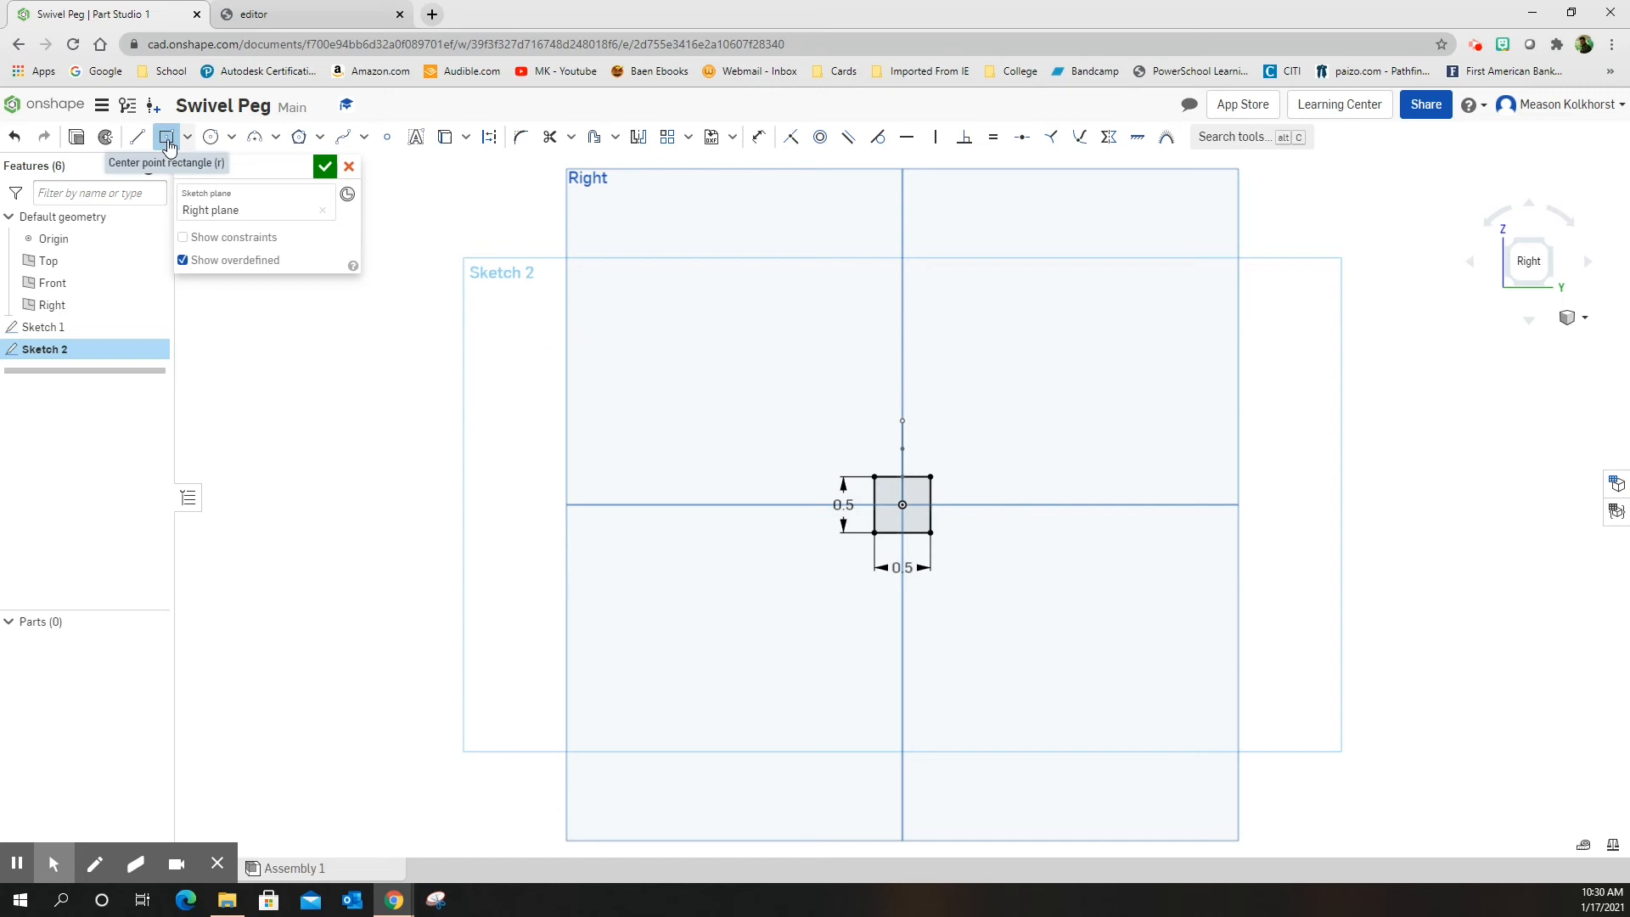
{"action": "left_click", "coordinate": [325, 167]}
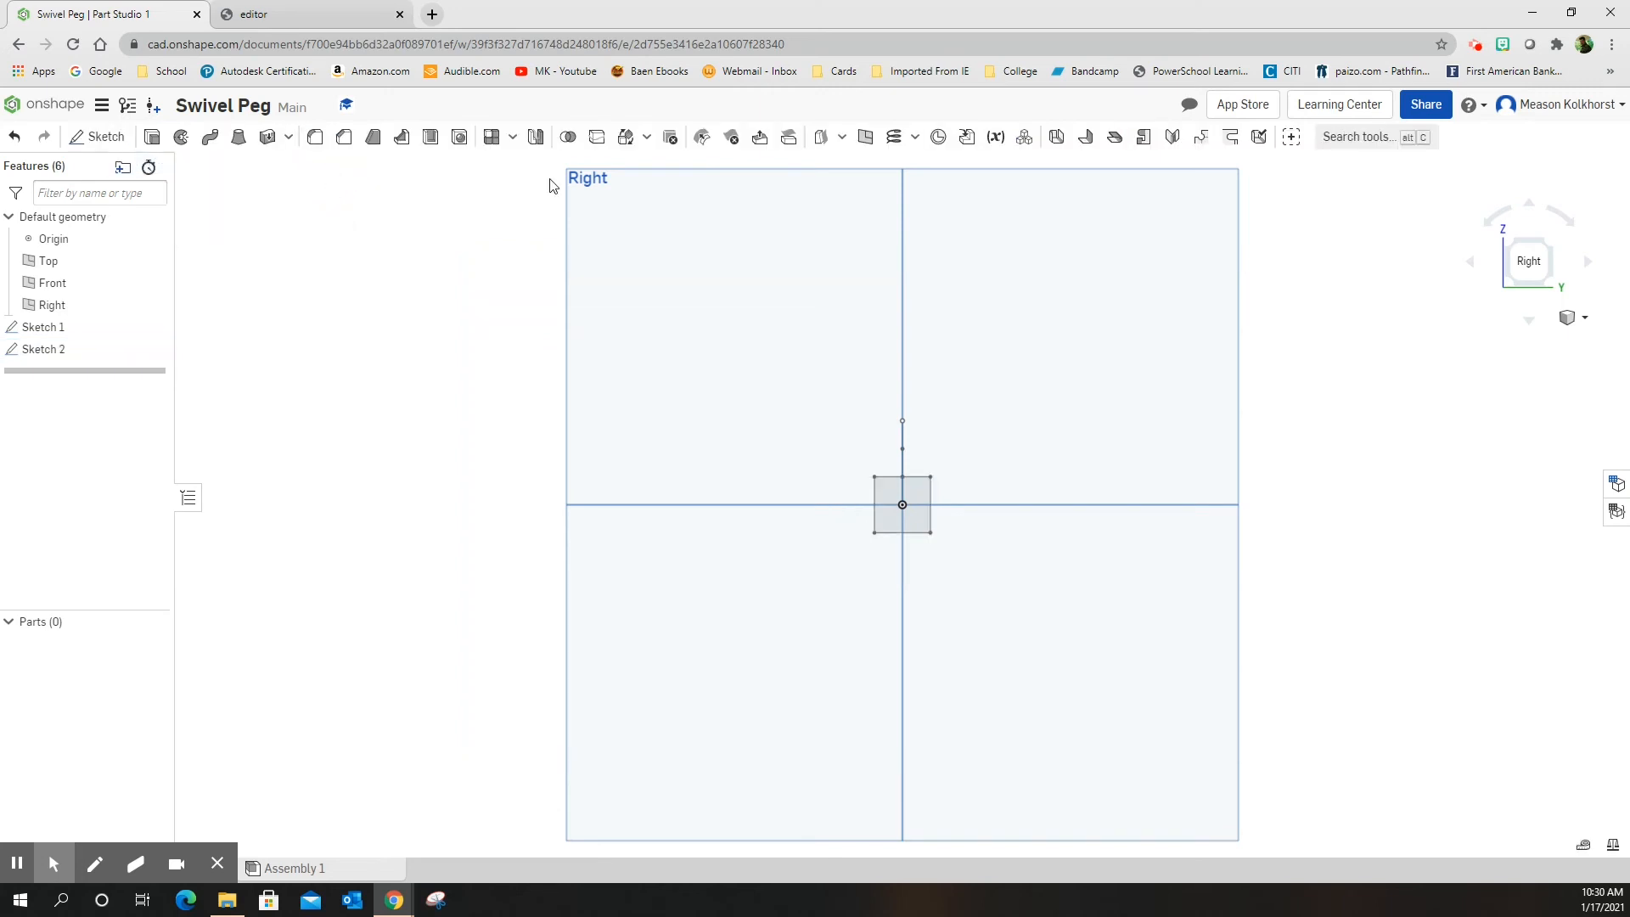
{"action": "left_click", "coordinate": [1585, 316]}
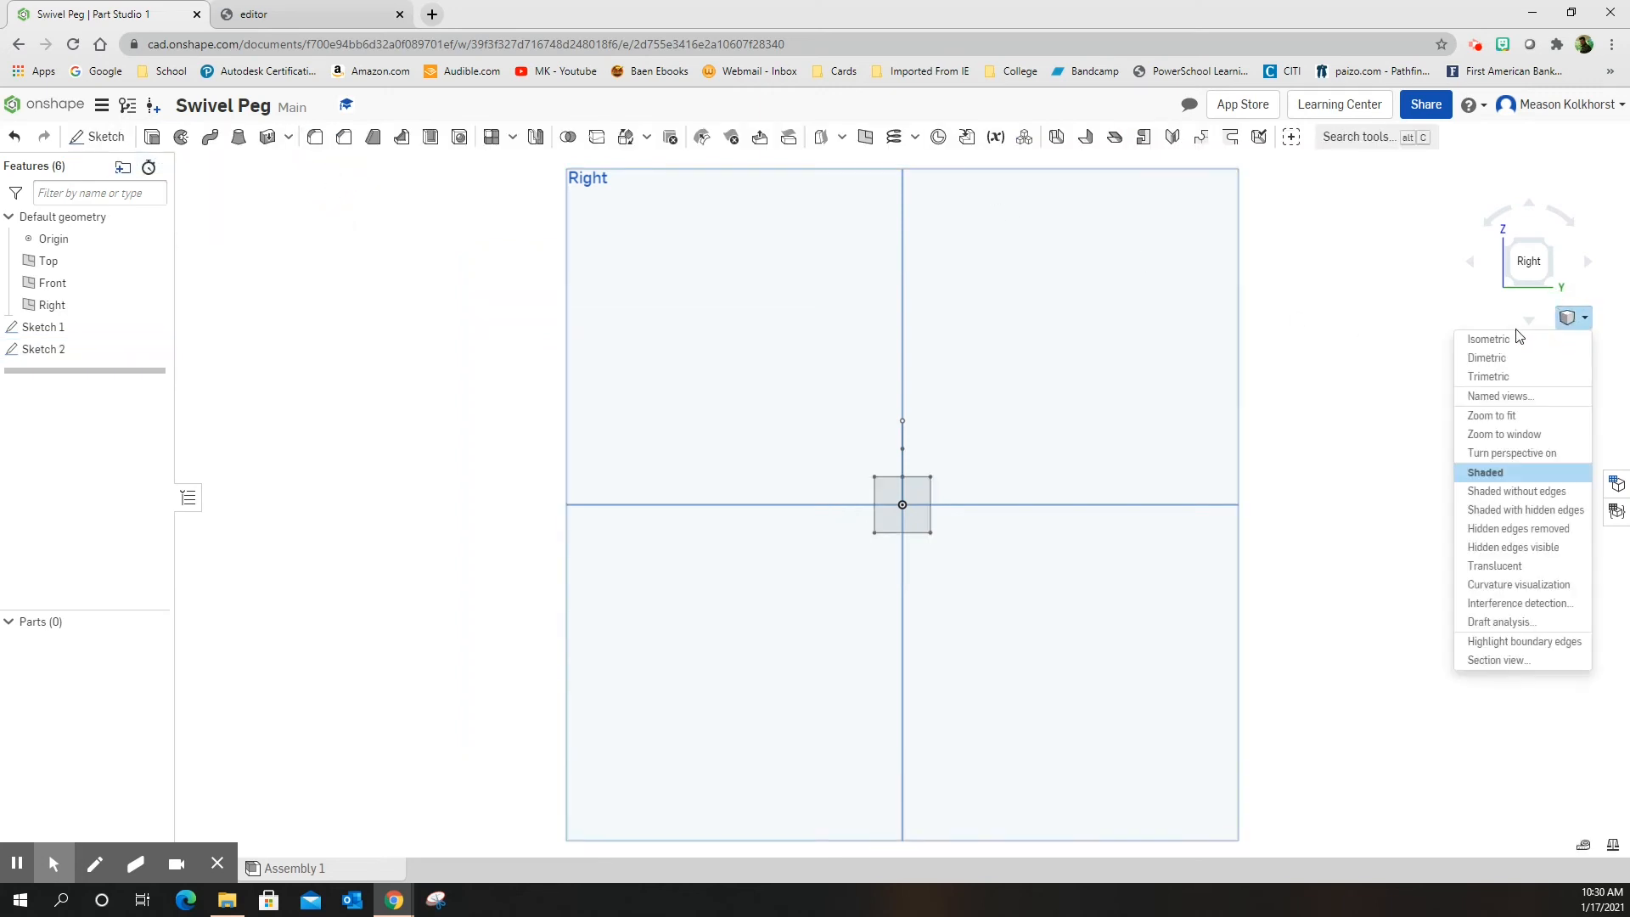
{"action": "left_click", "coordinate": [1489, 339]}
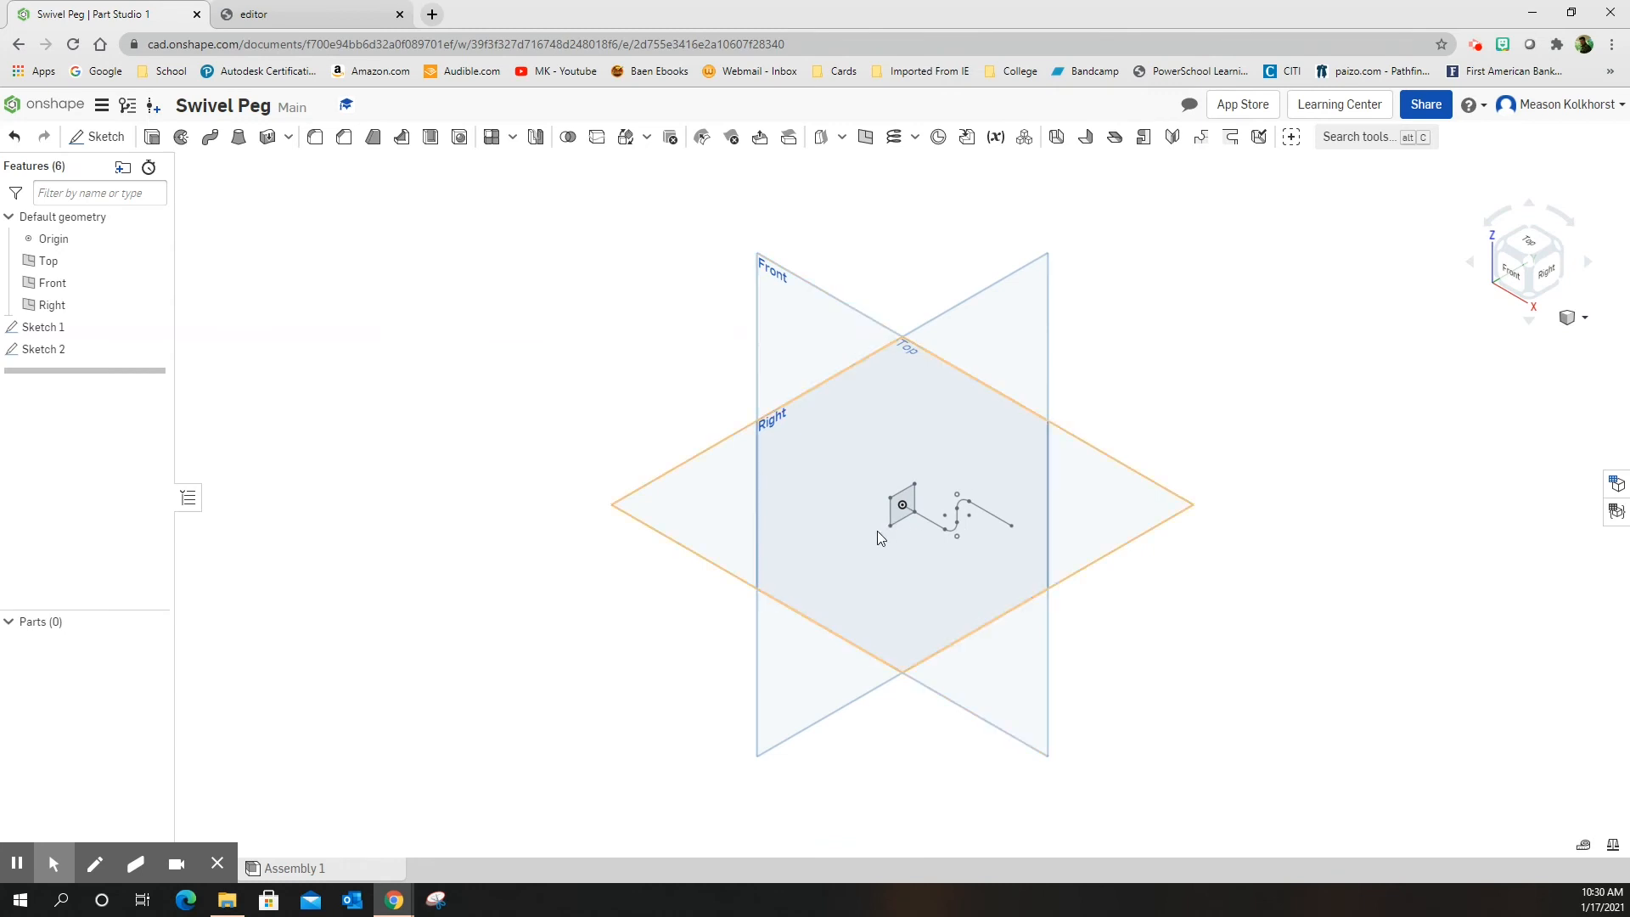
{"action": "scroll", "scroll_direction": "up", "scroll_amount": 3}
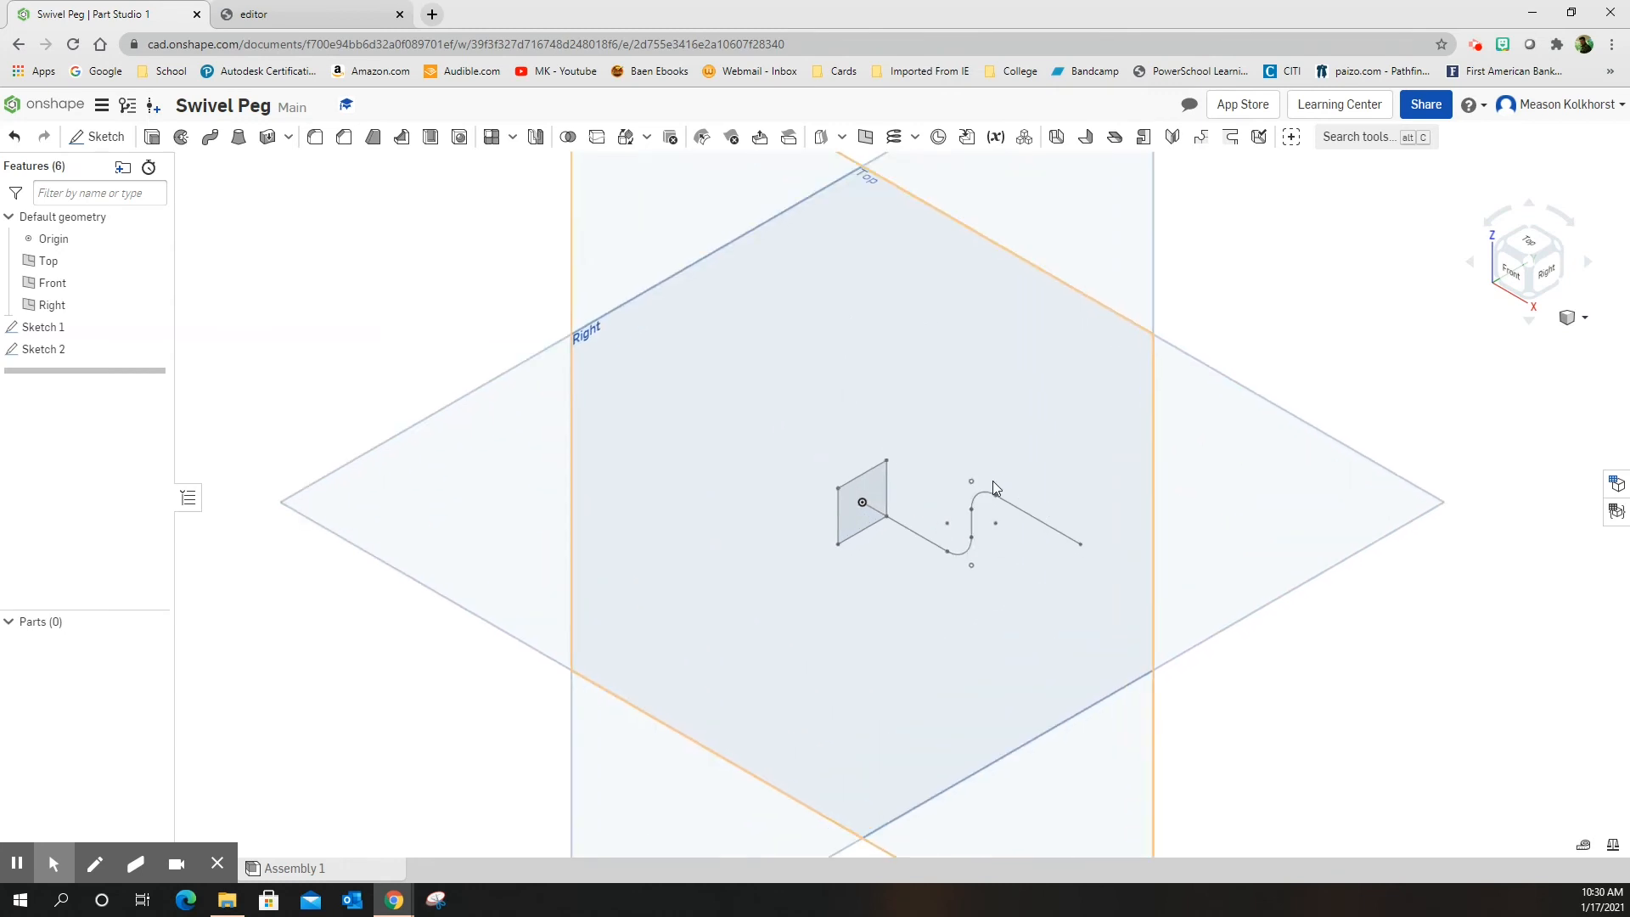
{"action": "left_click", "coordinate": [889, 525]}
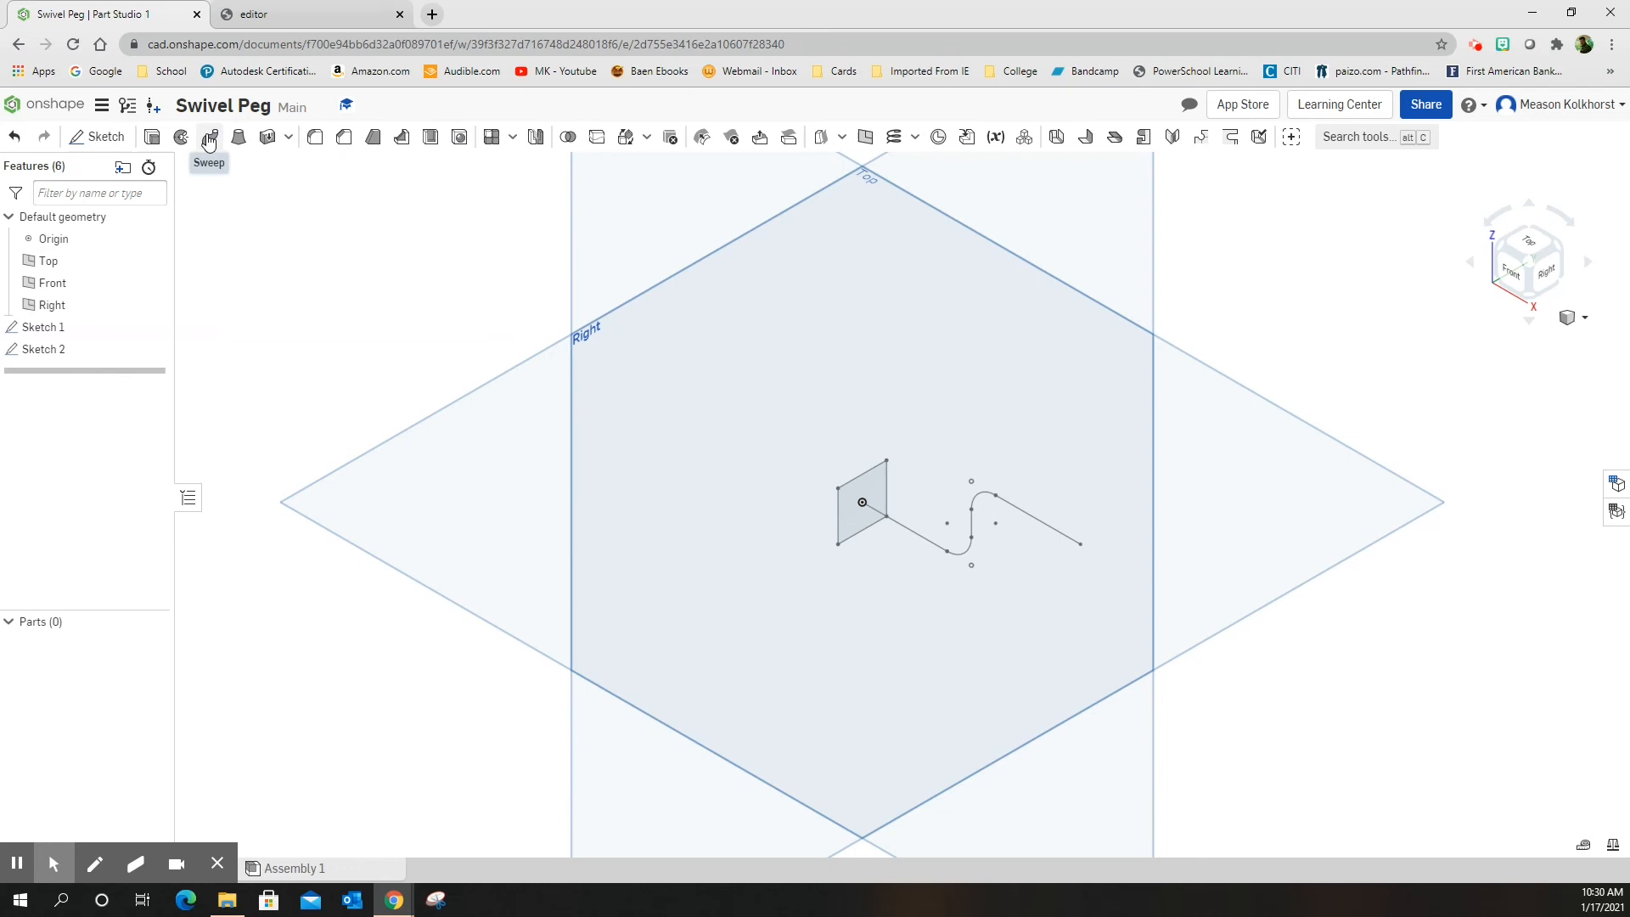
Sweep the square profile along all four S-path edges to create Part 1.
{"action": "left_click", "coordinate": [208, 135]}
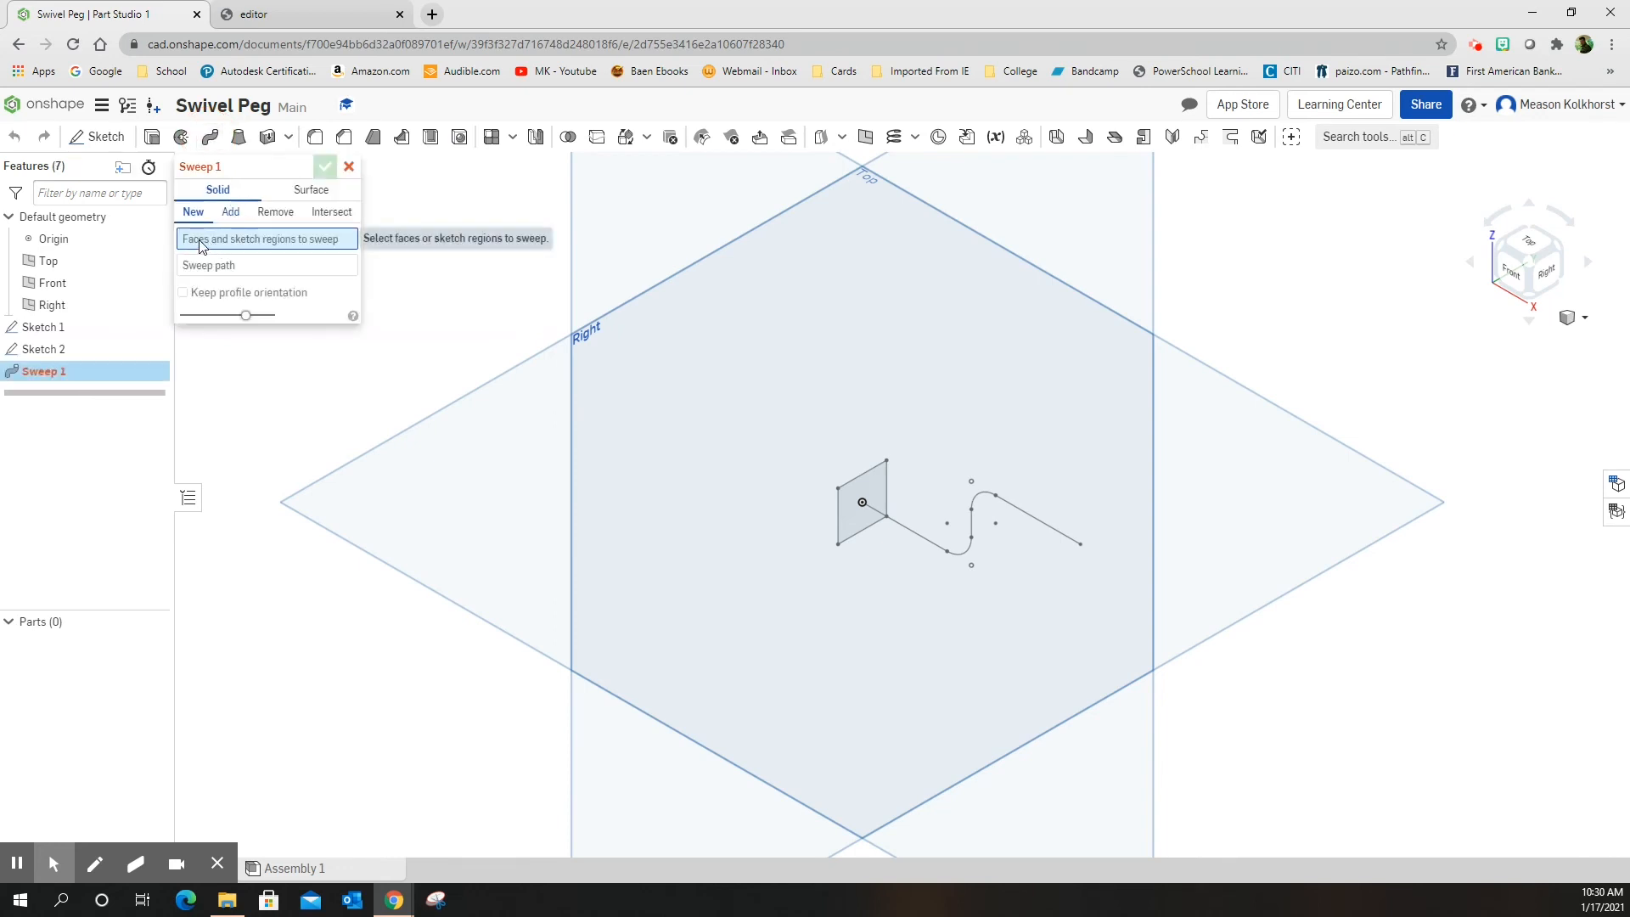
{"action": "mouse_move", "coordinate": [231, 254]}
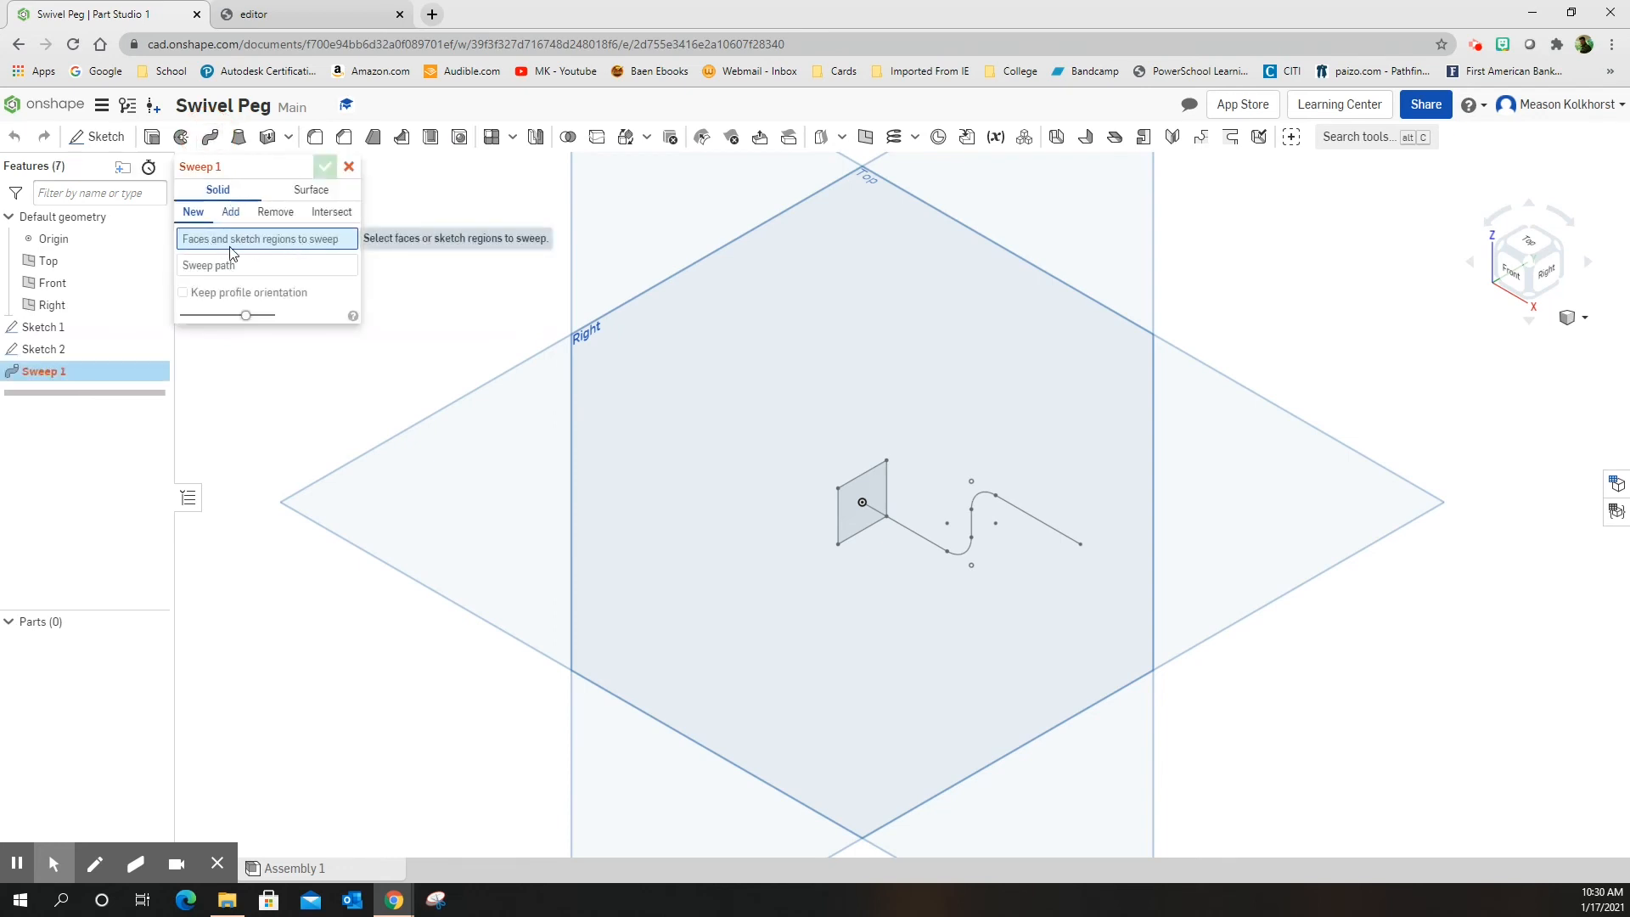
{"action": "mouse_move", "coordinate": [198, 253]}
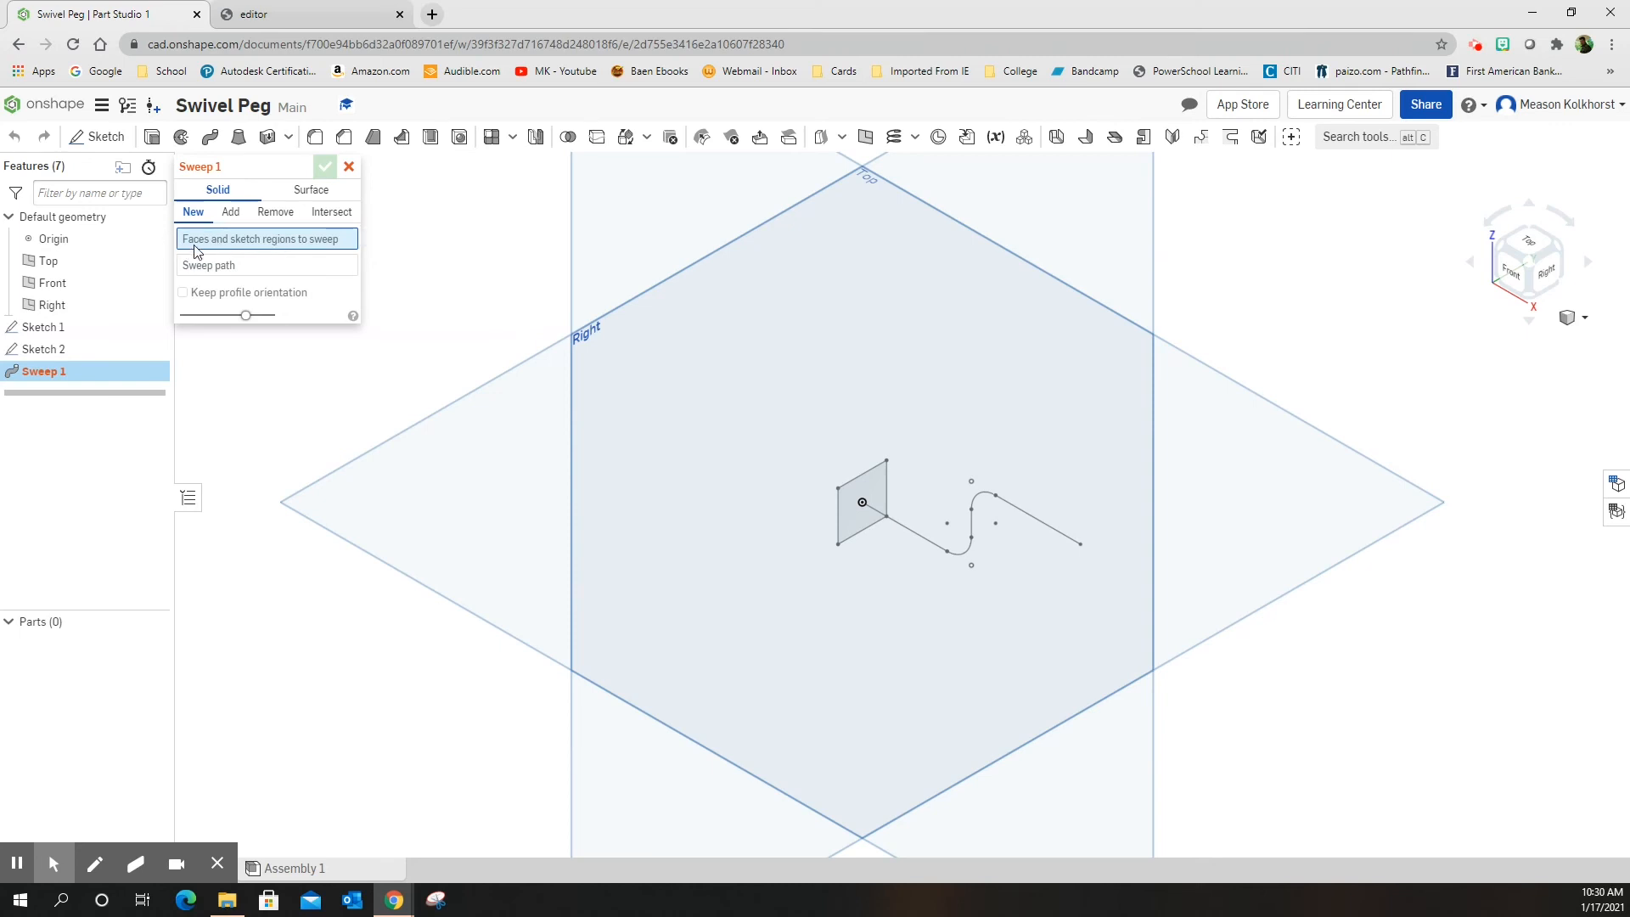
{"action": "left_click", "coordinate": [861, 502]}
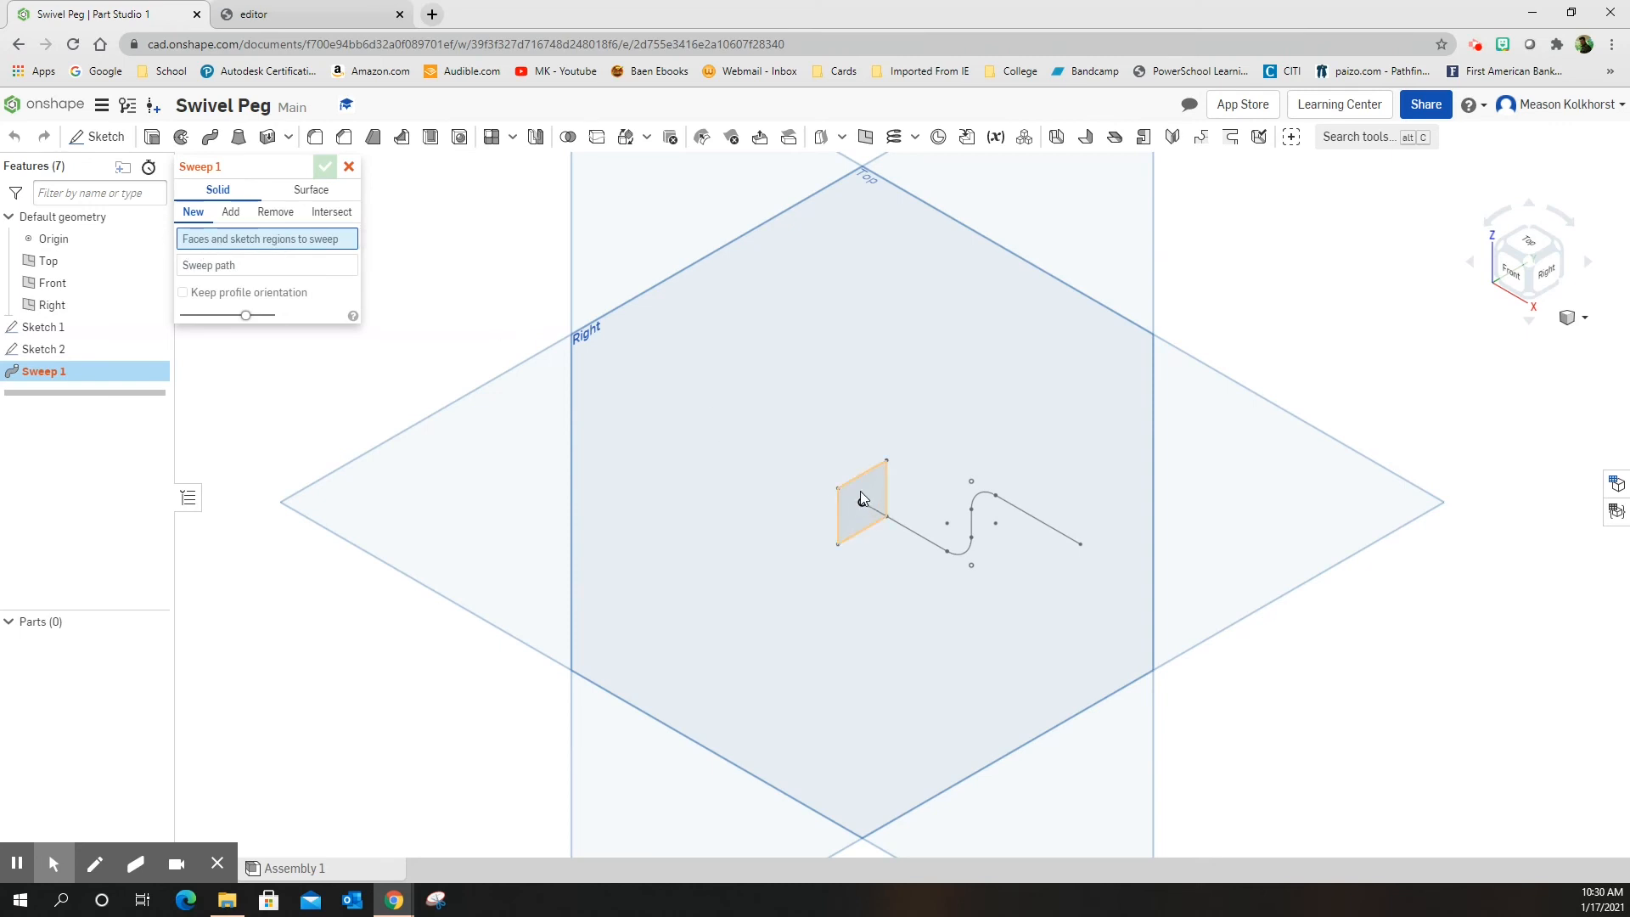
{"action": "left_click", "coordinate": [862, 497]}
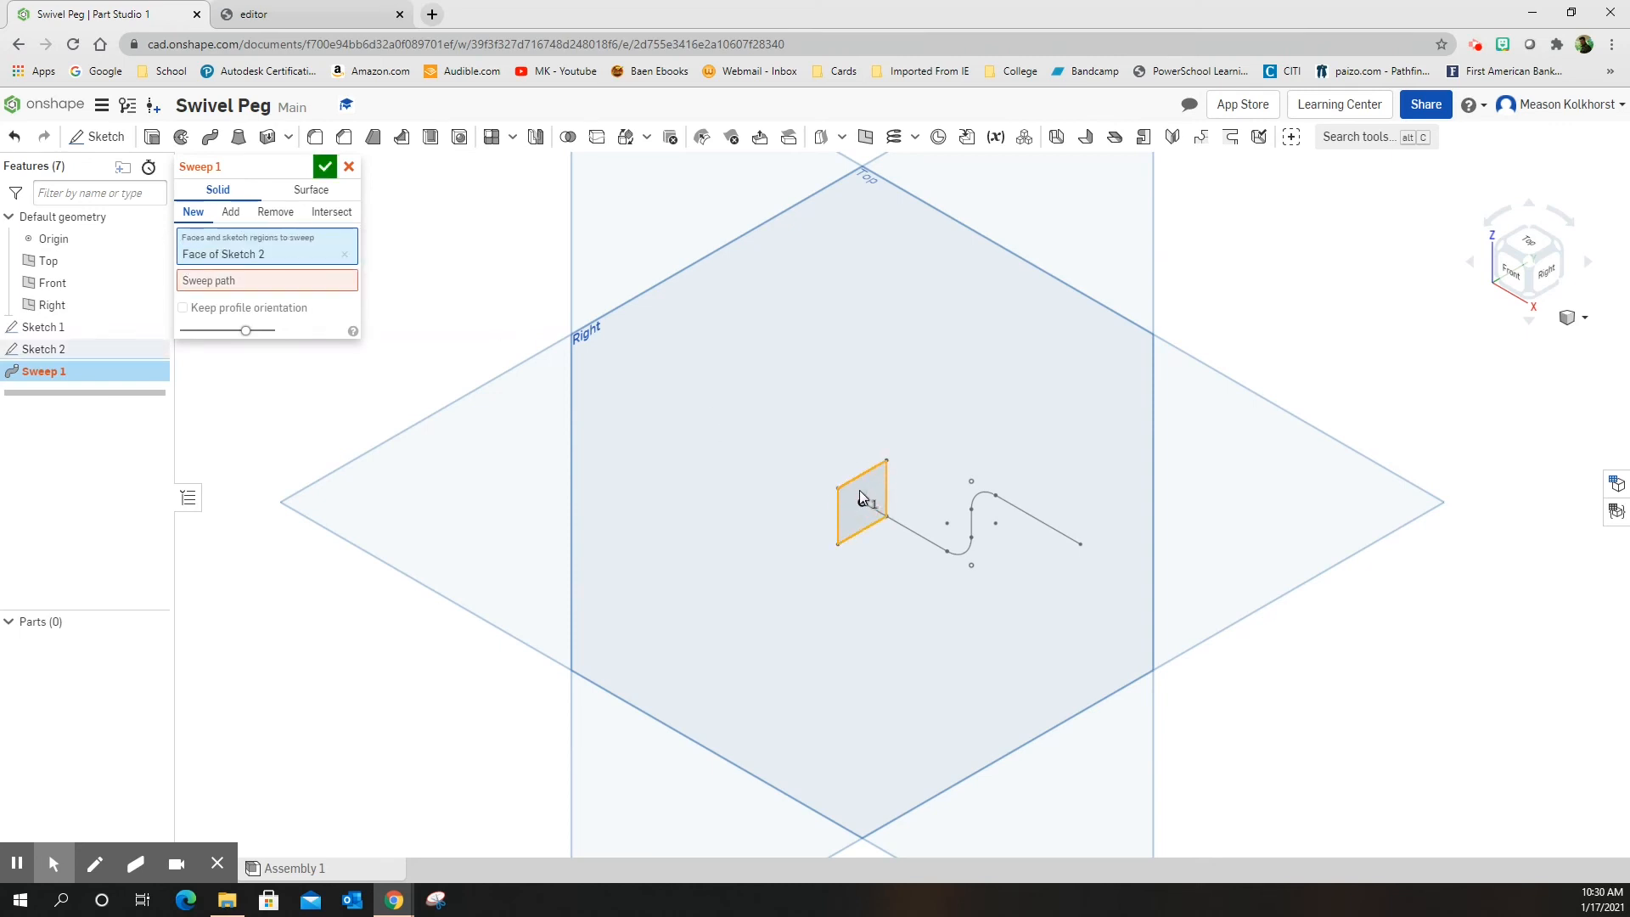
{"action": "left_click", "coordinate": [266, 281]}
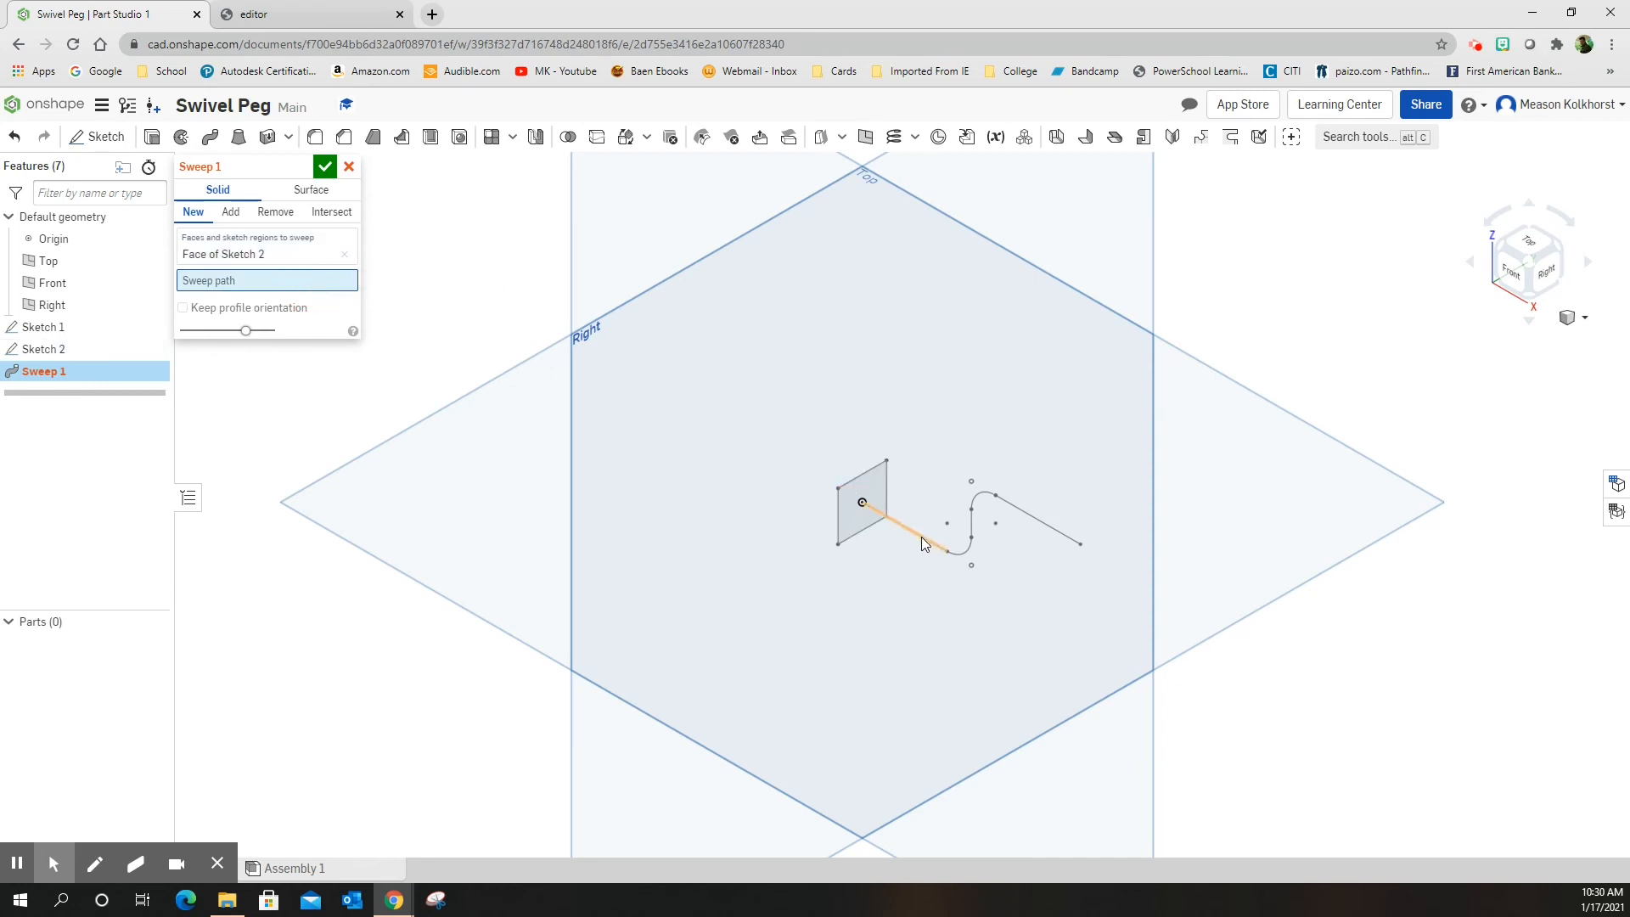
{"action": "left_click", "coordinate": [941, 546]}
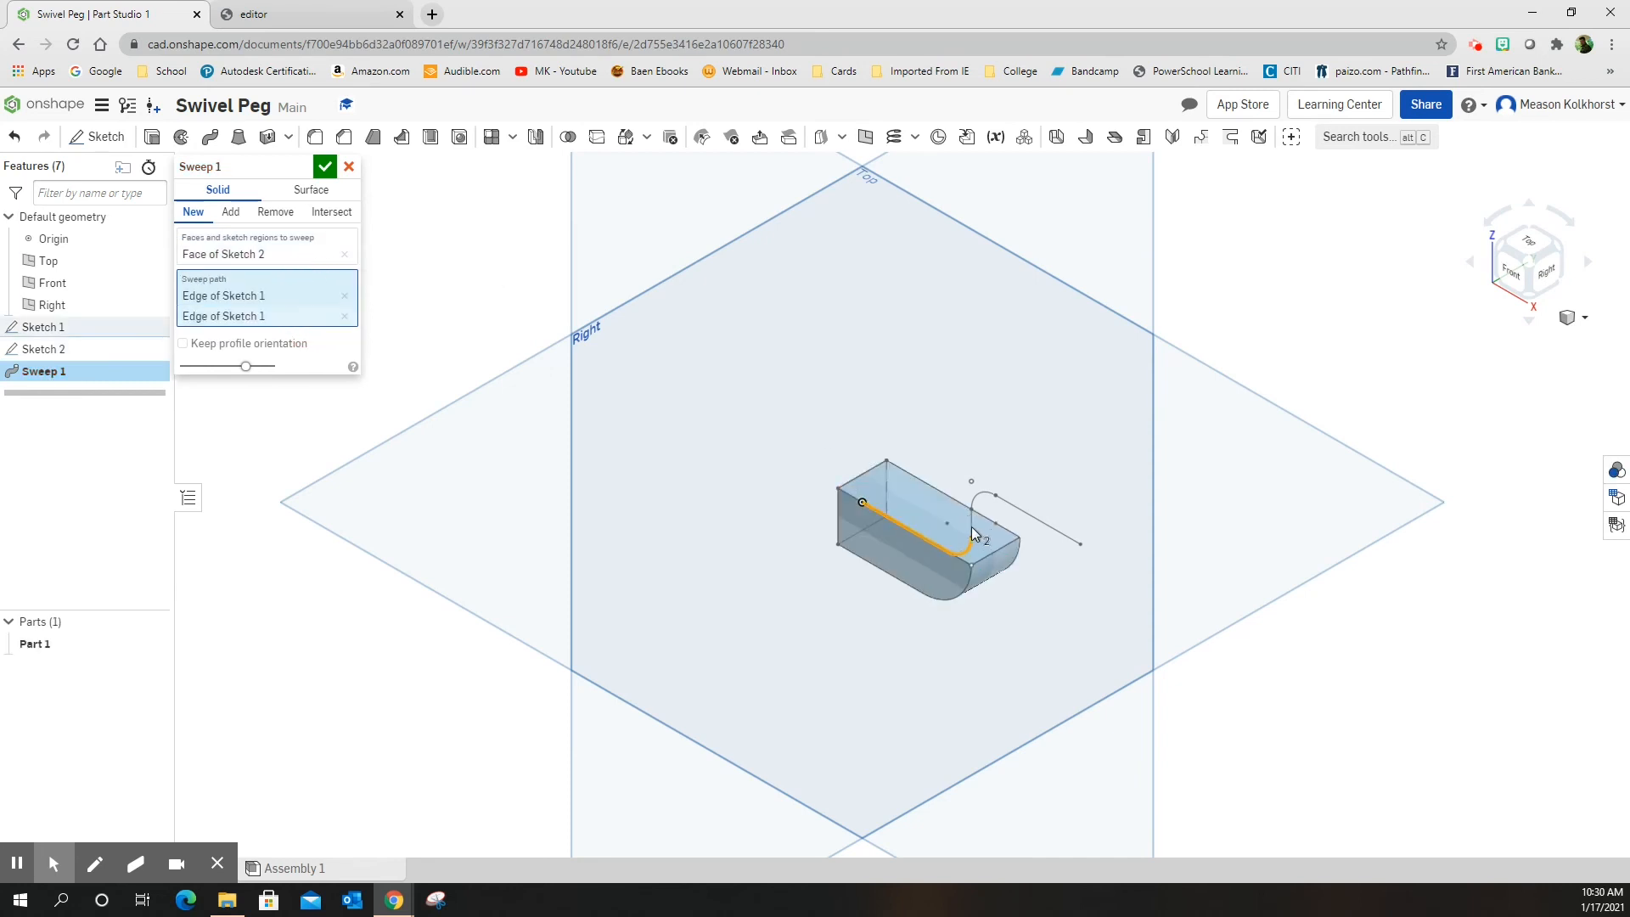
{"action": "left_click", "coordinate": [976, 496]}
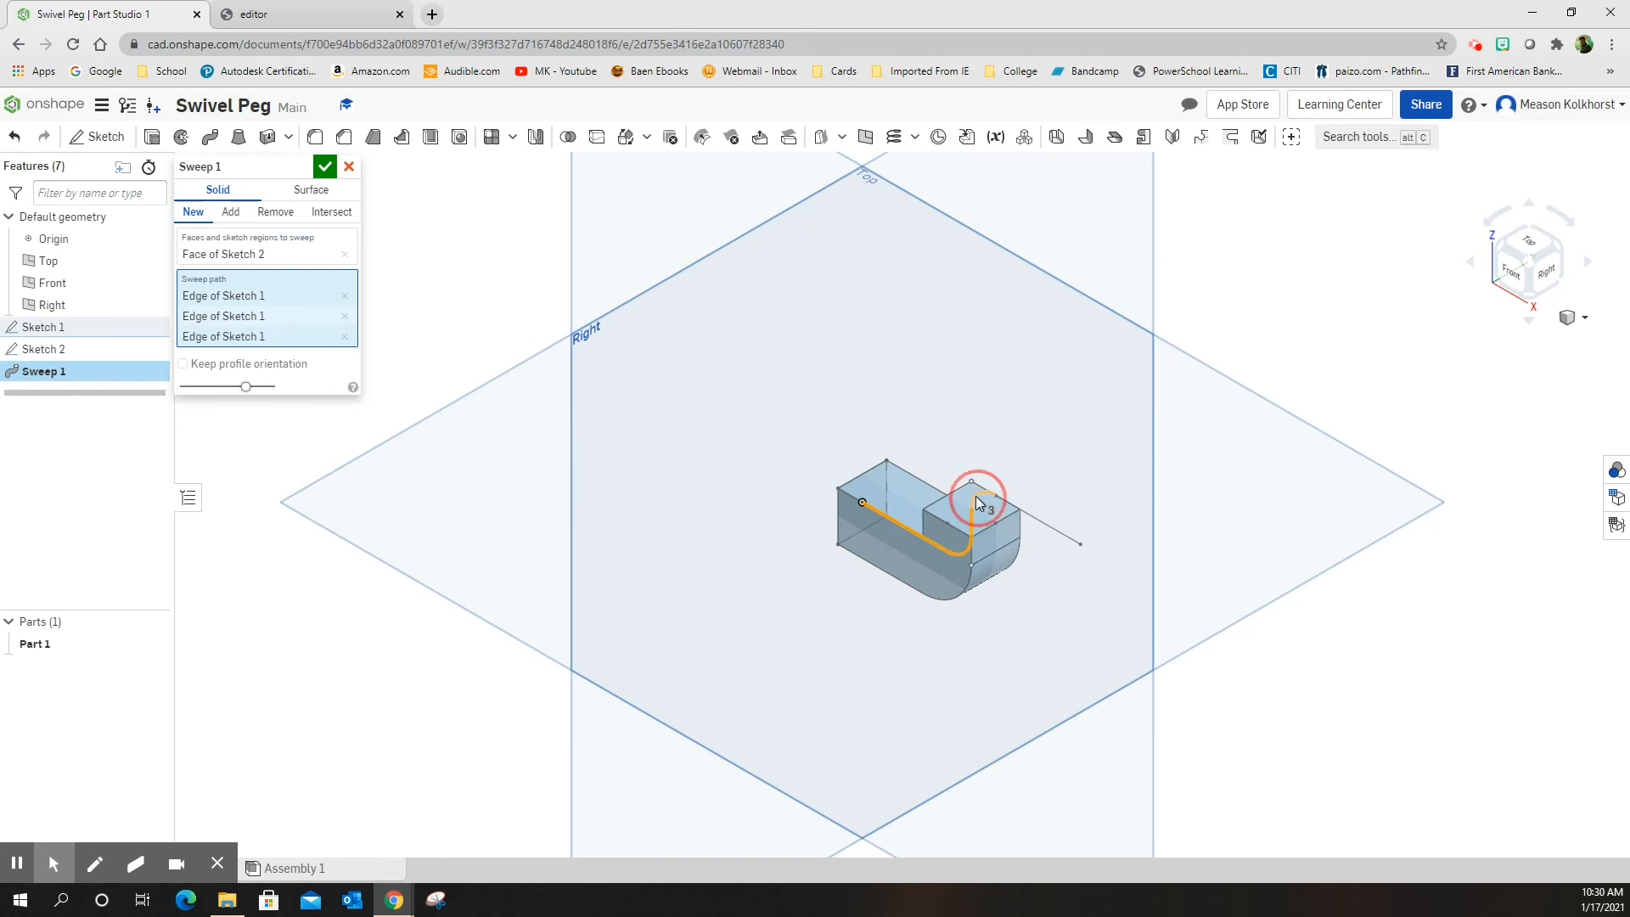
{"action": "left_click", "coordinate": [976, 490]}
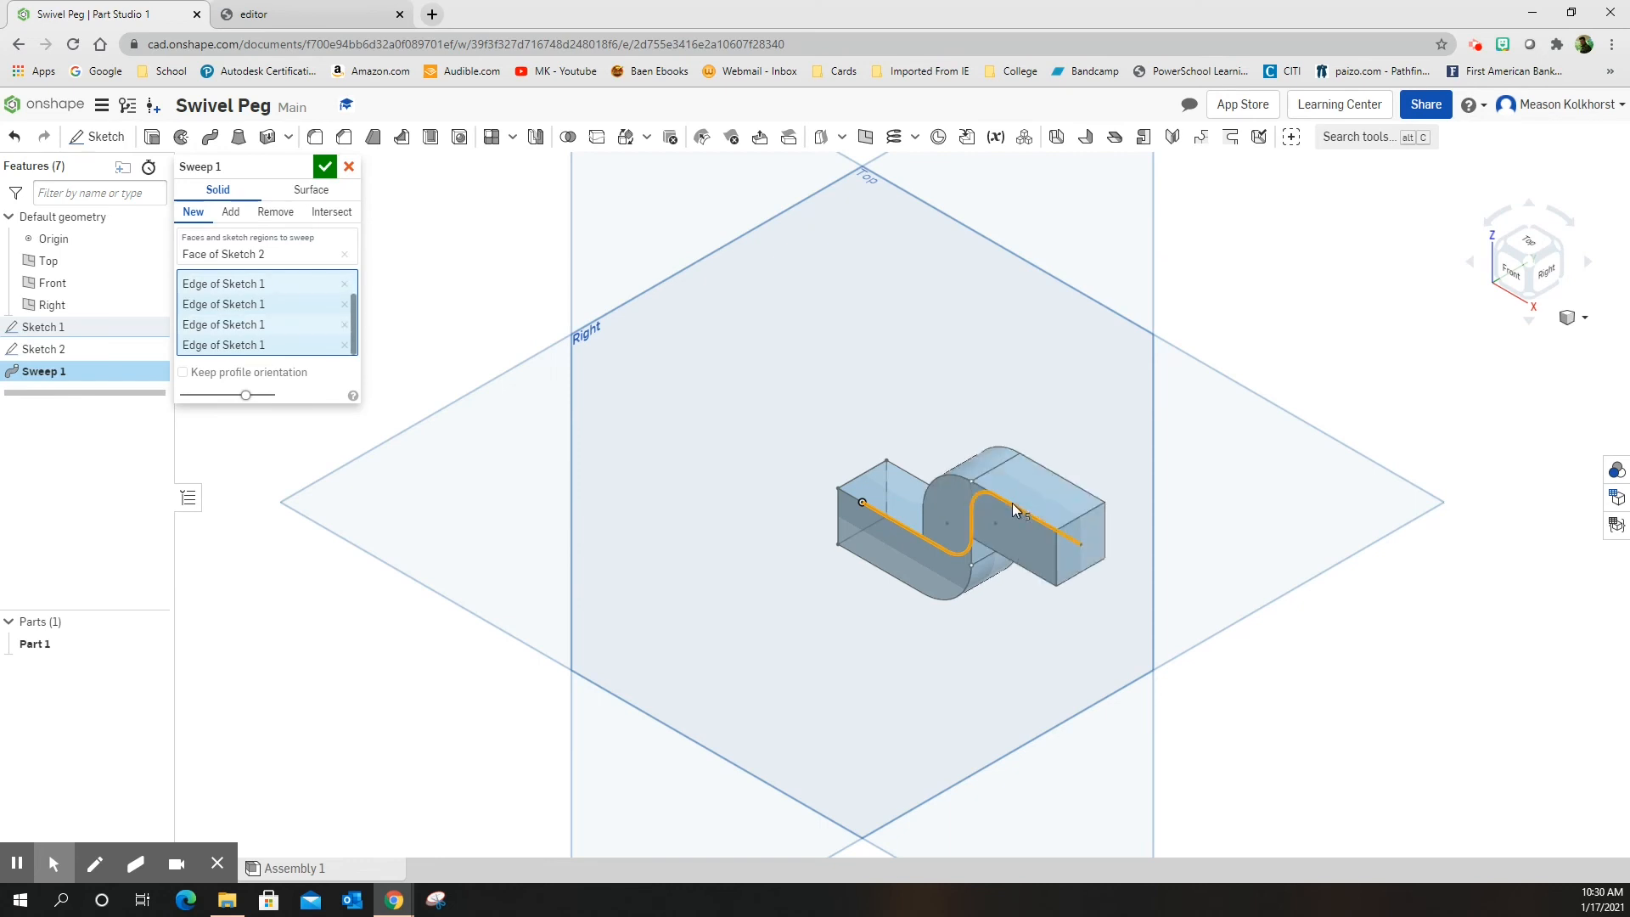
{"action": "mouse_move", "coordinate": [930, 579]}
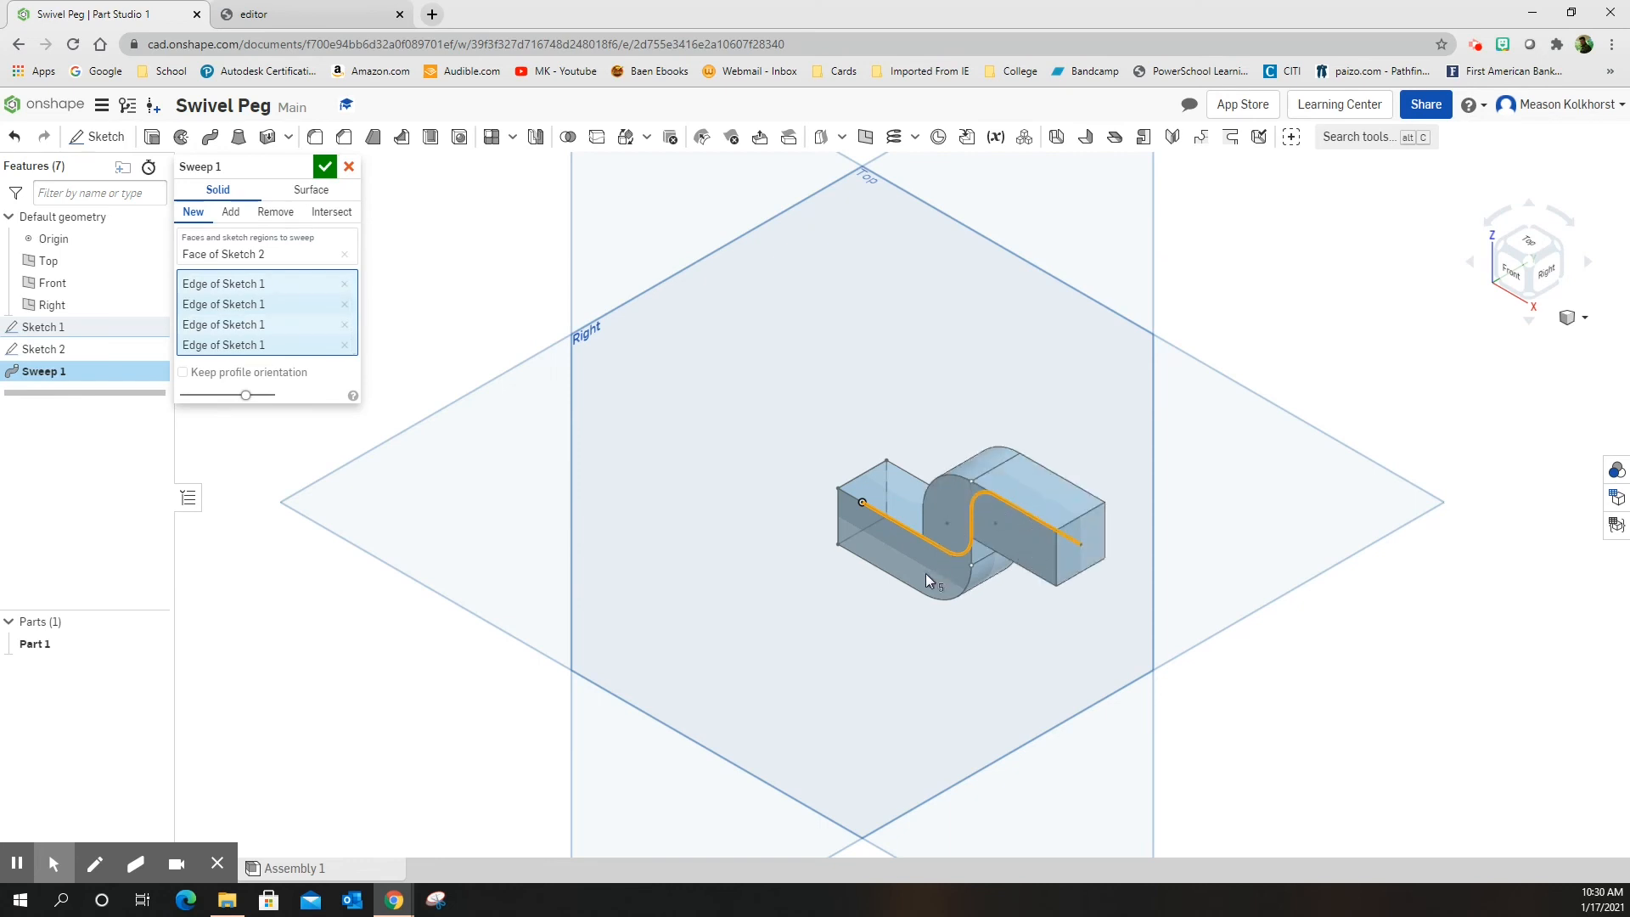
{"action": "mouse_move", "coordinate": [902, 559]}
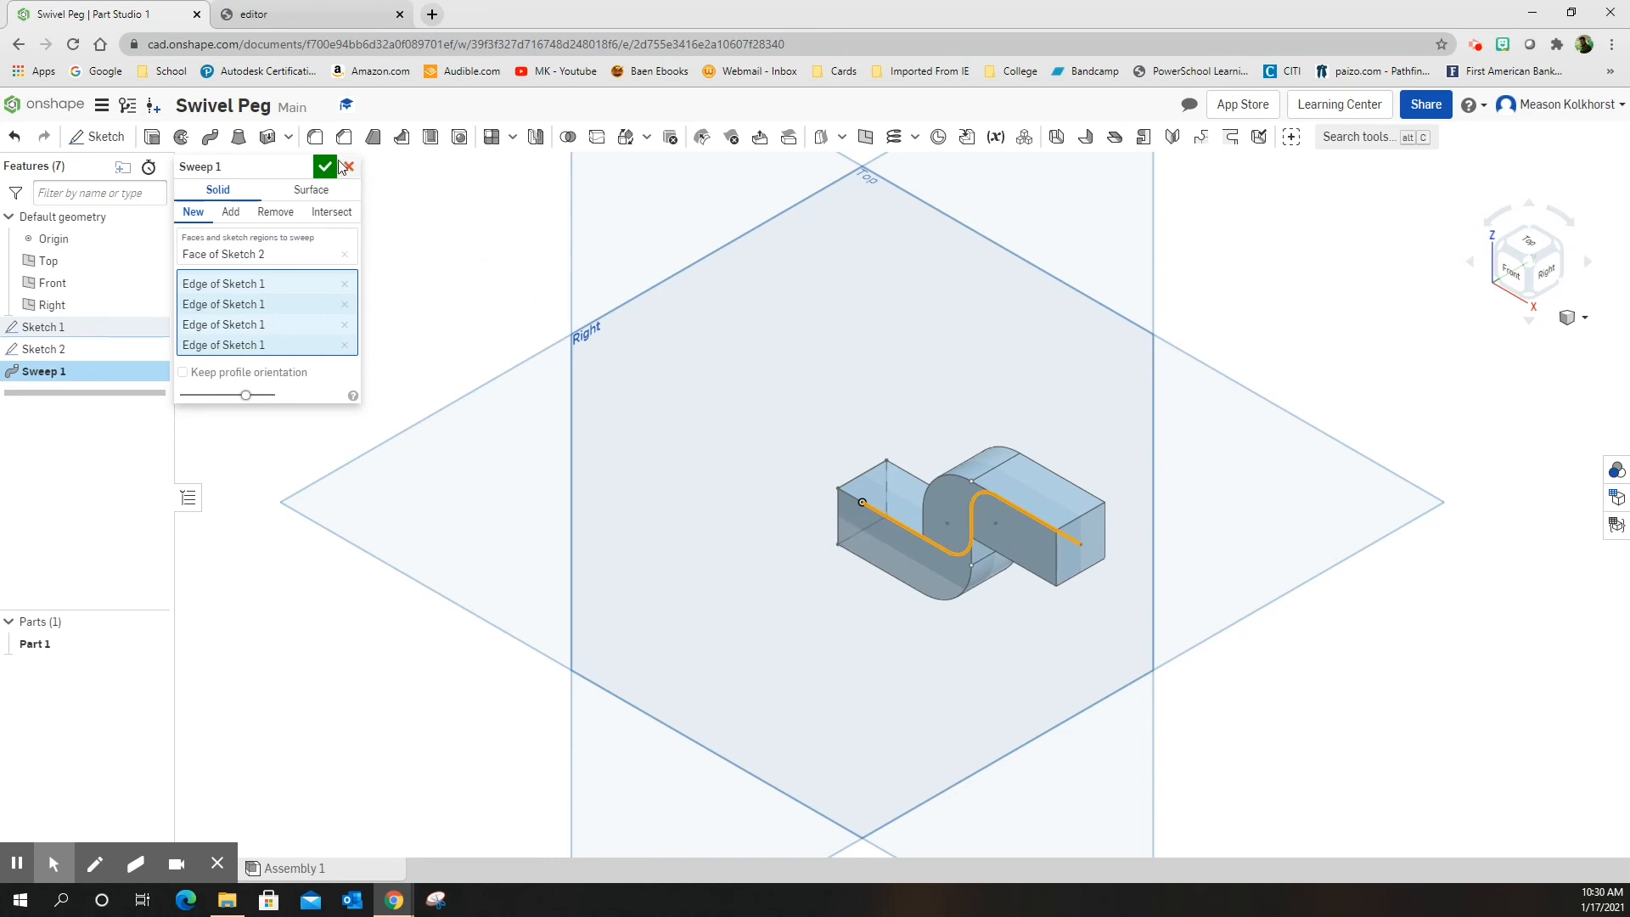
{"action": "left_click", "coordinate": [324, 167]}
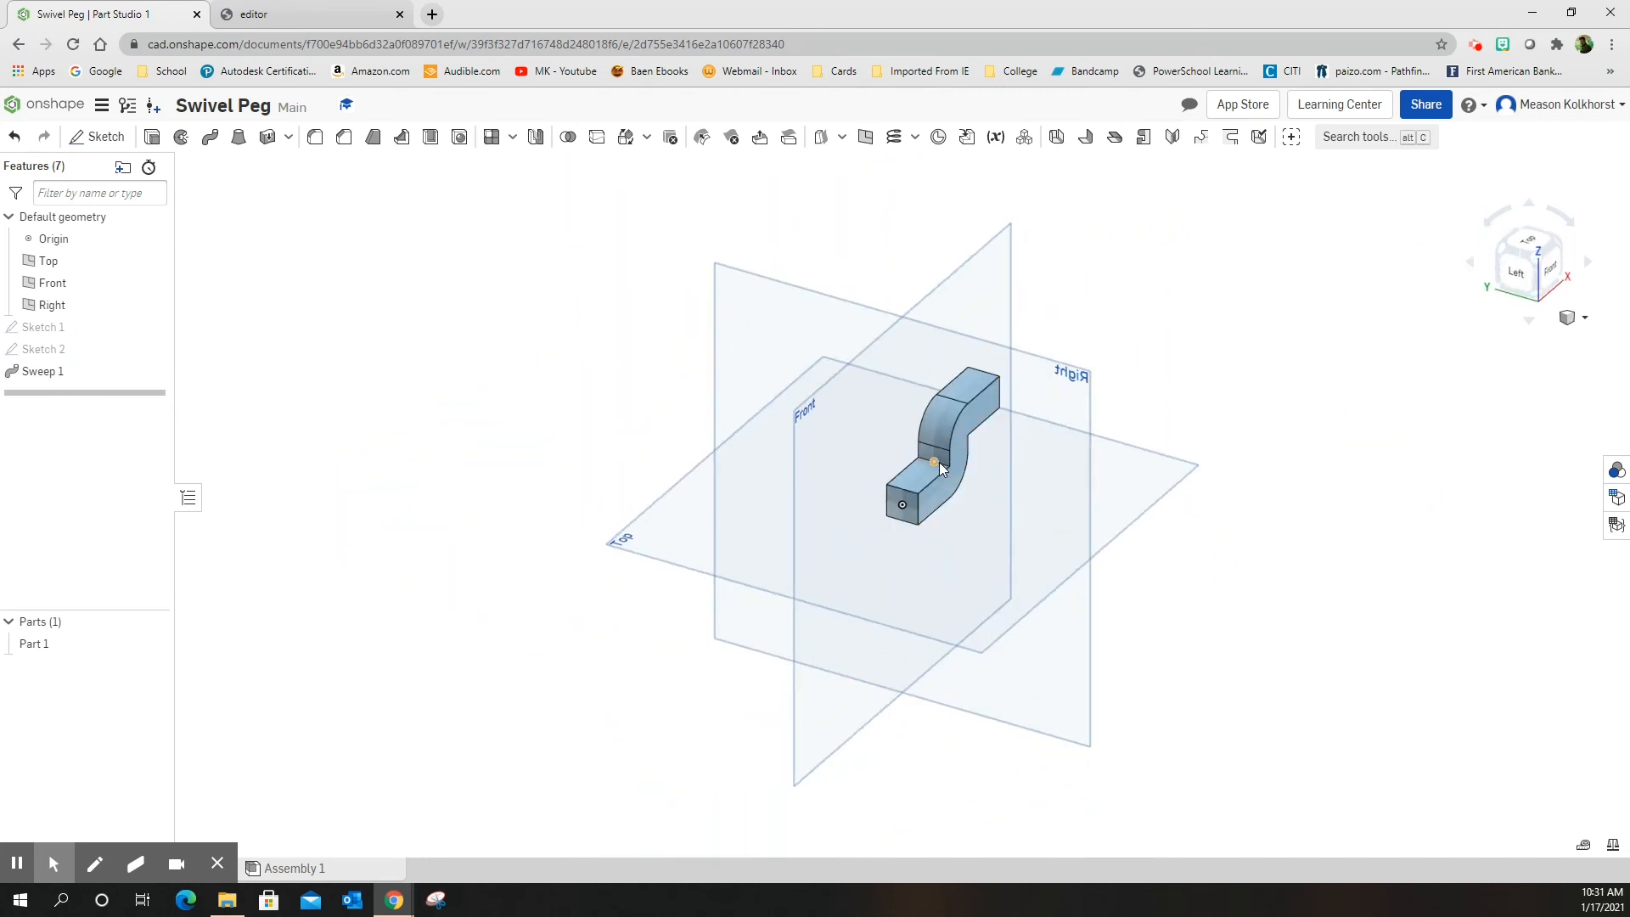
Fillet the two inner bend edges of the peg at 0.25 in.
{"action": "scroll", "scroll_direction": "up", "scroll_amount": 3}
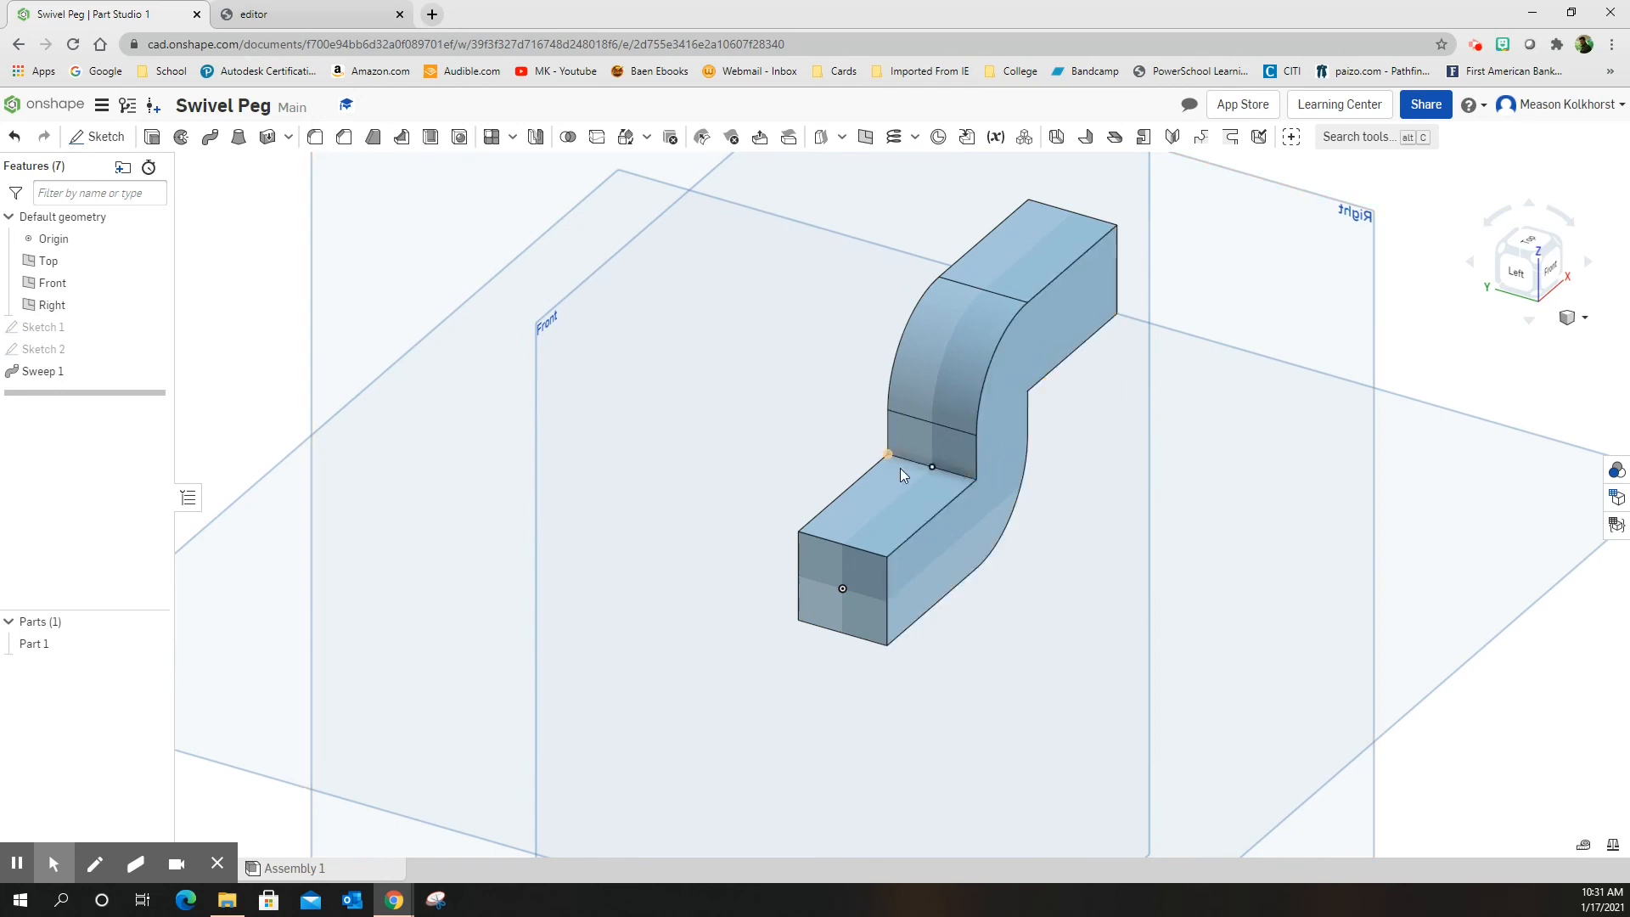
{"action": "left_click", "coordinate": [889, 489]}
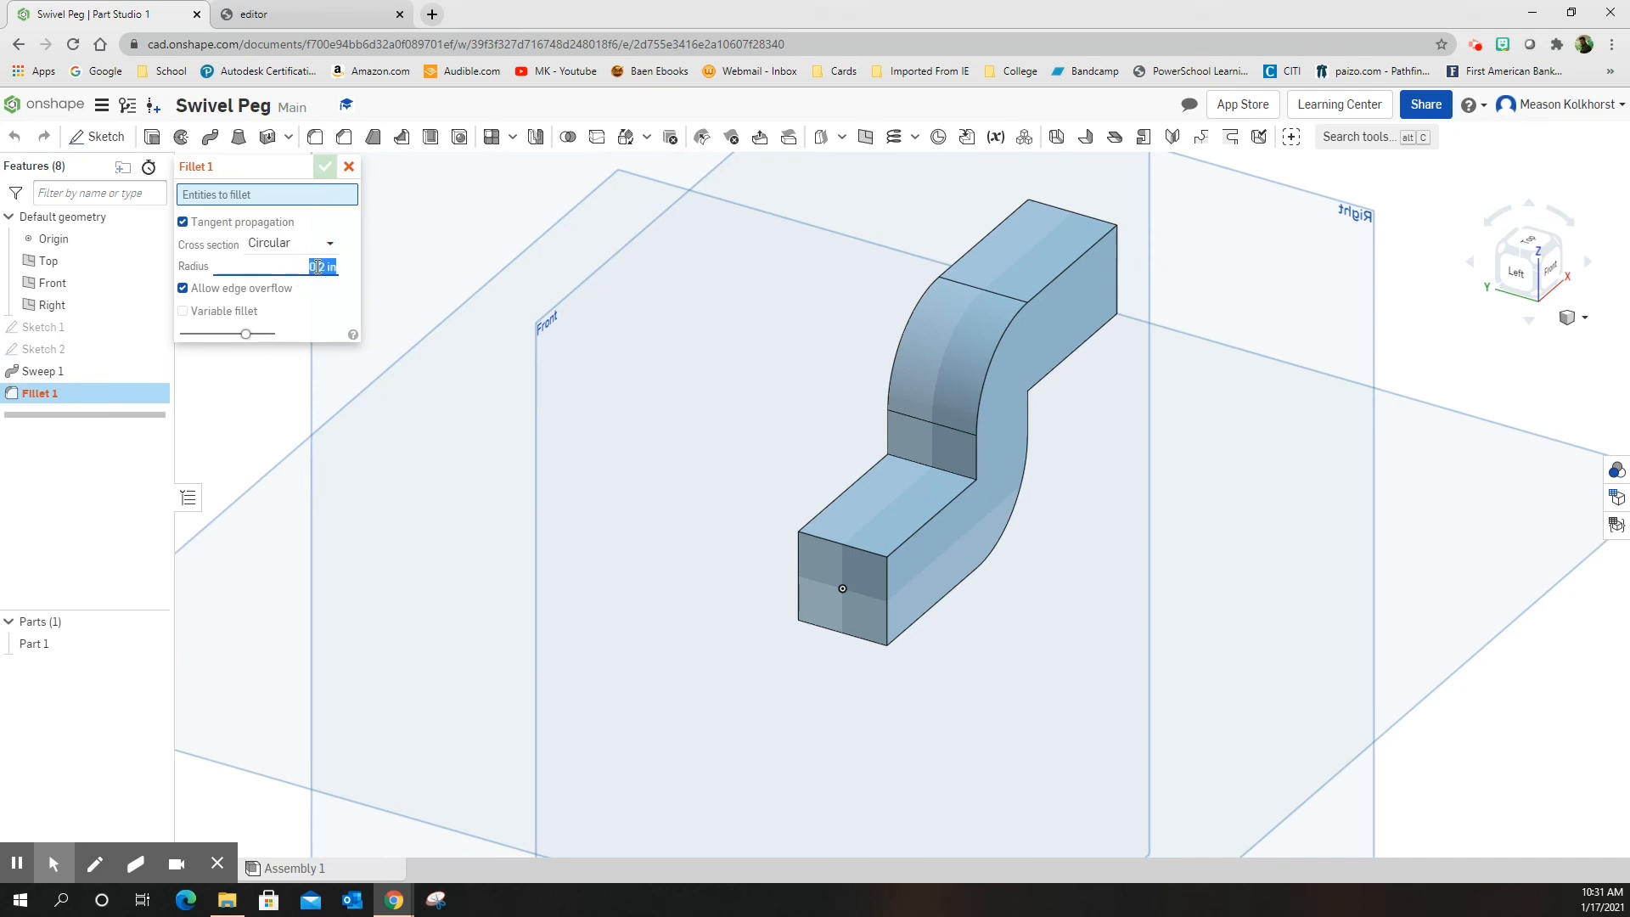
{"action": "type", "text": ".25"}
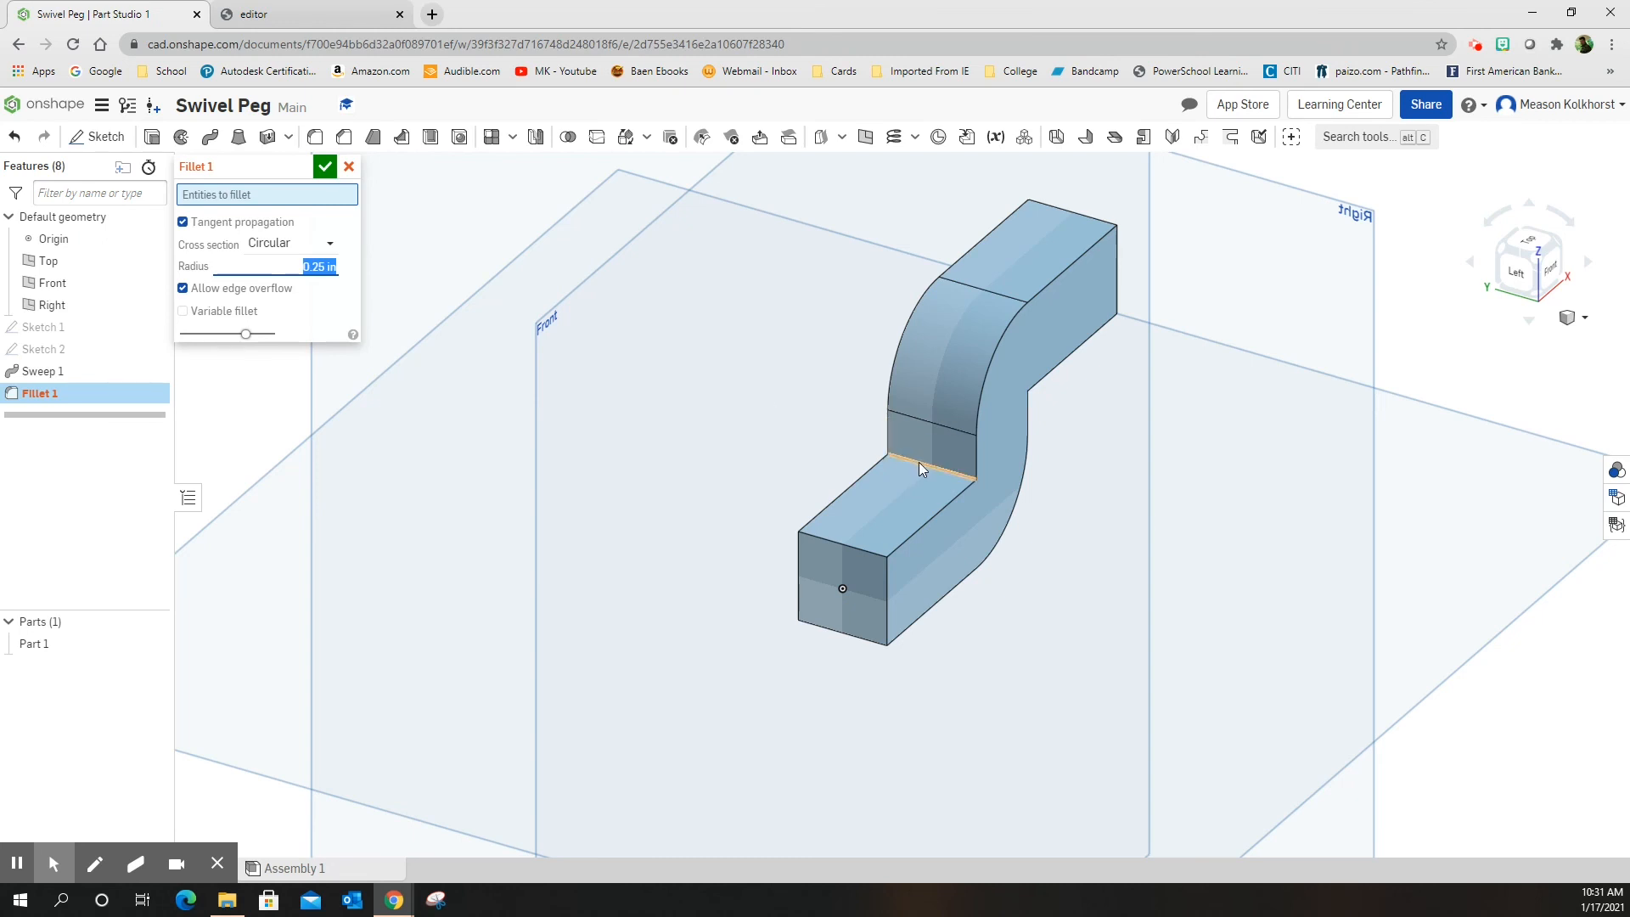
{"action": "left_click", "coordinate": [920, 468]}
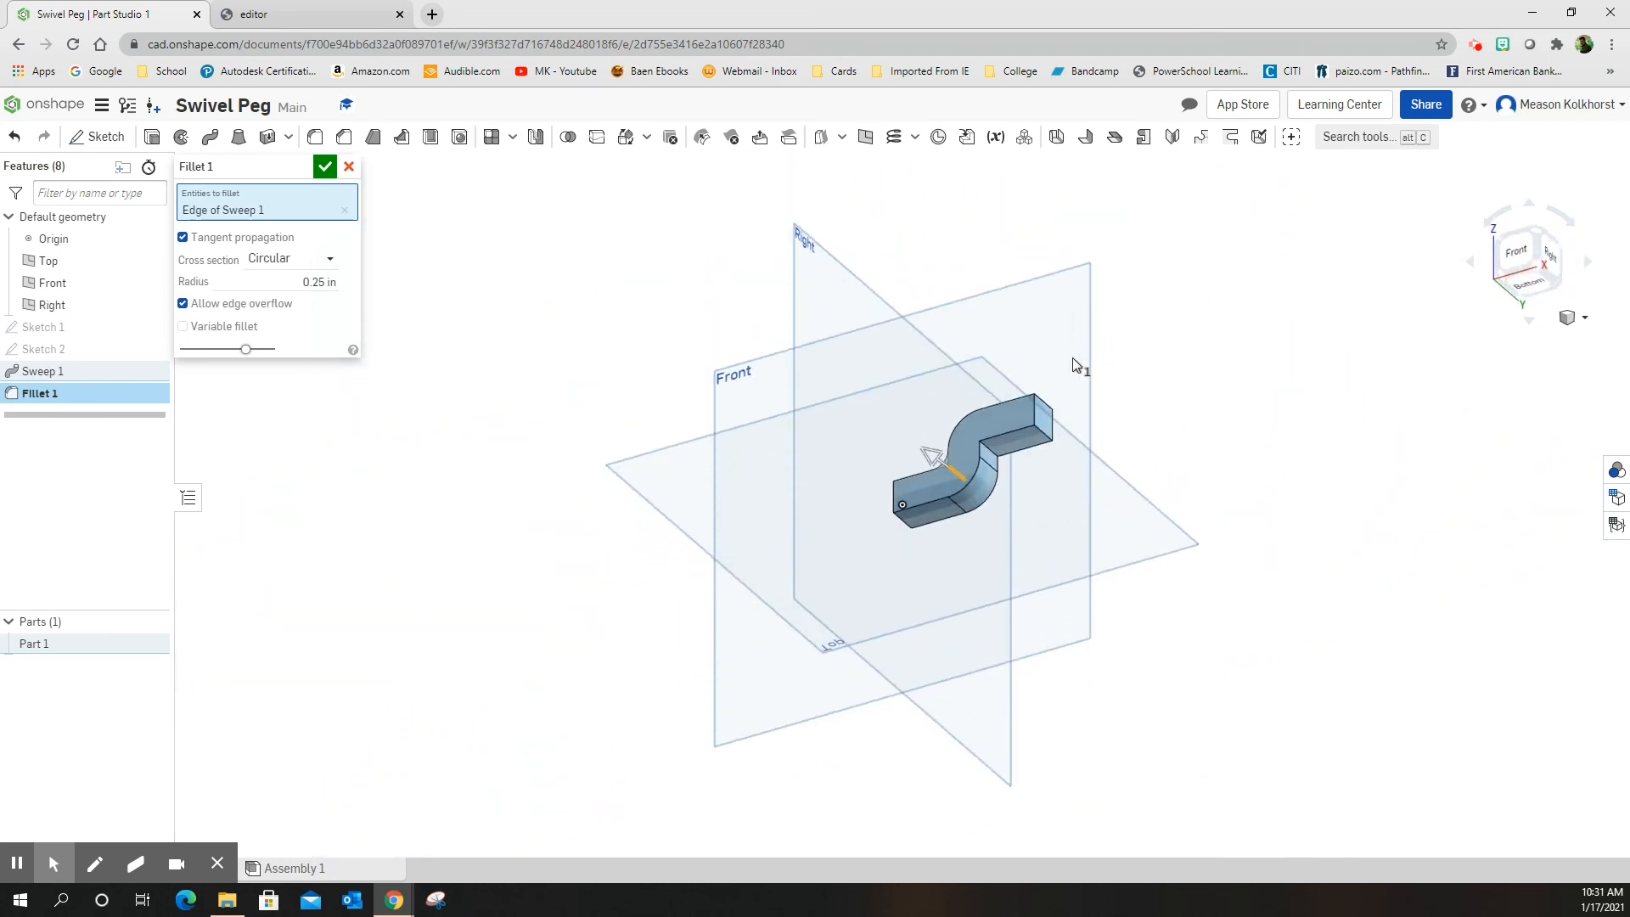
{"action": "left_click", "coordinate": [986, 449]}
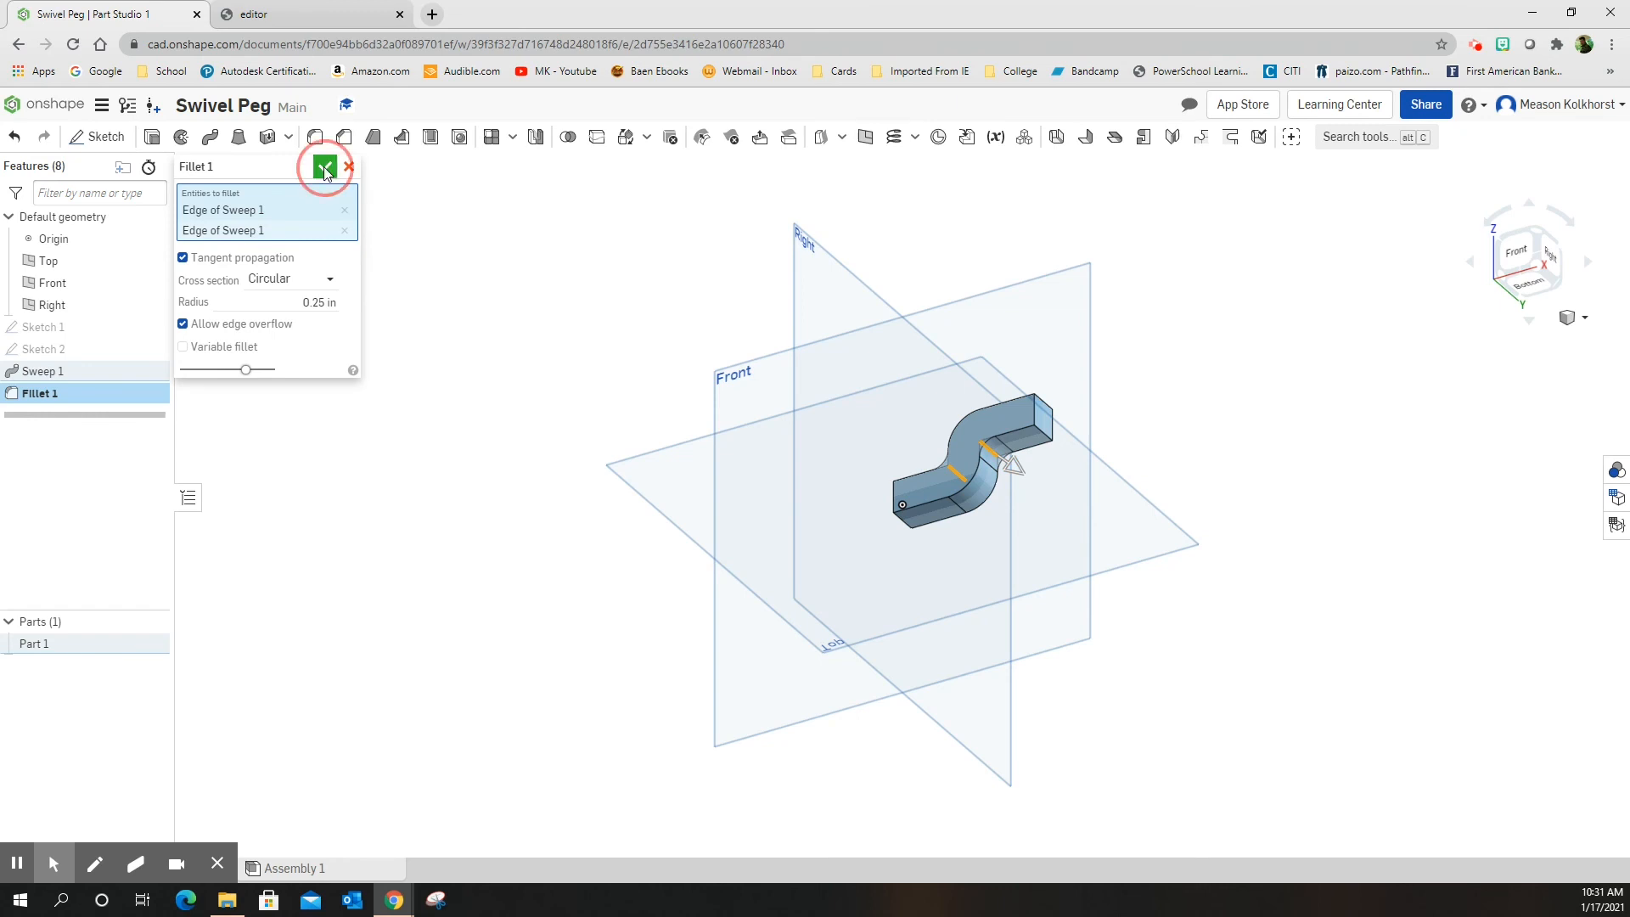
{"action": "left_click", "coordinate": [325, 167]}
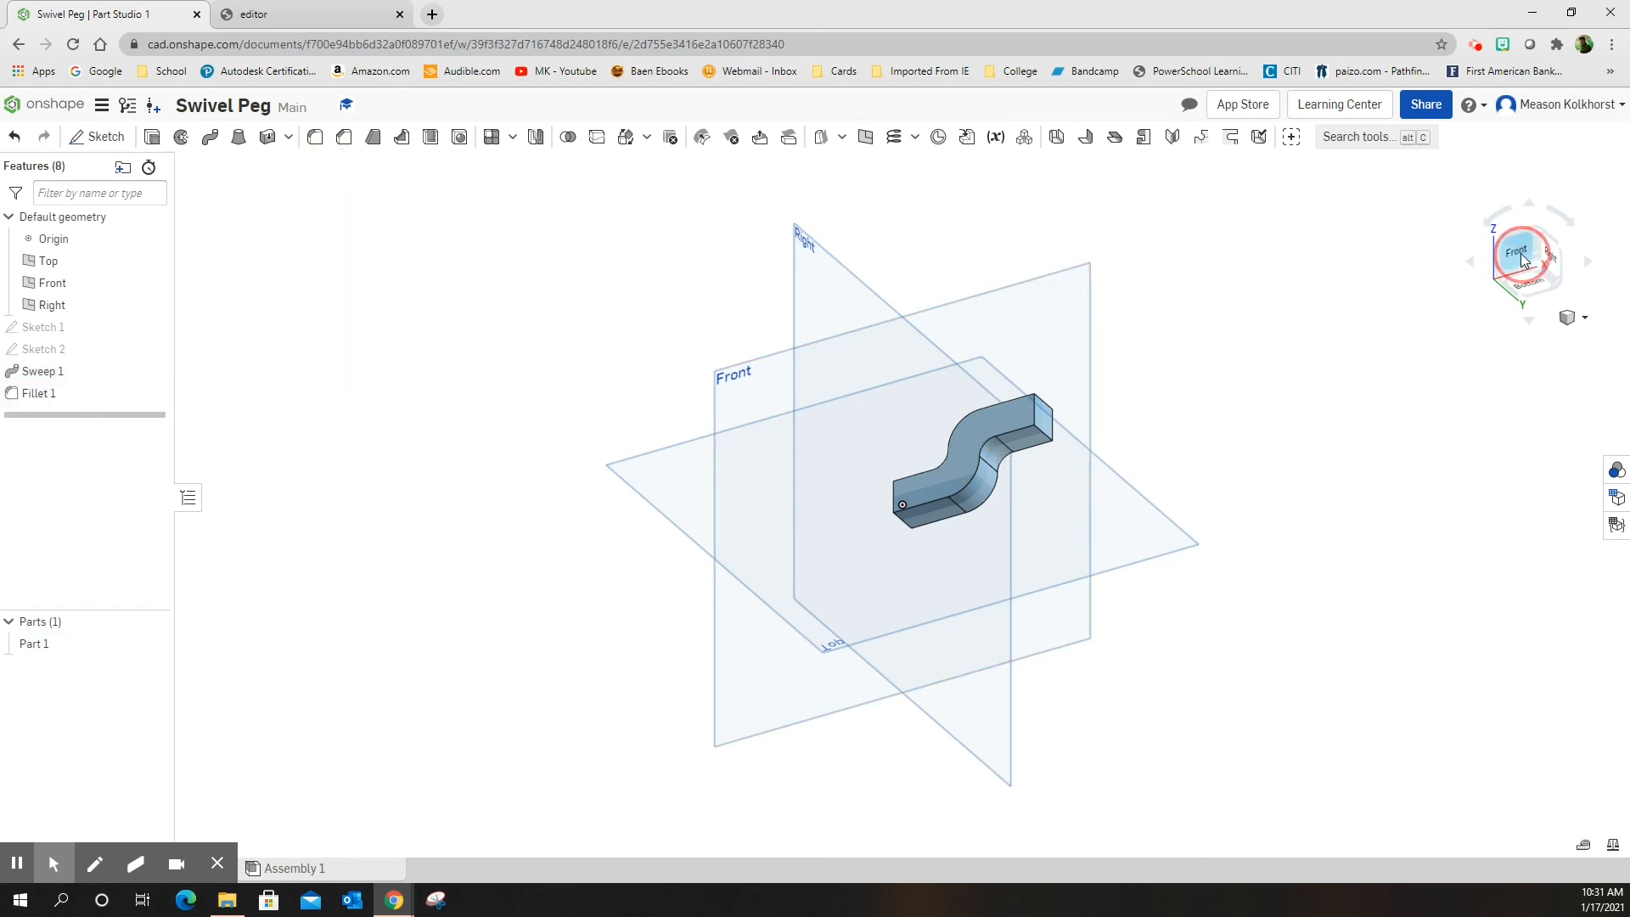
View the peg from the front, then return to an isometric view.
{"action": "left_click", "coordinate": [1523, 254]}
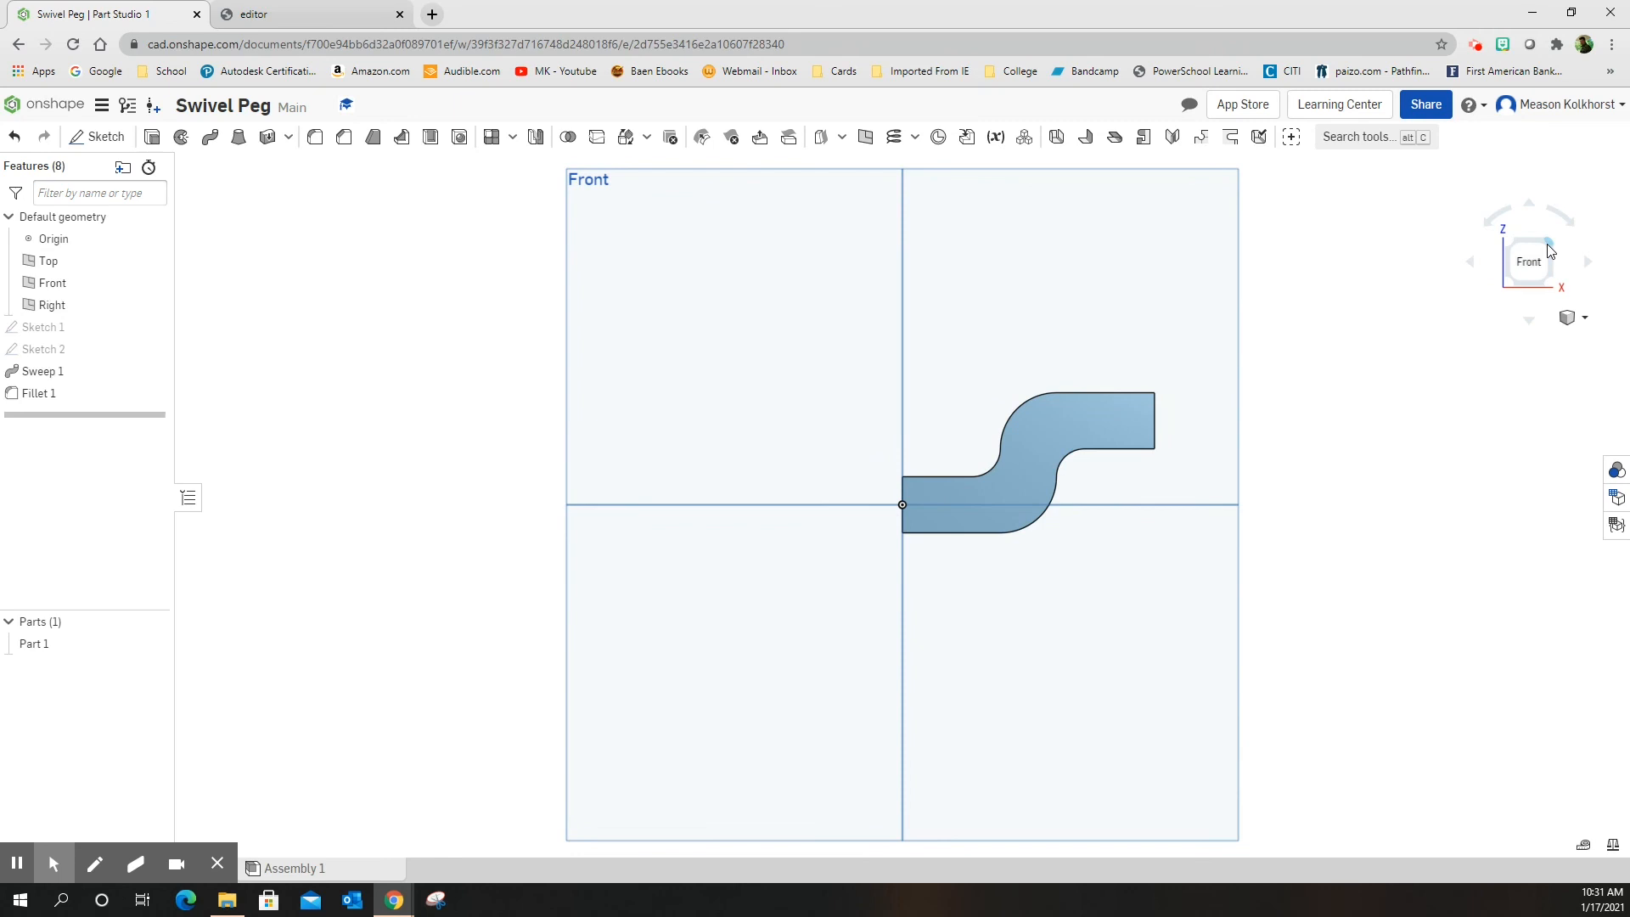
{"action": "left_click", "coordinate": [1542, 245]}
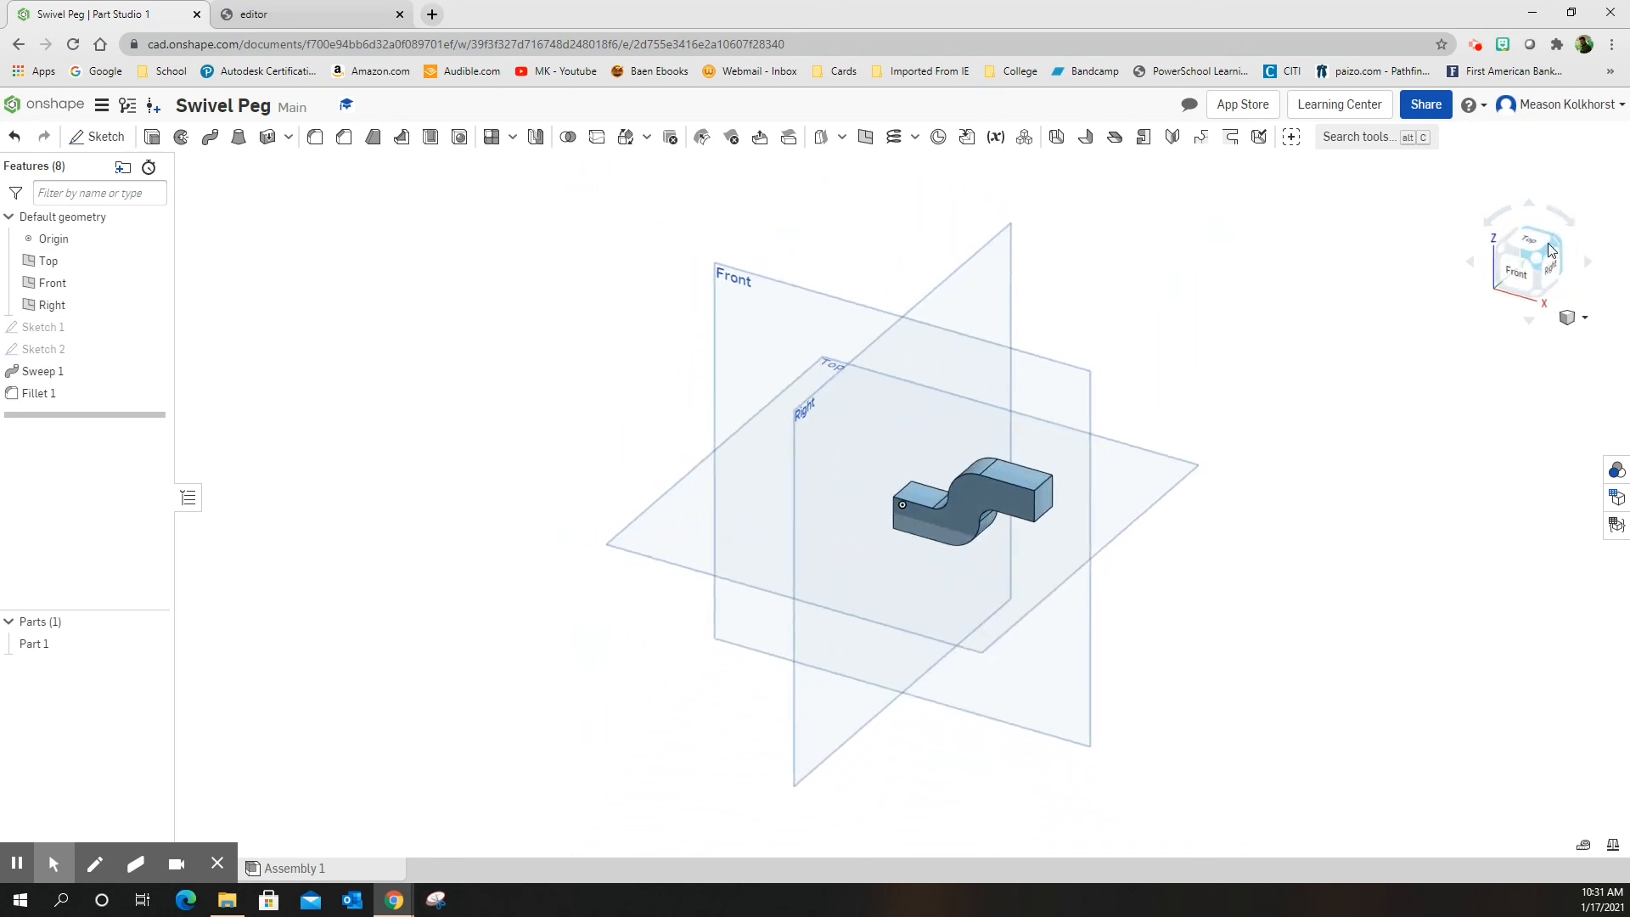
{"action": "mouse_move", "coordinate": [1573, 407]}
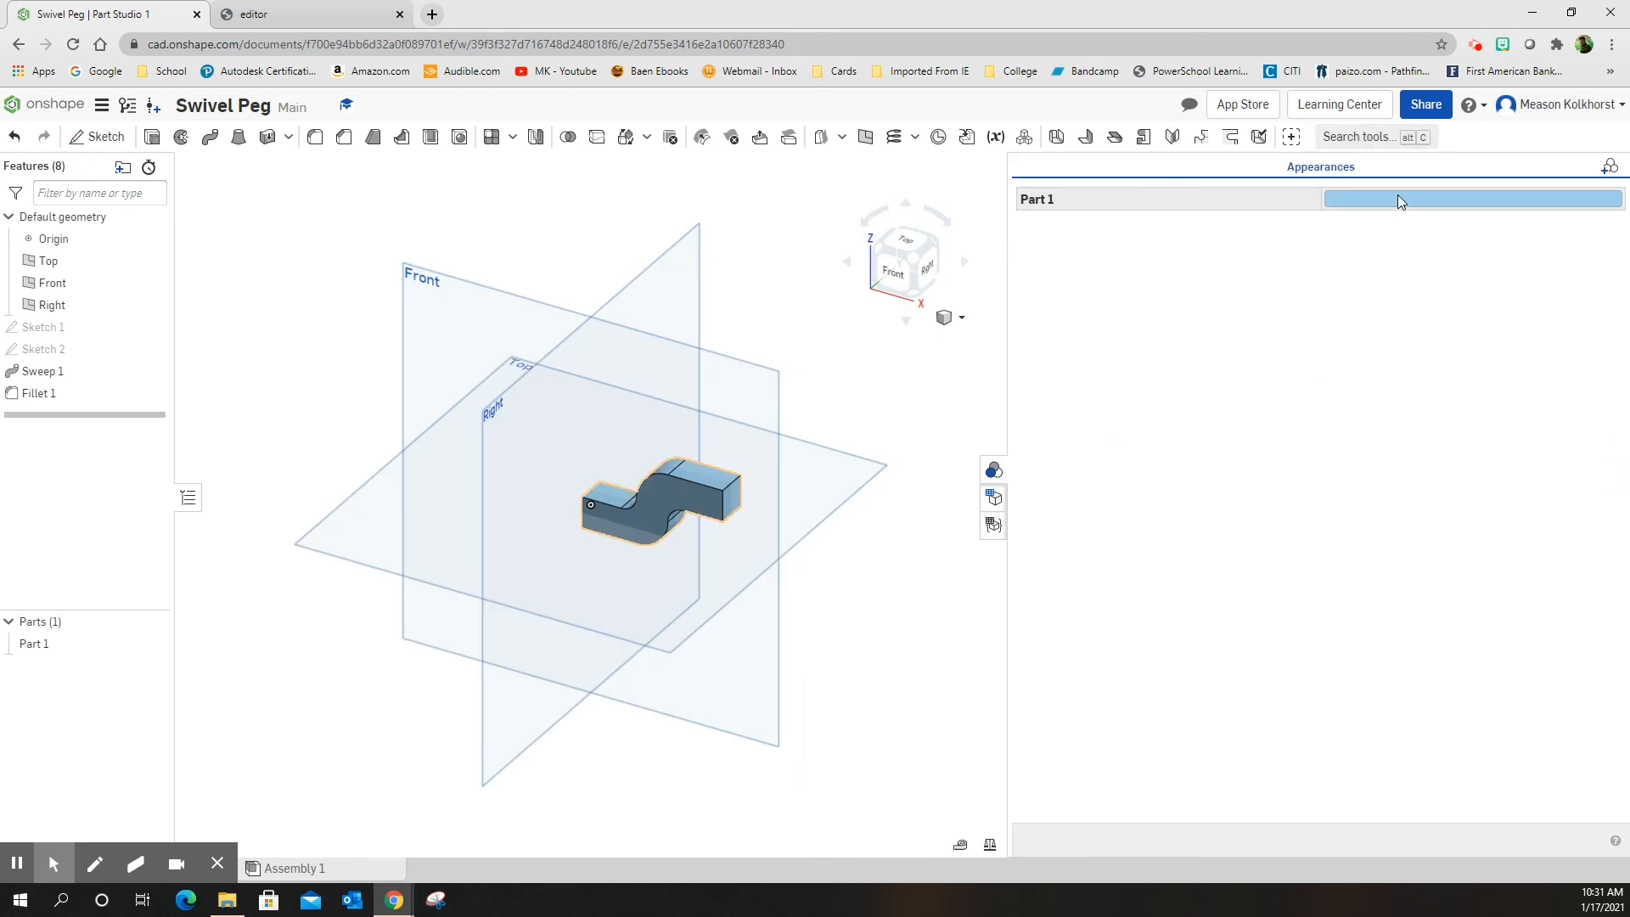
Give Part 1 an orange appearance from the color palette and confirm it.
{"action": "left_click", "coordinate": [1471, 198]}
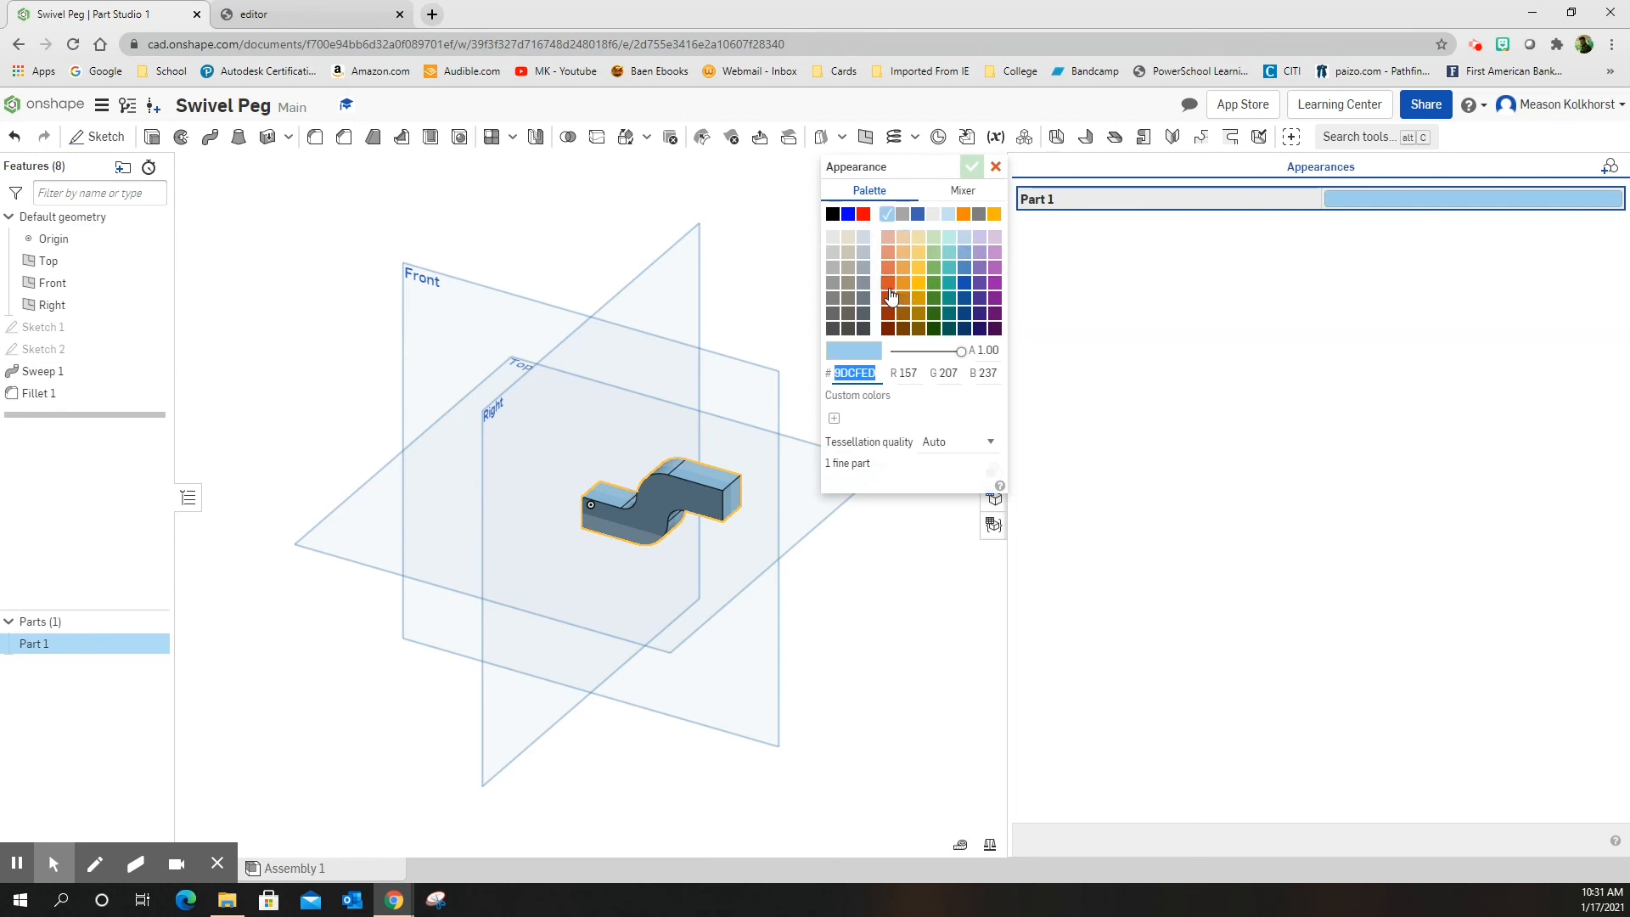
{"action": "left_click", "coordinate": [886, 282]}
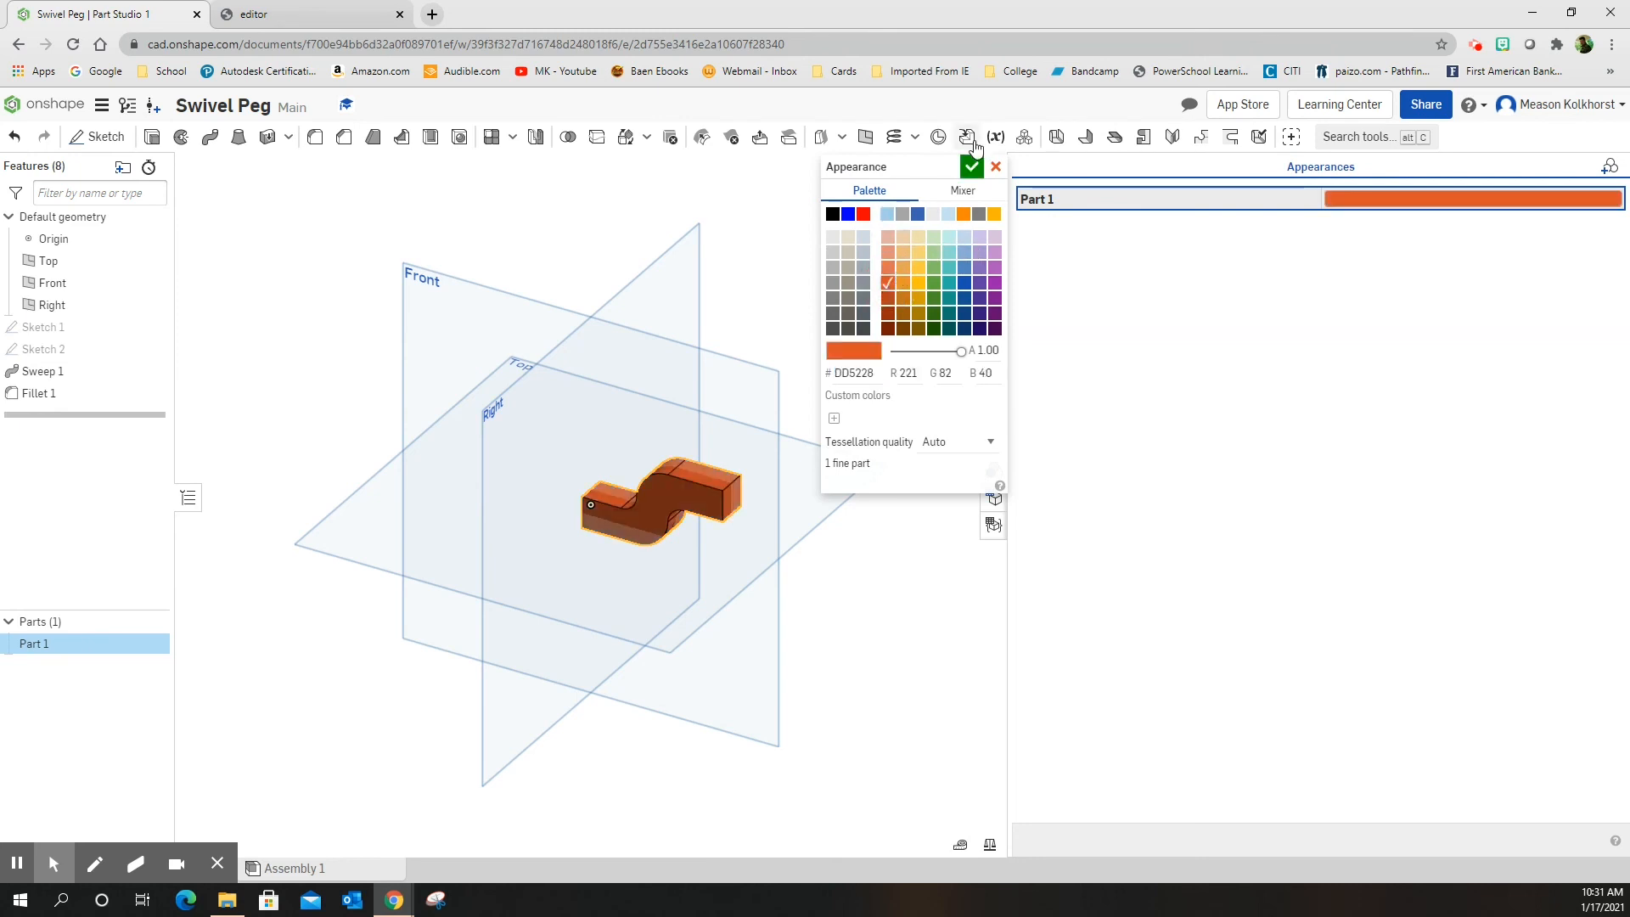
{"action": "left_click", "coordinate": [972, 166]}
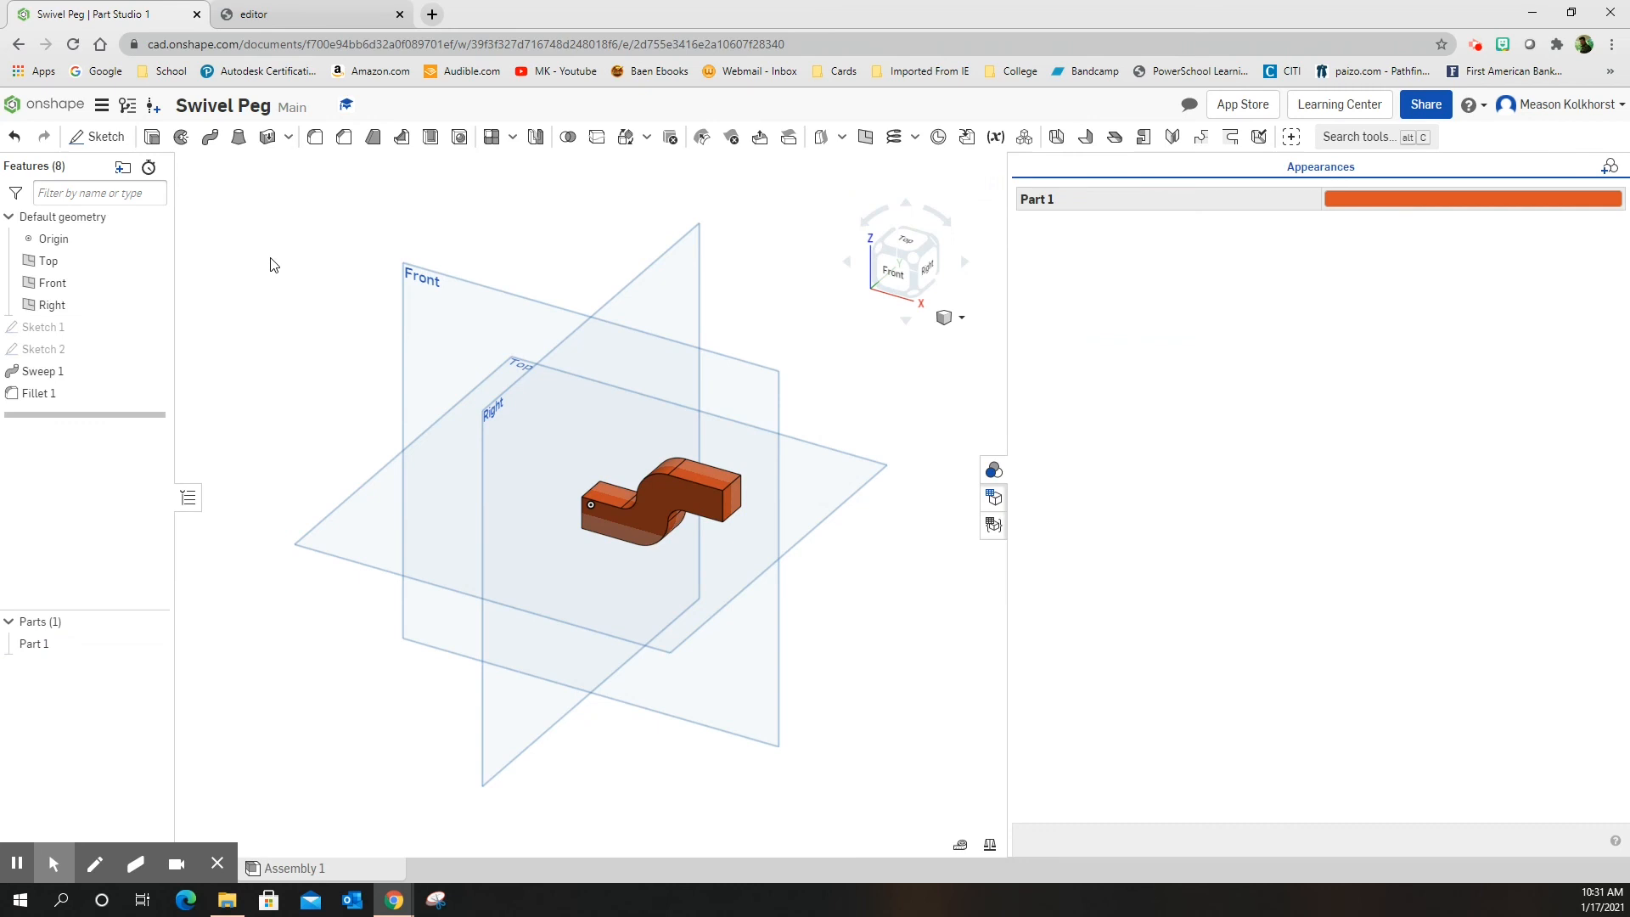
{"action": "mouse_move", "coordinate": [722, 281]}
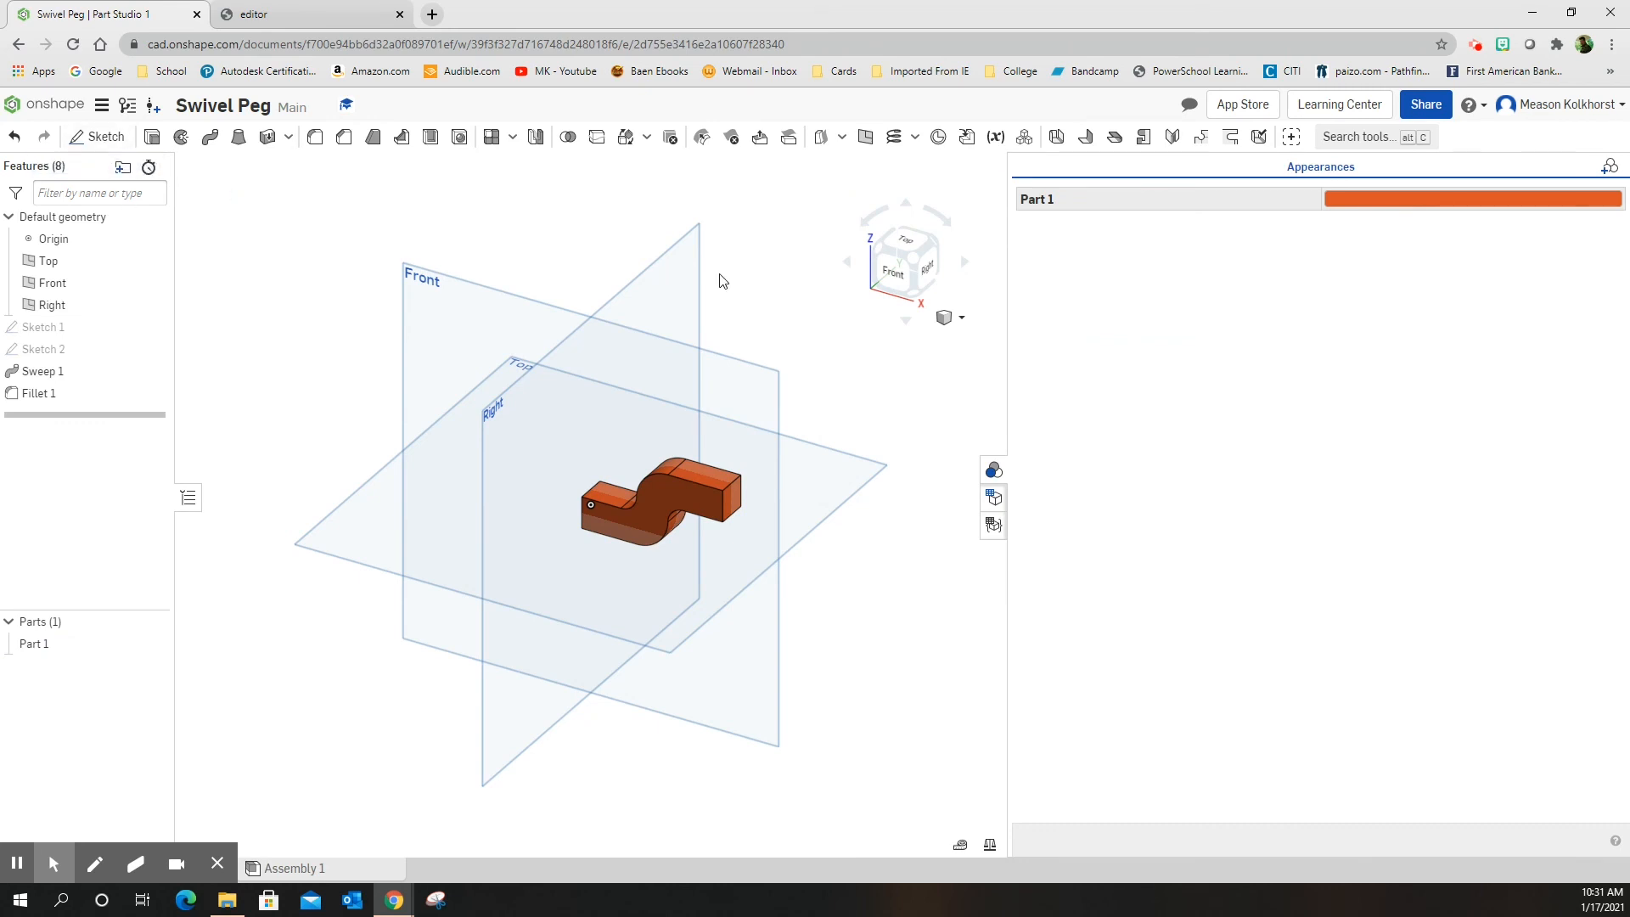